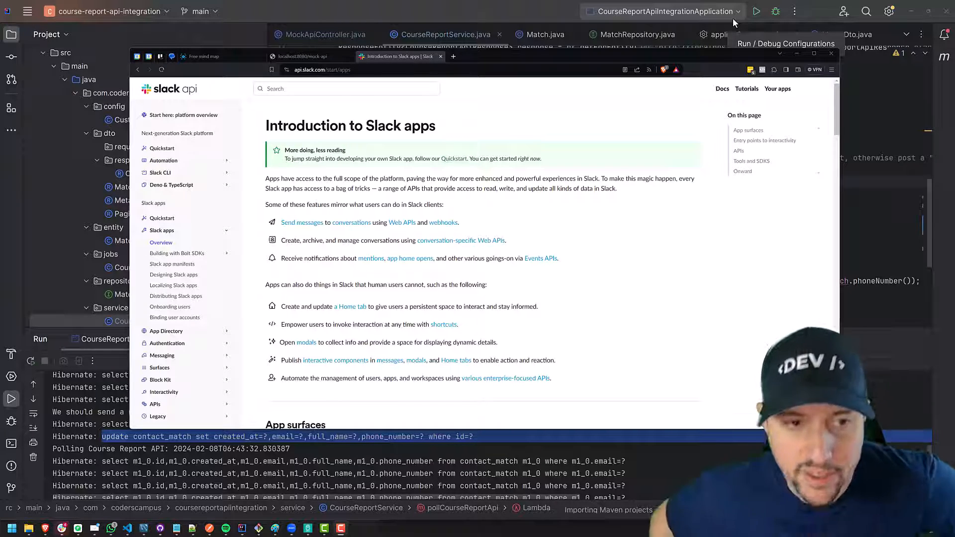
mouse_move(487, 114)
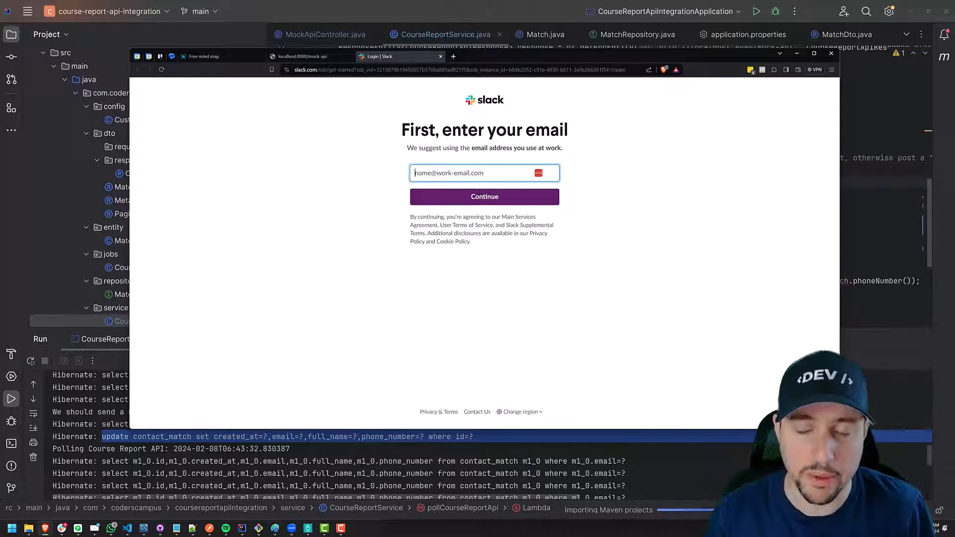
mouse_move(447, 196)
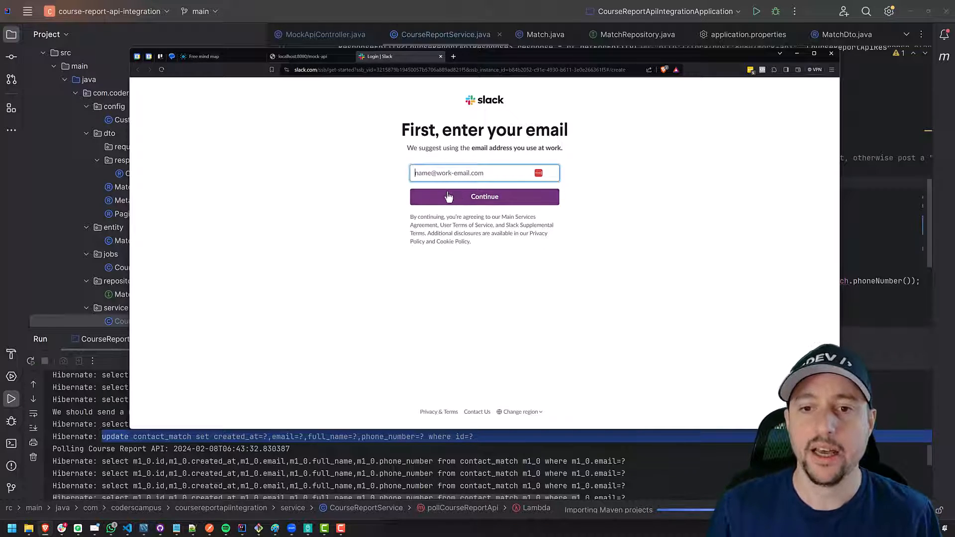
mouse_move(389, 189)
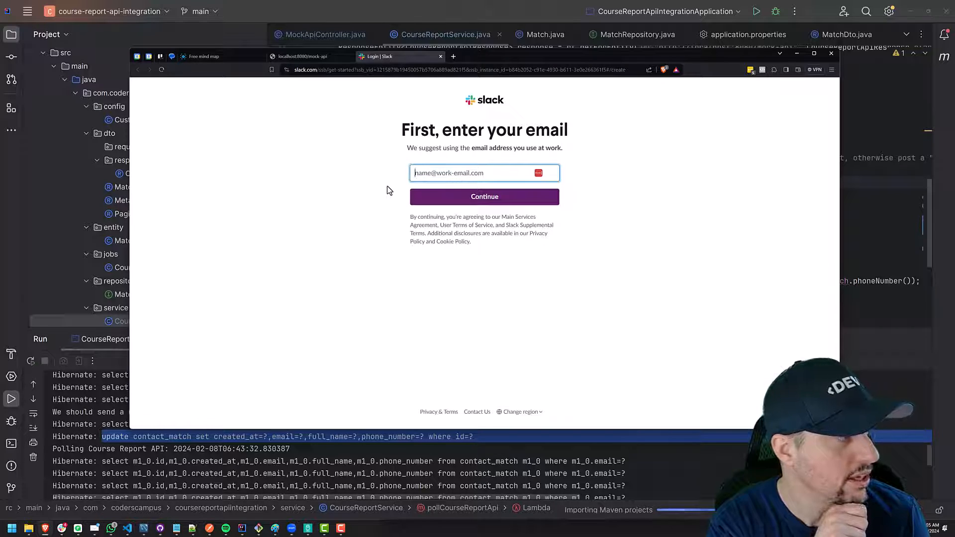
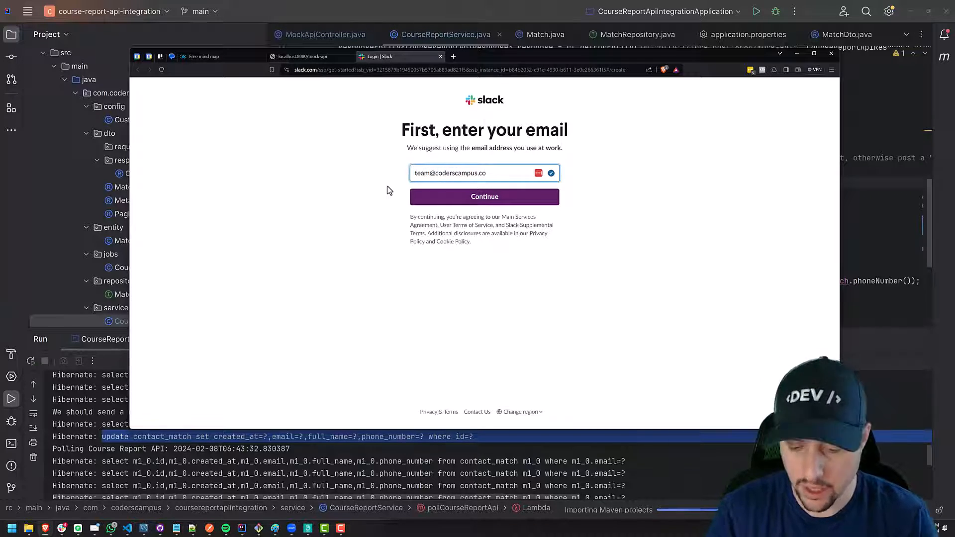
left_click(485, 196)
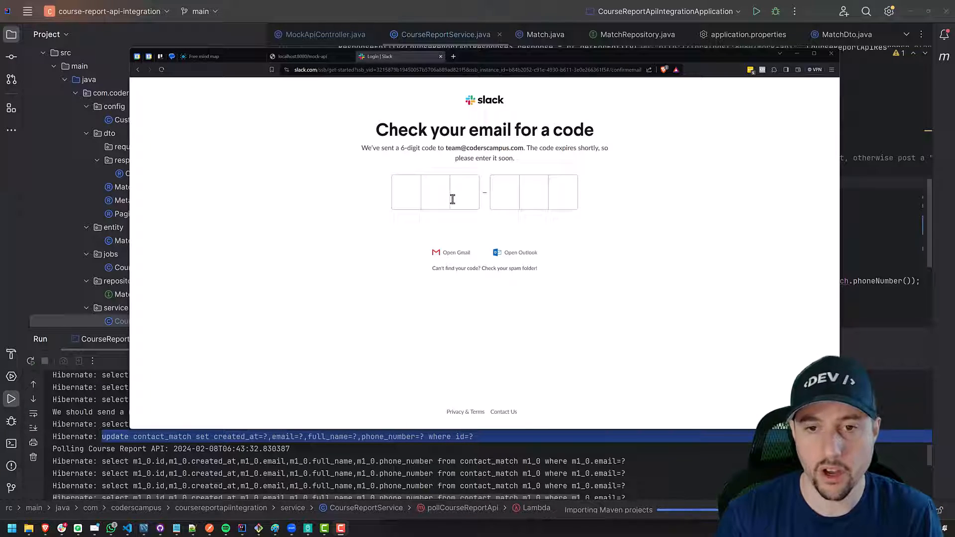
left_click(406, 192)
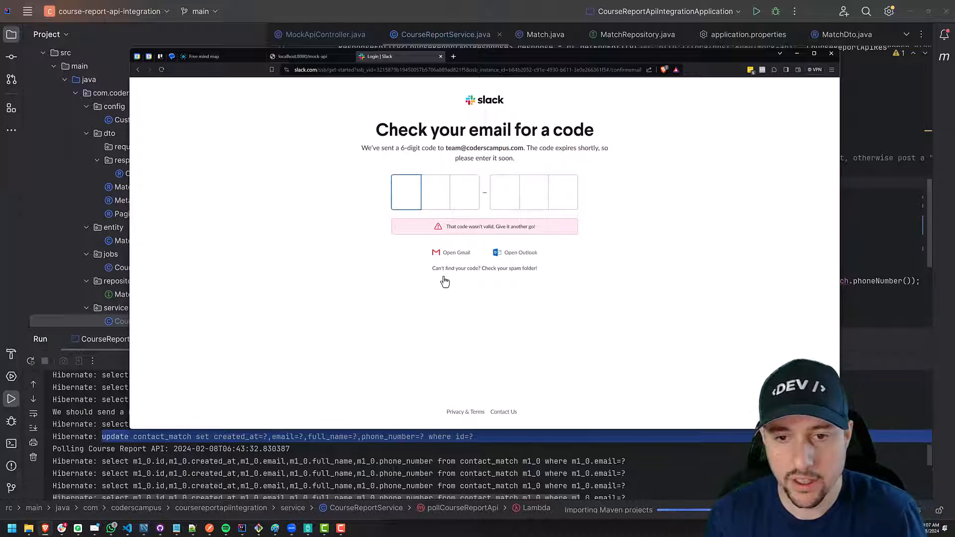
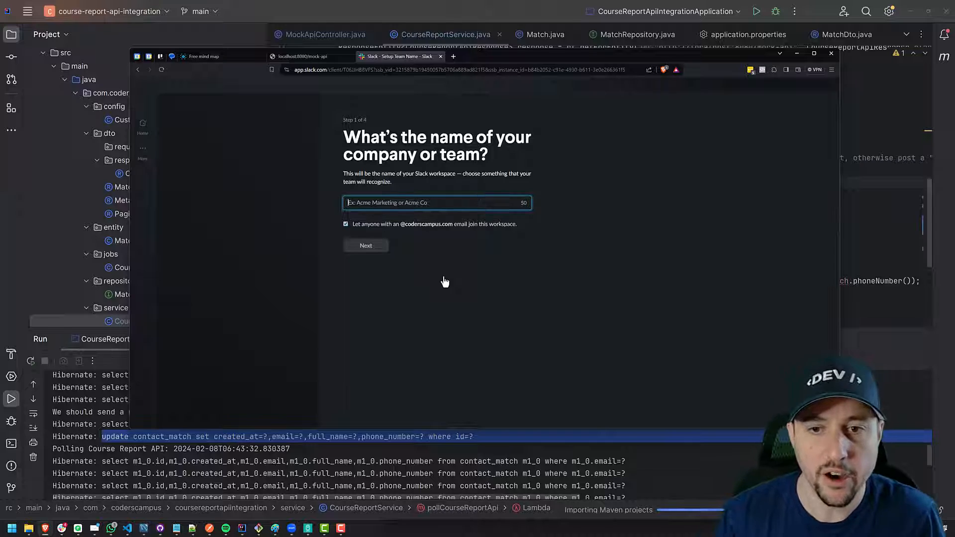
mouse_move(508, 266)
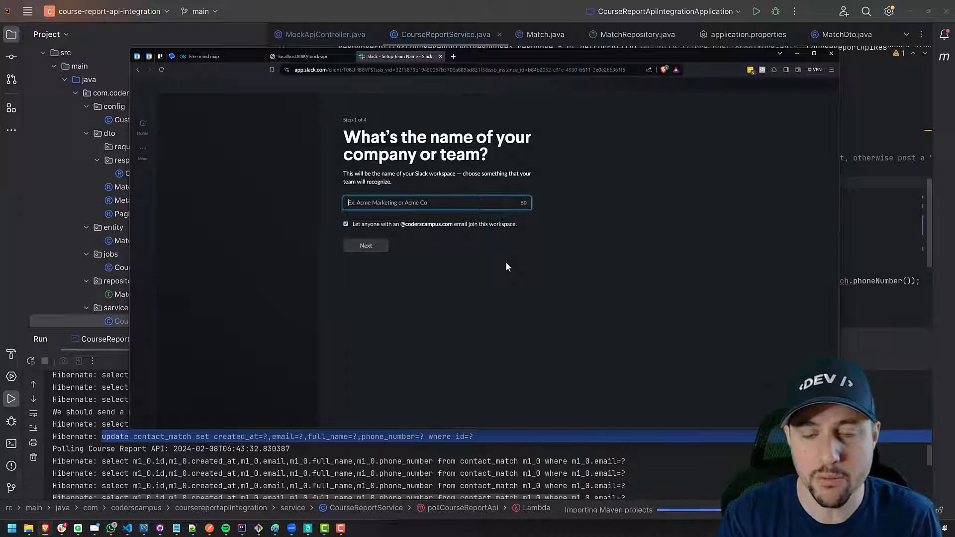
Step: Name the workspace Example Slack Integration with company-domain joining turned off
type("Example Slack Integration")
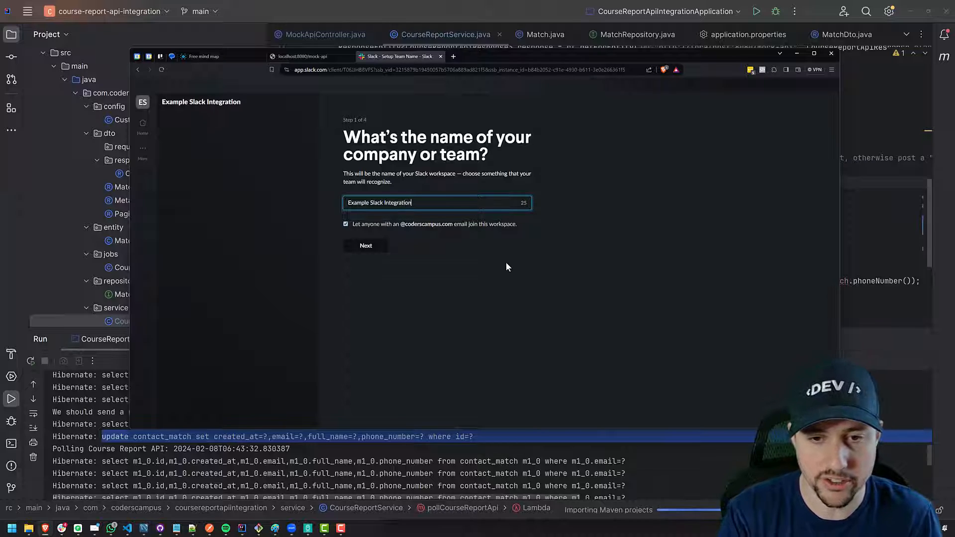
left_click(346, 224)
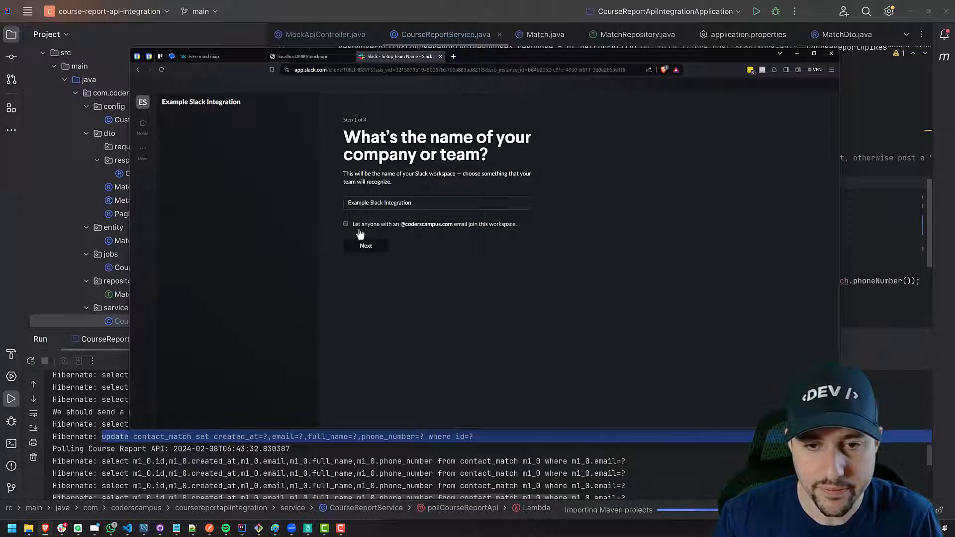
left_click(365, 246)
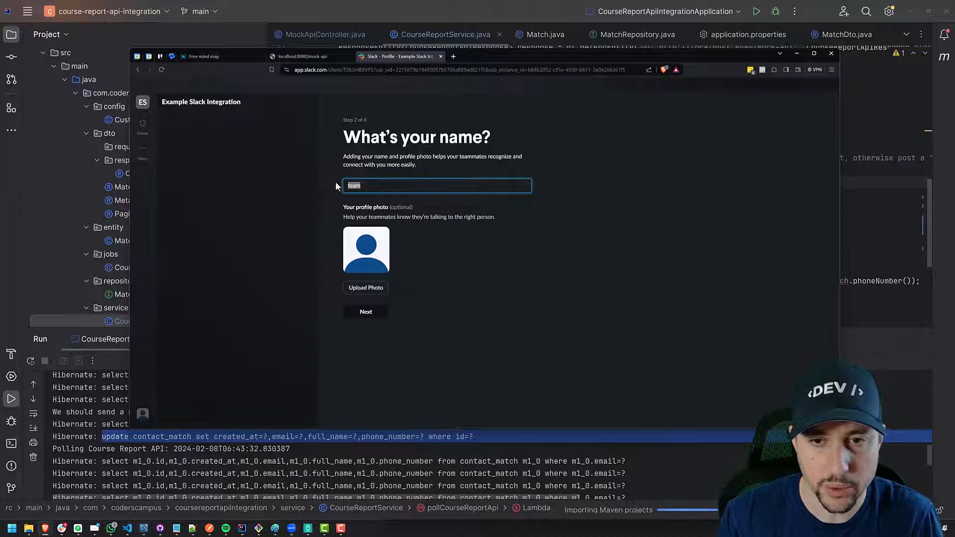
Step: Set the profile name to Team and skip inviting coworkers
type("Team")
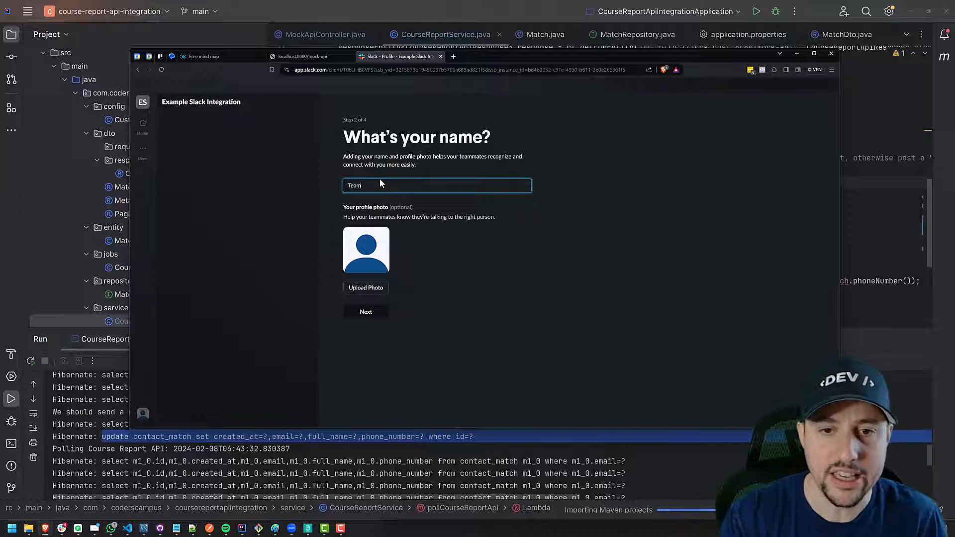
left_click(365, 312)
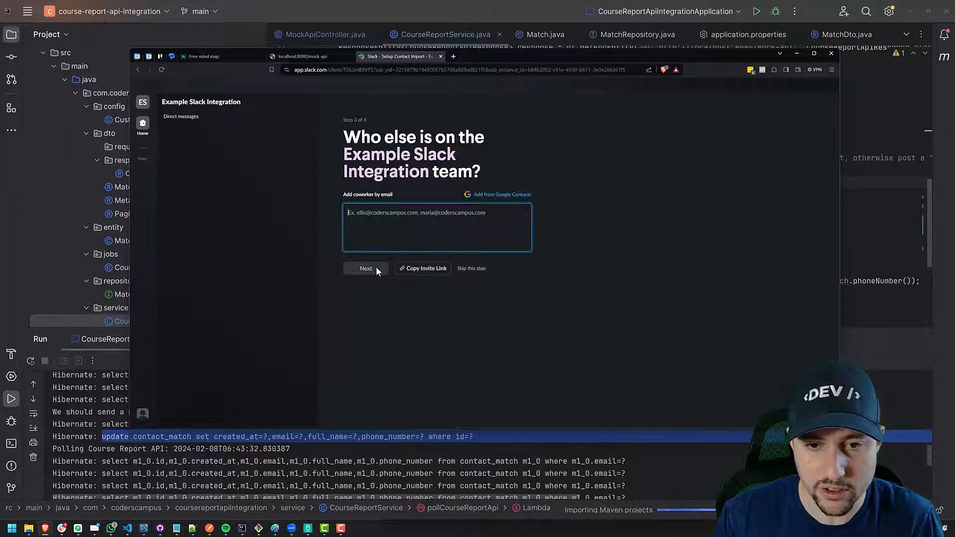
left_click(470, 267)
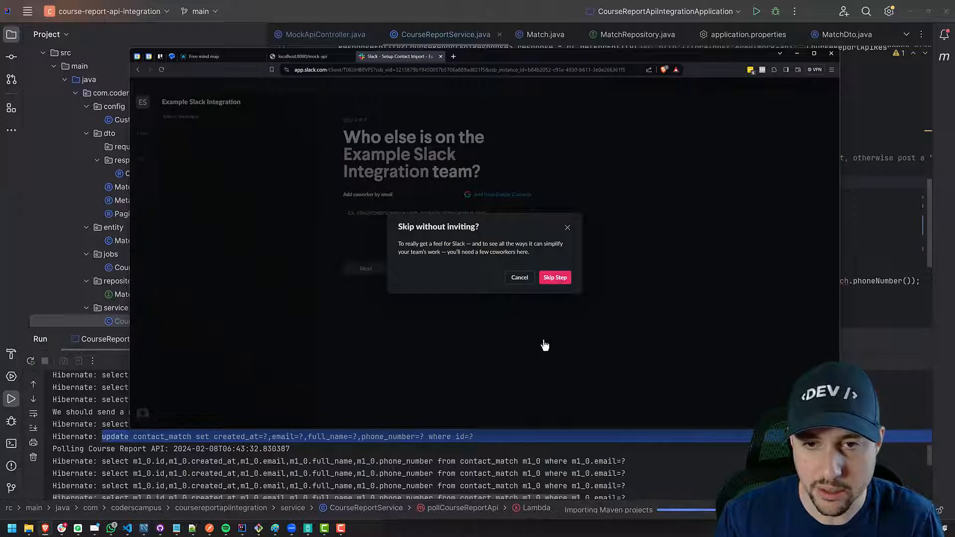
left_click(554, 277)
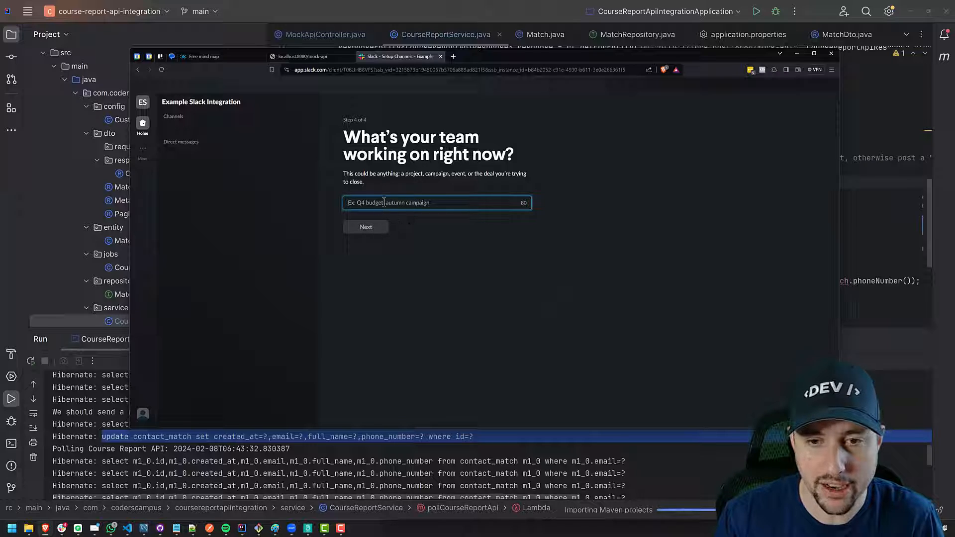
Step: Set the team's project to Example app, creating the example-app channel, then start a new tab
type("Exam")
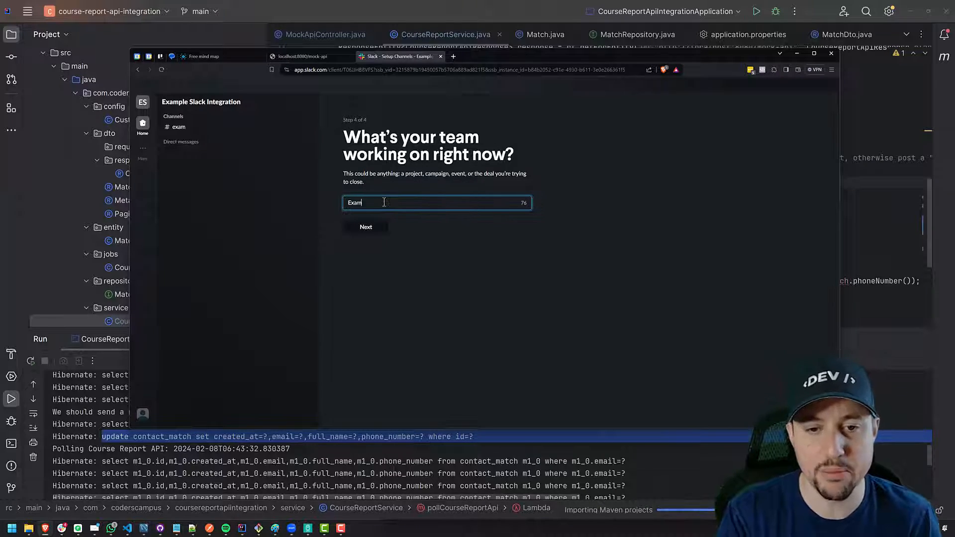
left_click(365, 227)
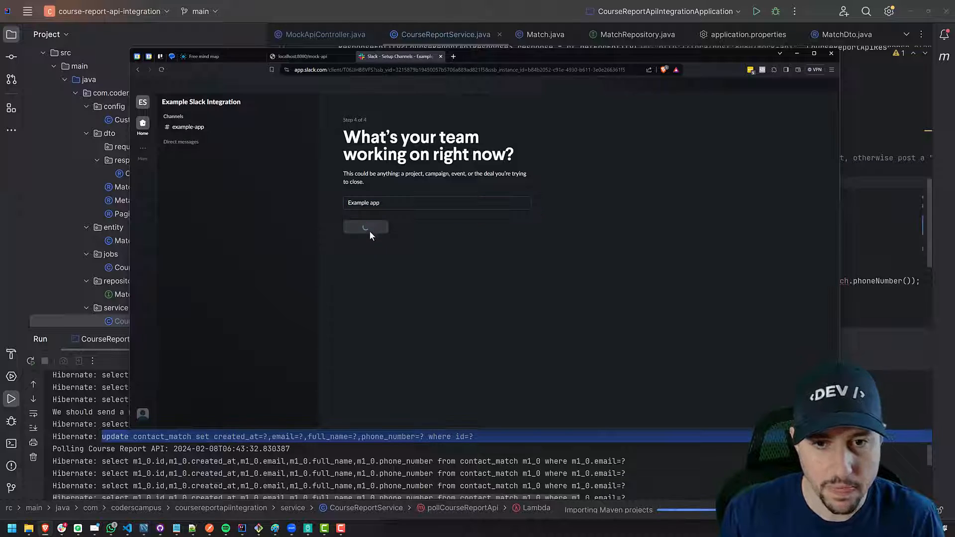
left_click(365, 227)
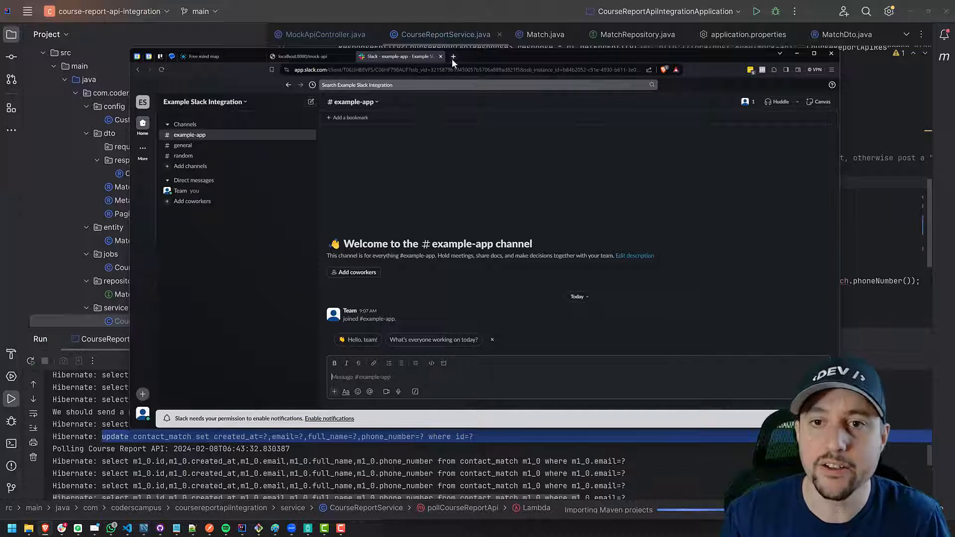
left_click(453, 56)
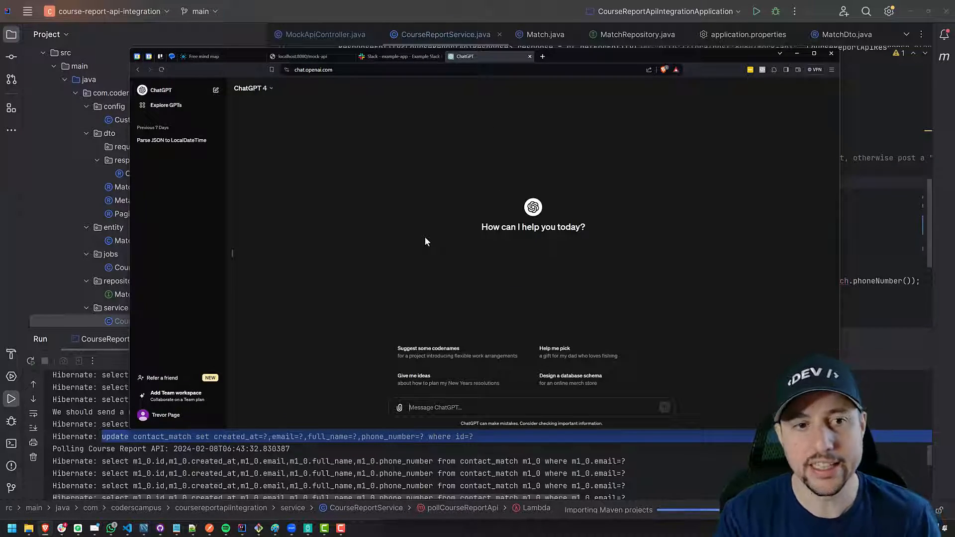
Step: Ask ChatGPT the steps to build a Slack bot posting messages from Java methods
type("I'm building a")
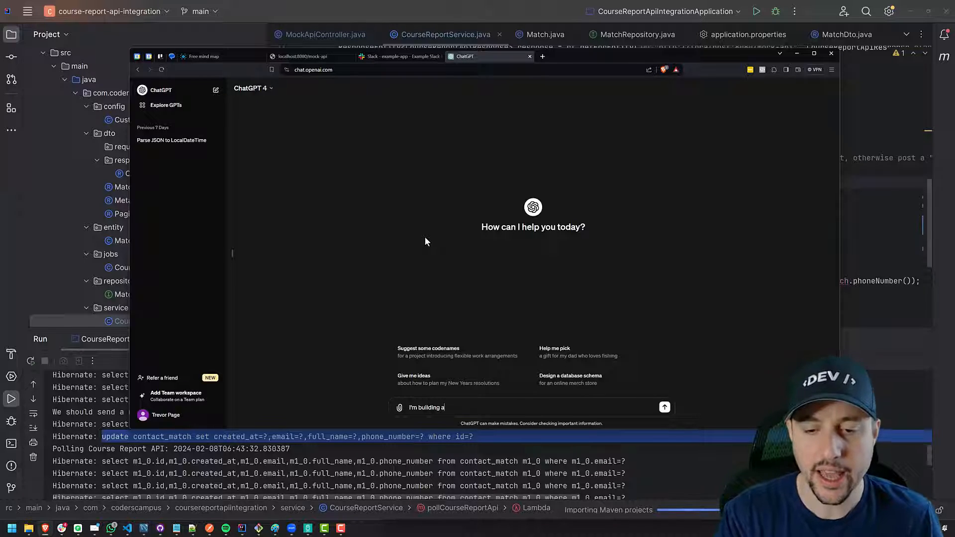
type("Java application that I would like to have integrated with Slack.")
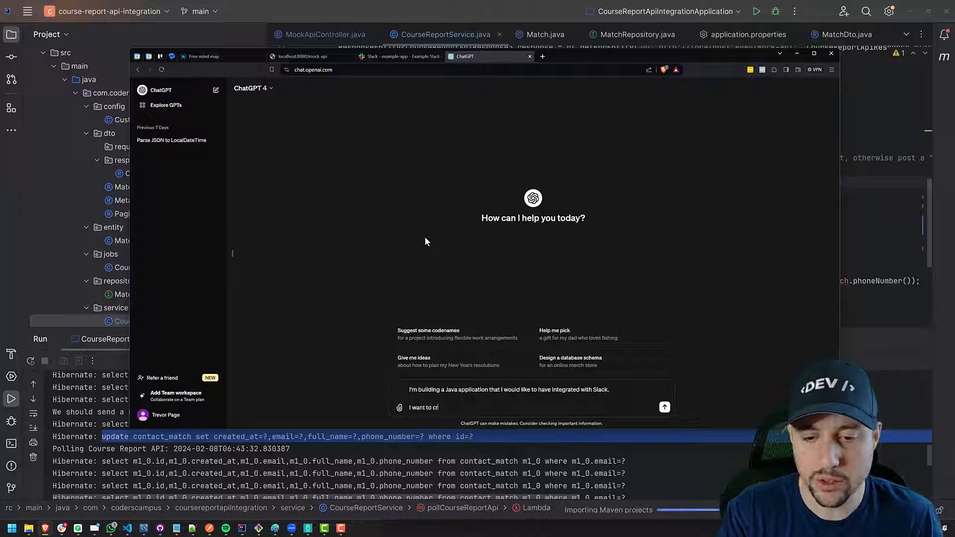
type("eate a Slack Bot that will be able to")
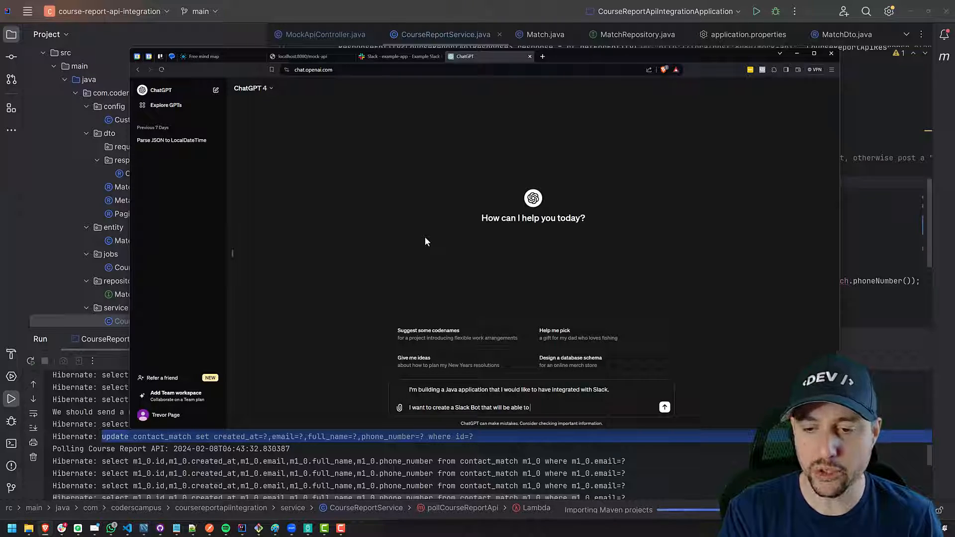
type("post messages into my channel")
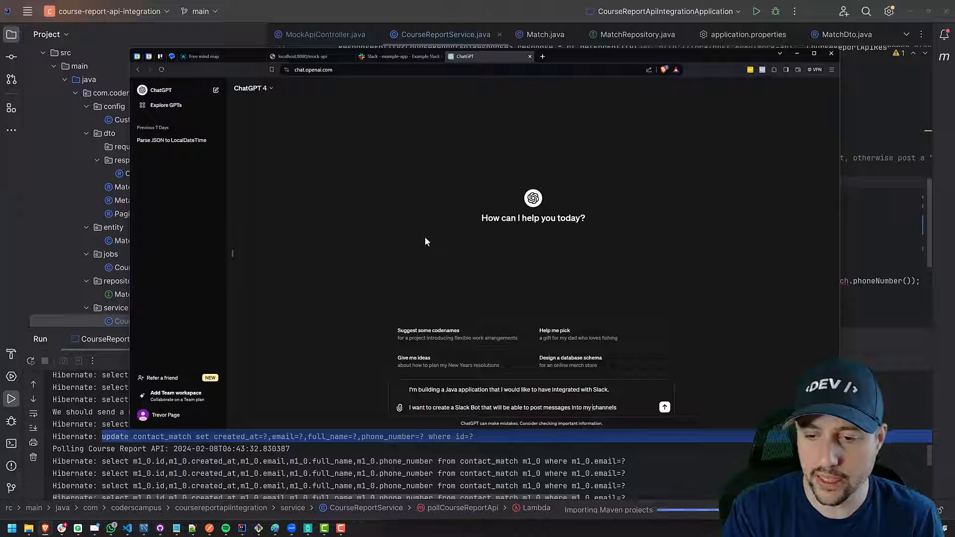
type("slack")
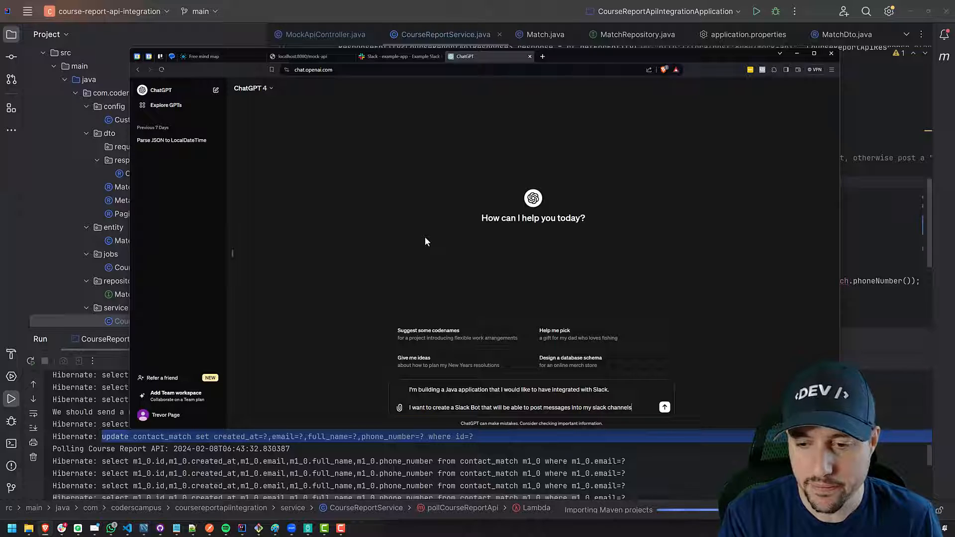
type("when")
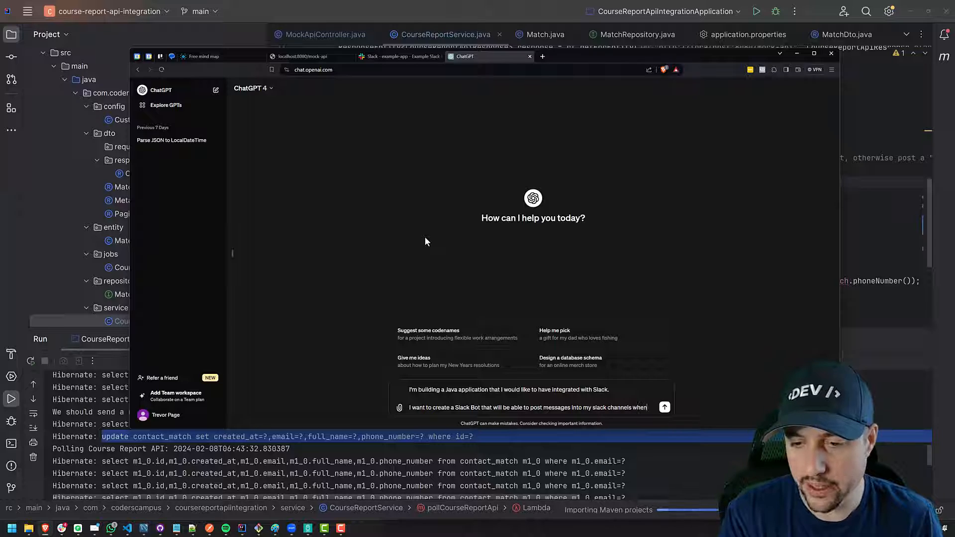
type("cert")
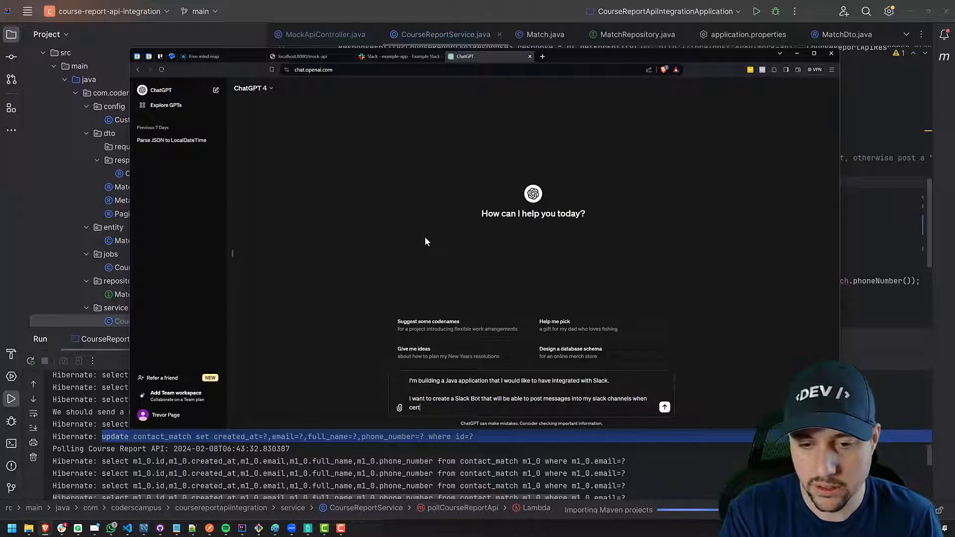
type("ain java m")
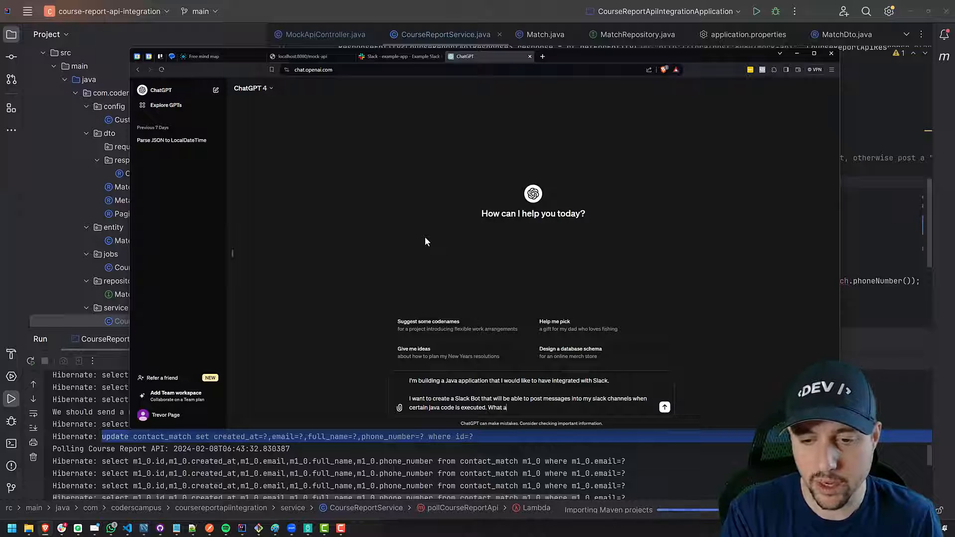
type("are the steps I need to follow to creat")
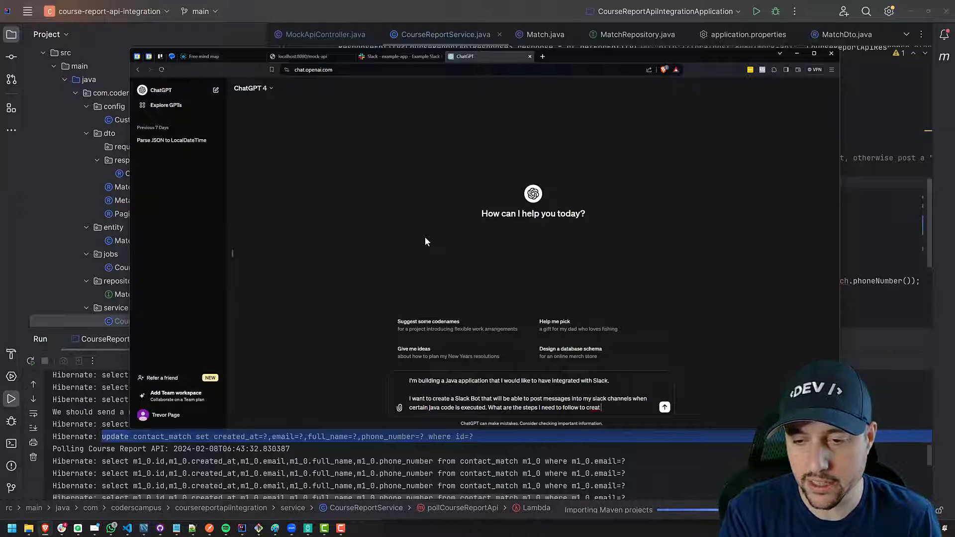
Step: Add 'and please include any and all Java code in your answer' and send the question
type("P")
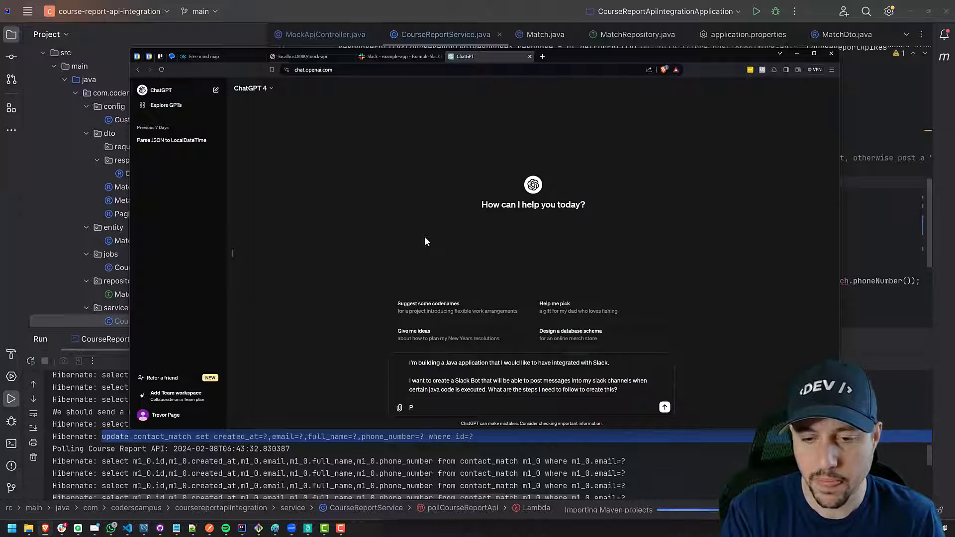
type("and p")
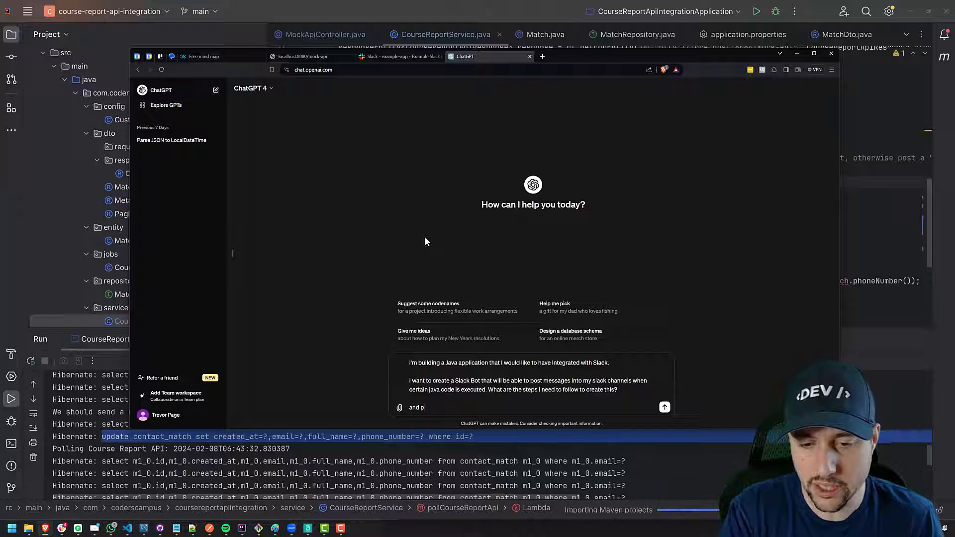
type("lease inc")
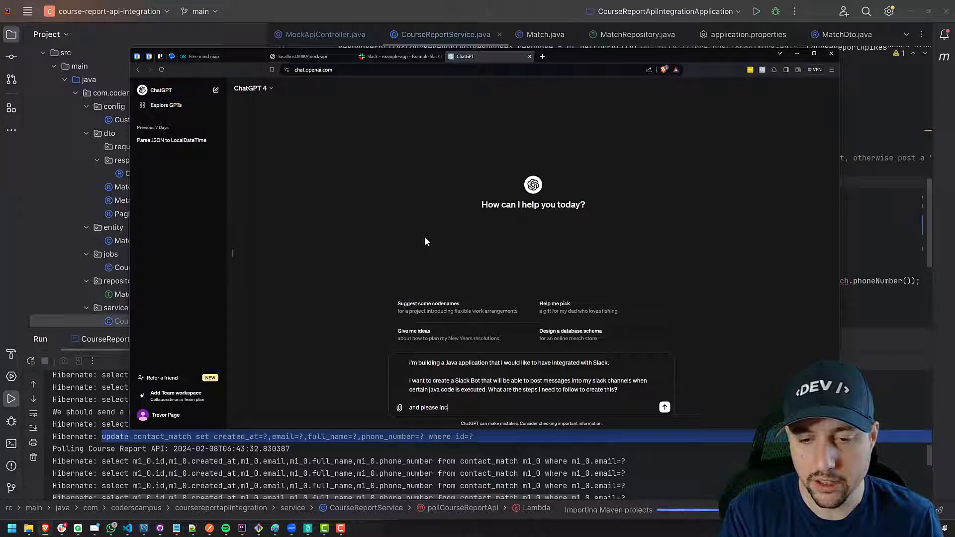
type("lude anhy")
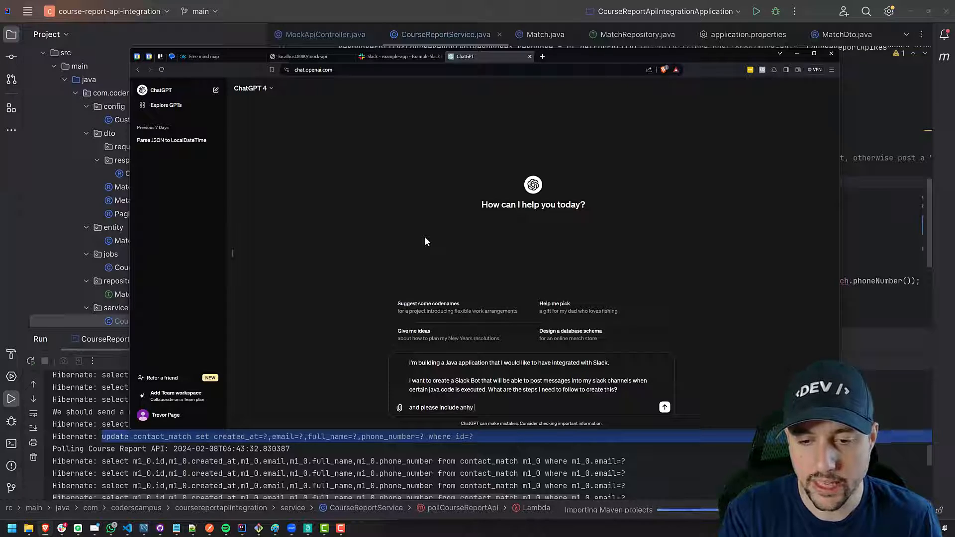
type("any and all Ja")
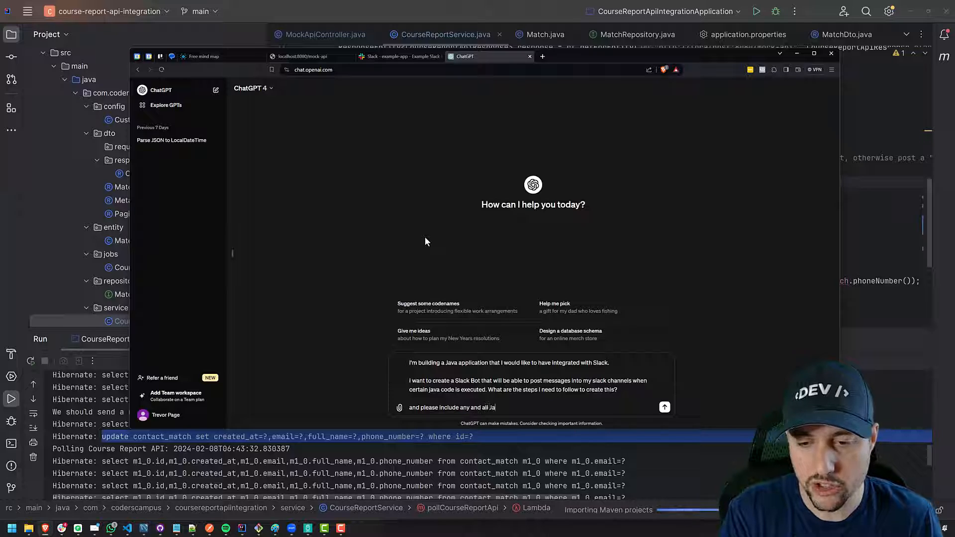
type("va code")
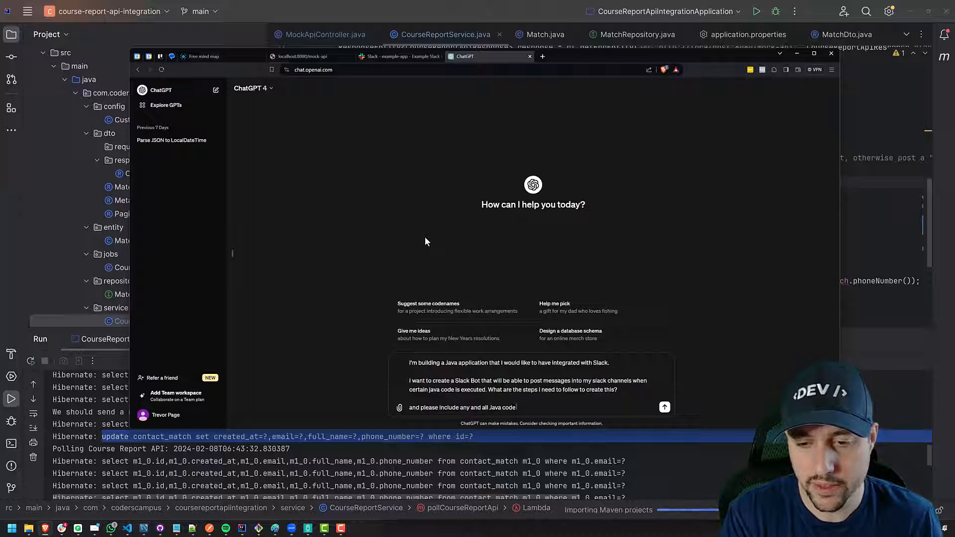
left_click(664, 407)
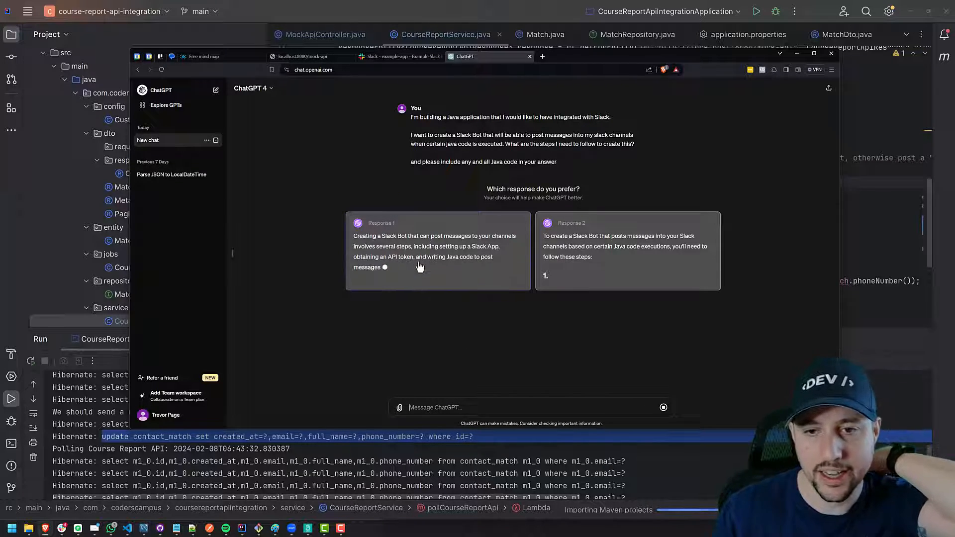
mouse_move(609, 209)
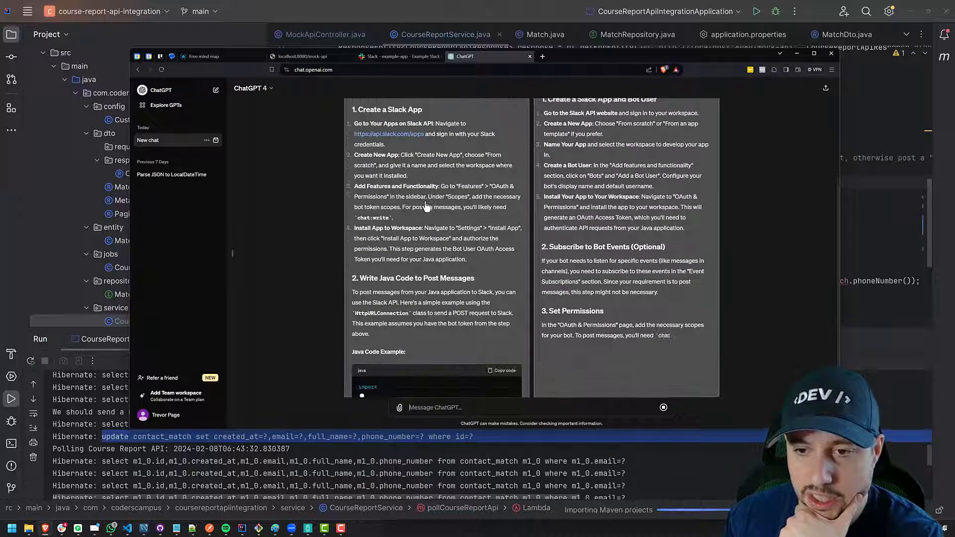
Step: Read through ChatGPT's Slack bot guide and start a new tab for api.slack.com/apps
scroll("down", 3)
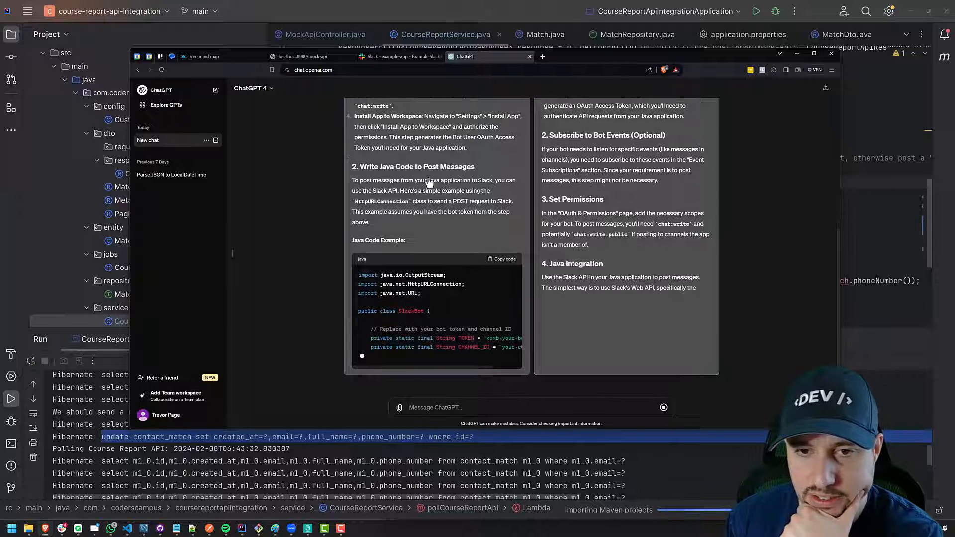
scroll("up", 3)
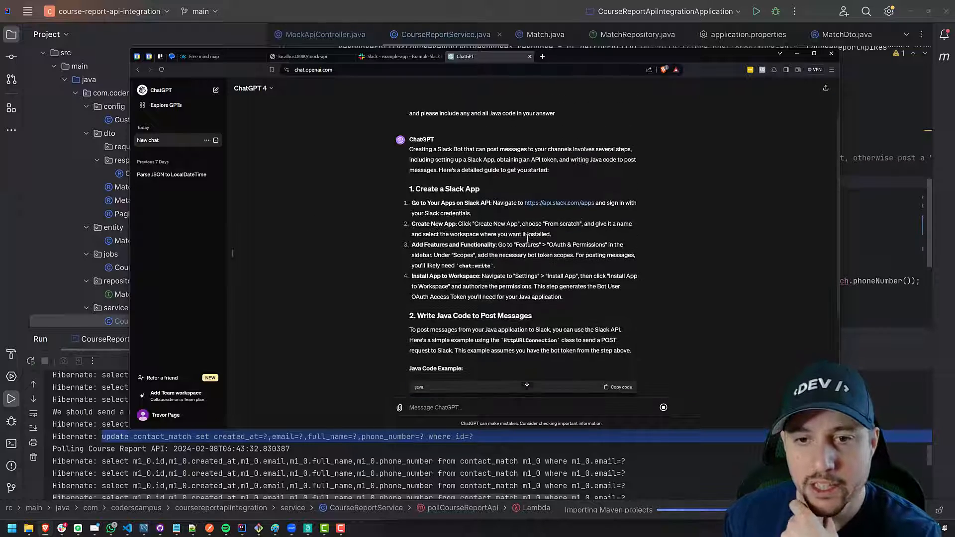
scroll("up", 3)
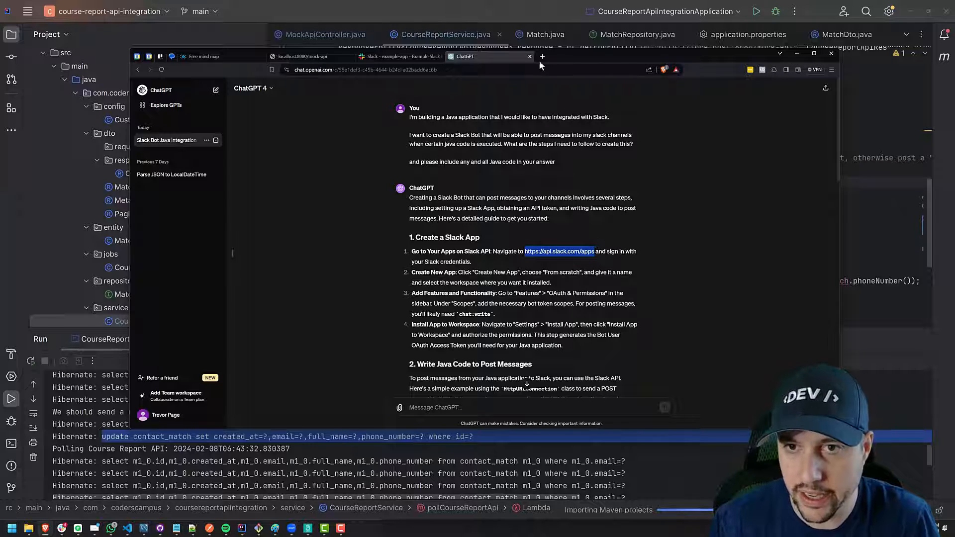
left_click(558, 251)
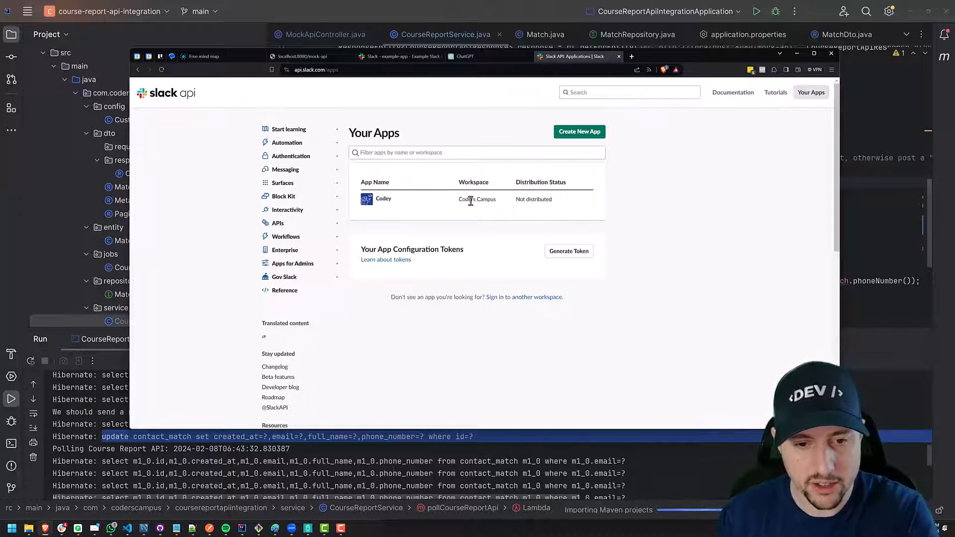
mouse_move(573, 145)
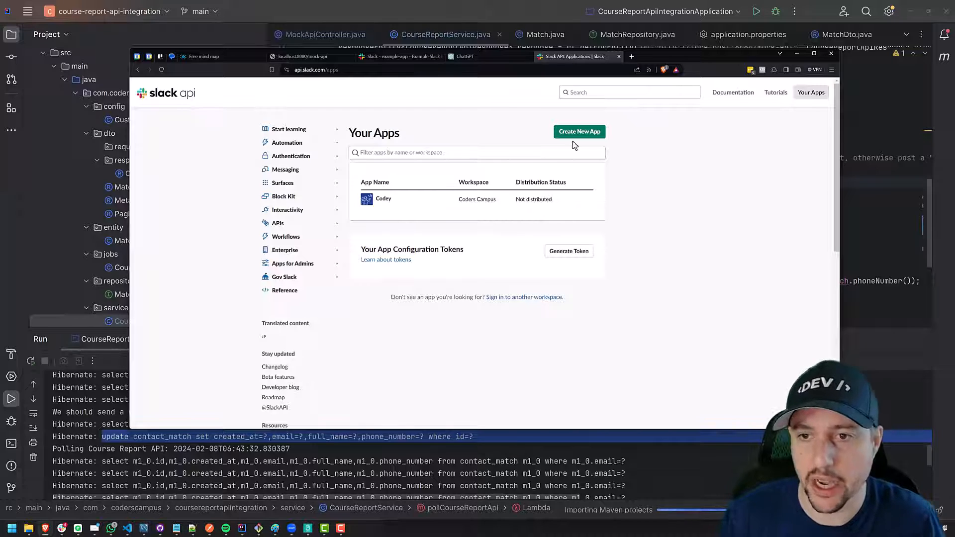
Step: Start creating a new Slack app from scratch on the Your Apps page
left_click(579, 131)
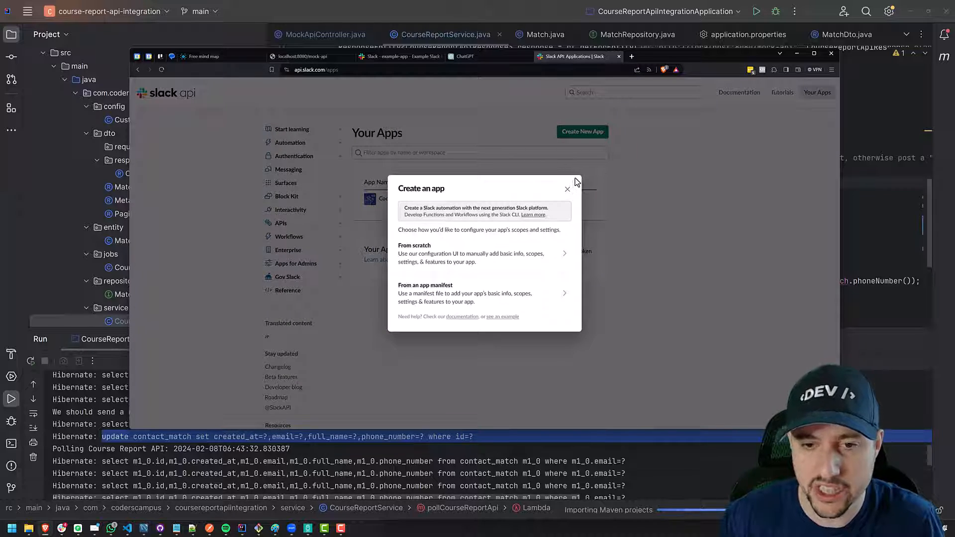
mouse_move(514, 64)
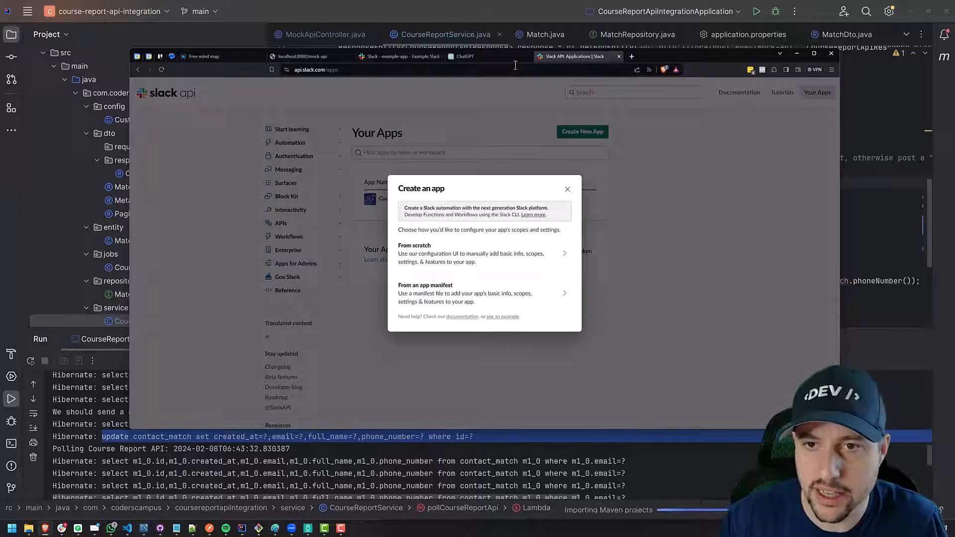
left_click(468, 55)
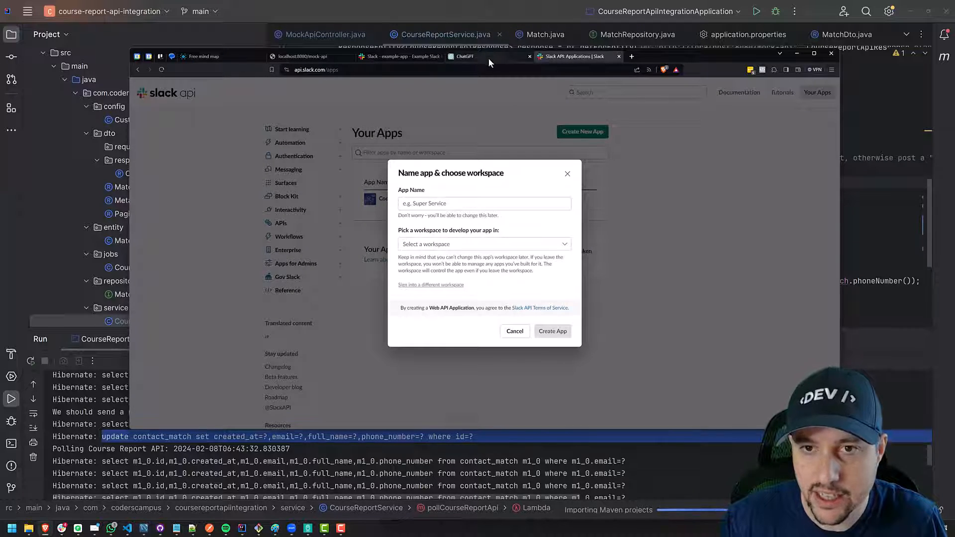
left_click(465, 55)
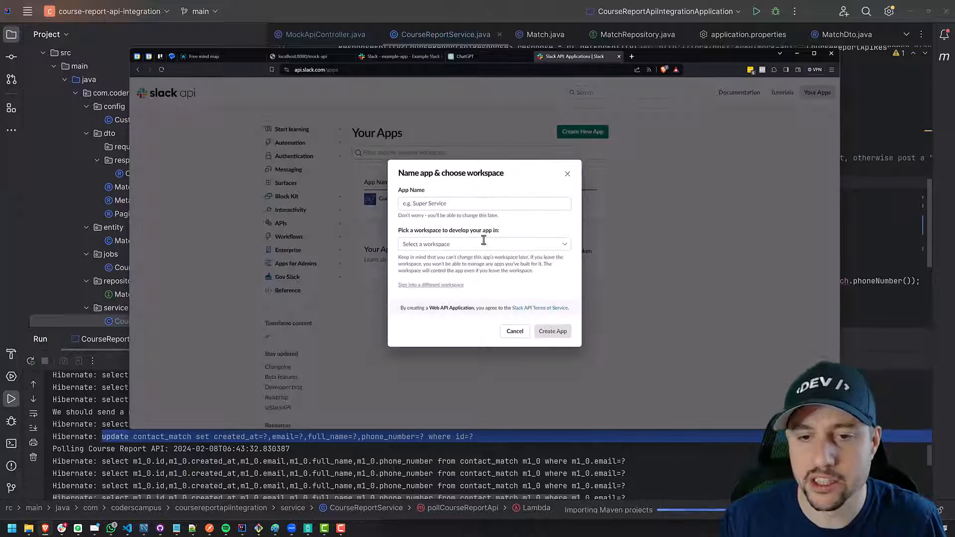
Step: Create the app Course Report Bot in the Example Slack Integration workspace
left_click(481, 243)
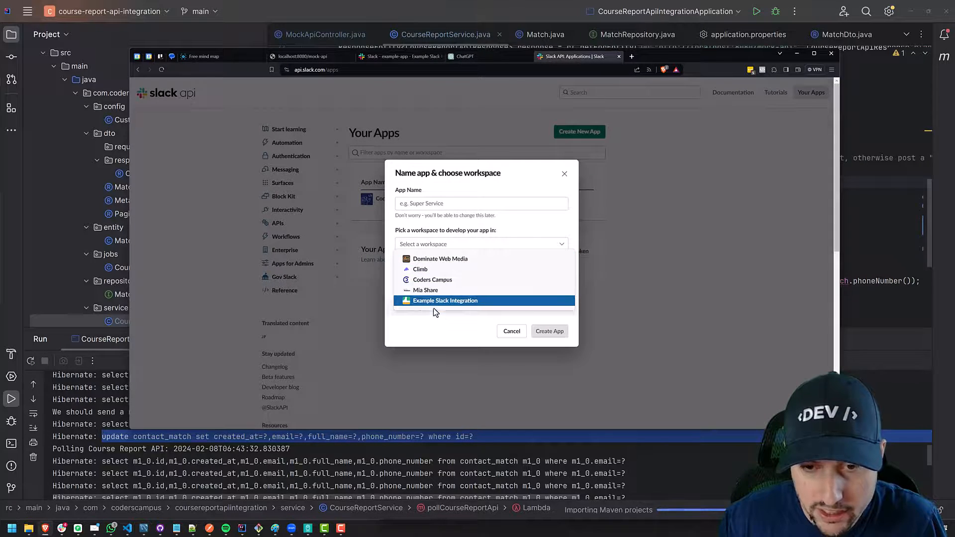
scroll("down", 3)
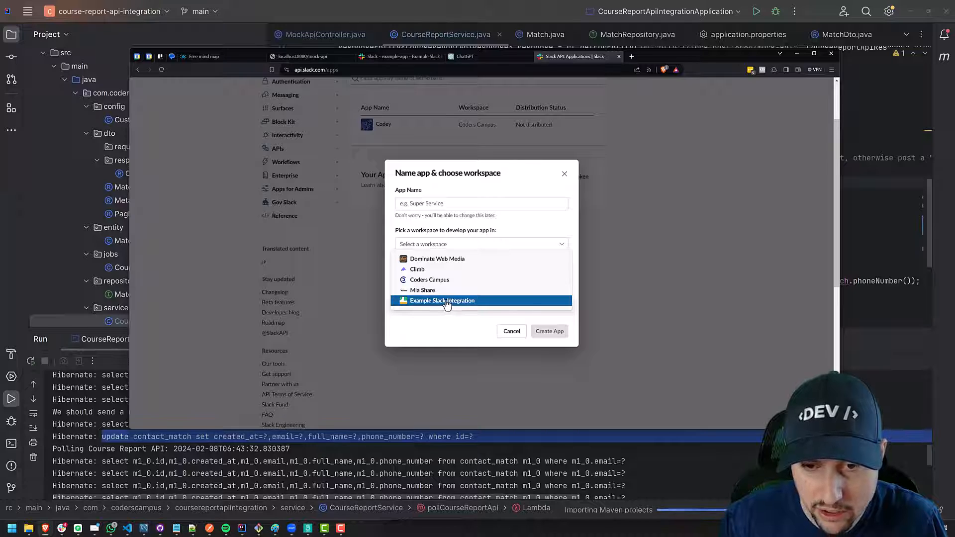
left_click(442, 300)
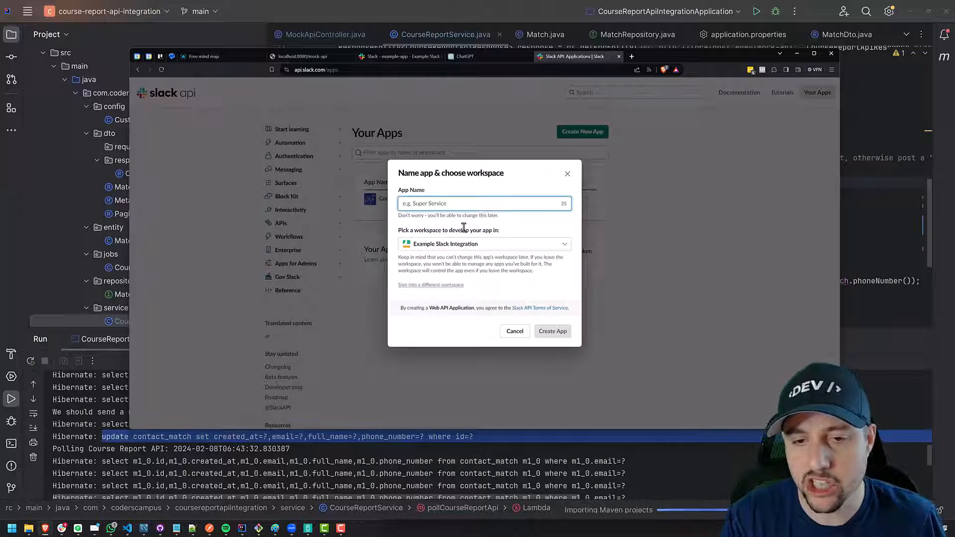
type("Course Report")
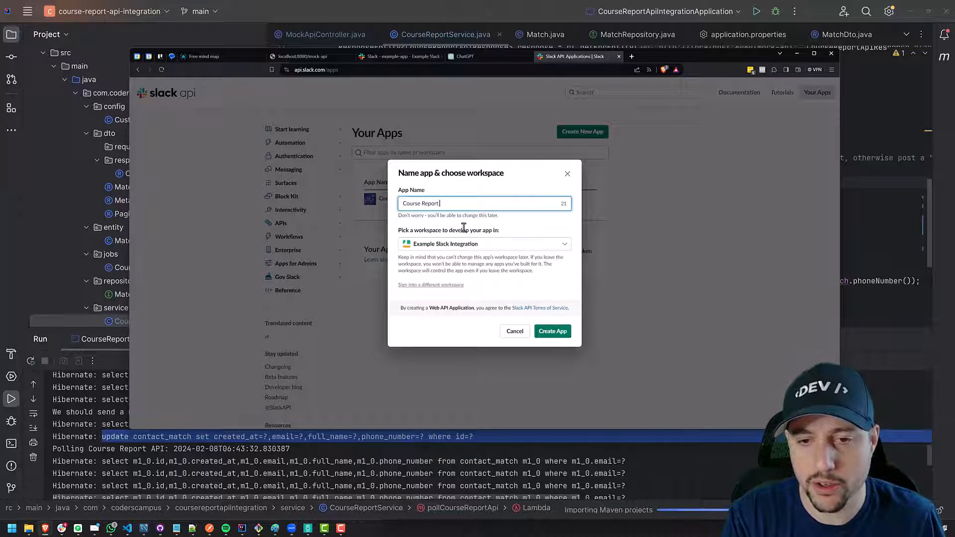
type("Bot")
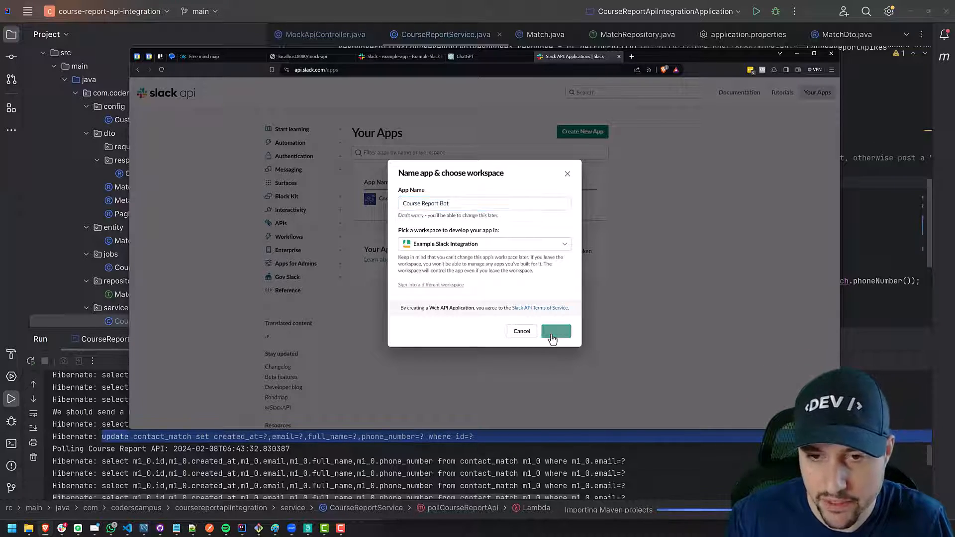
left_click(465, 55)
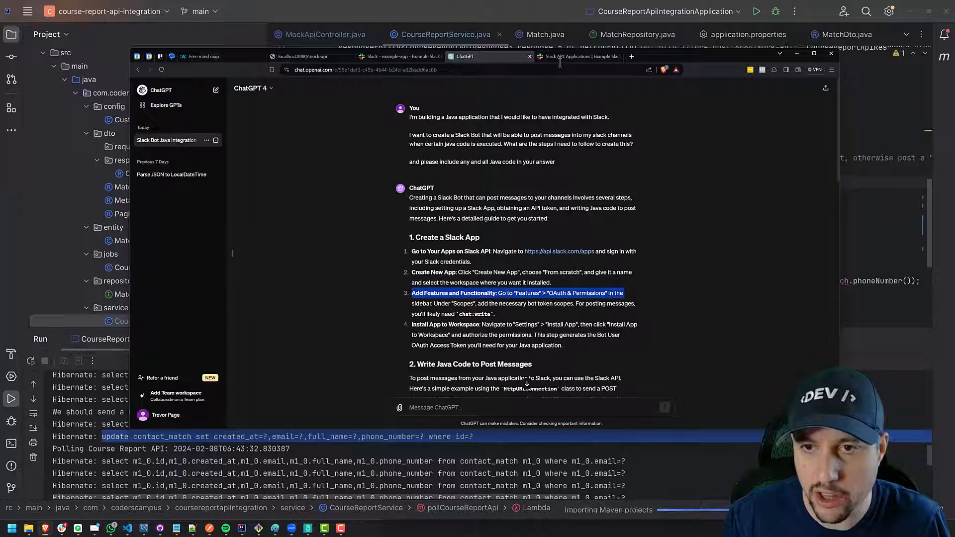
Step: Go to the new app's settings and its OAuth & Permissions page
left_click(577, 56)
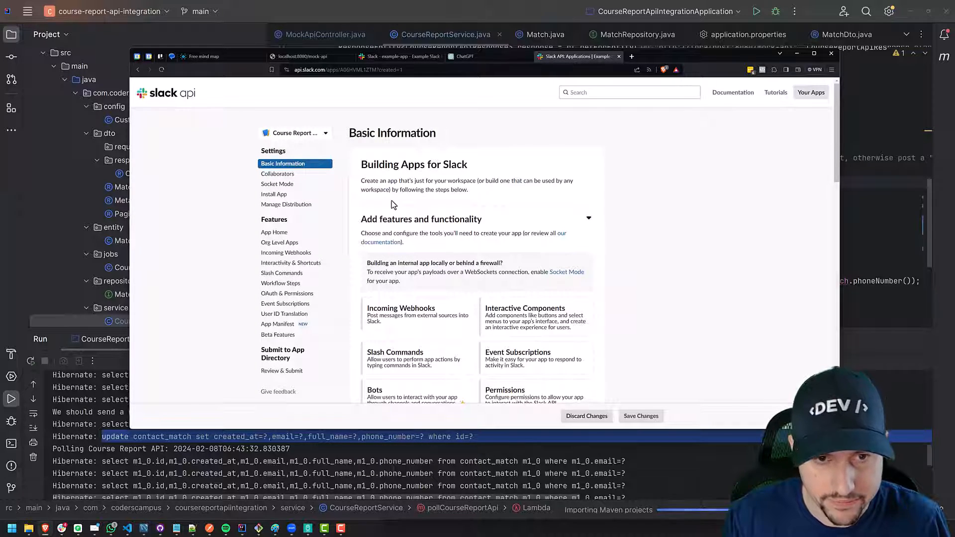
mouse_move(286, 292)
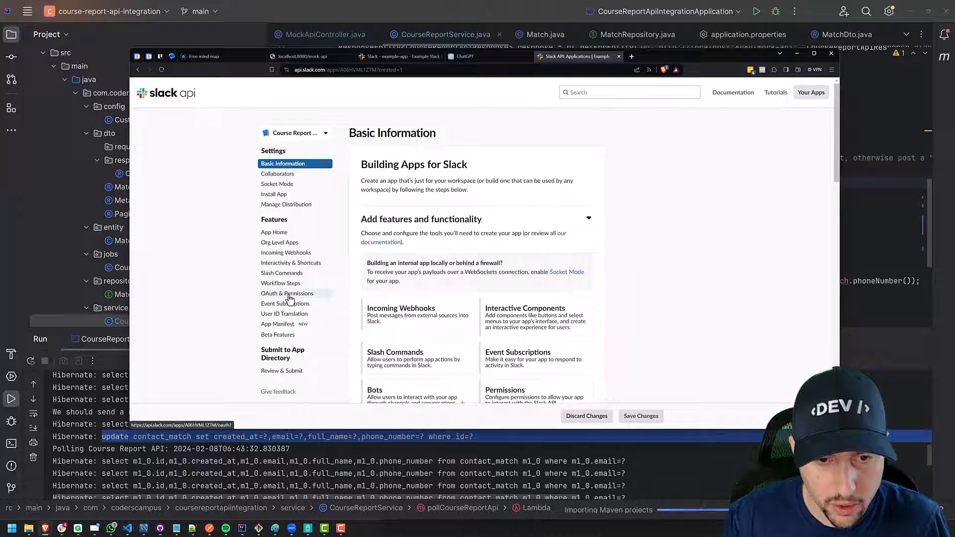
left_click(466, 56)
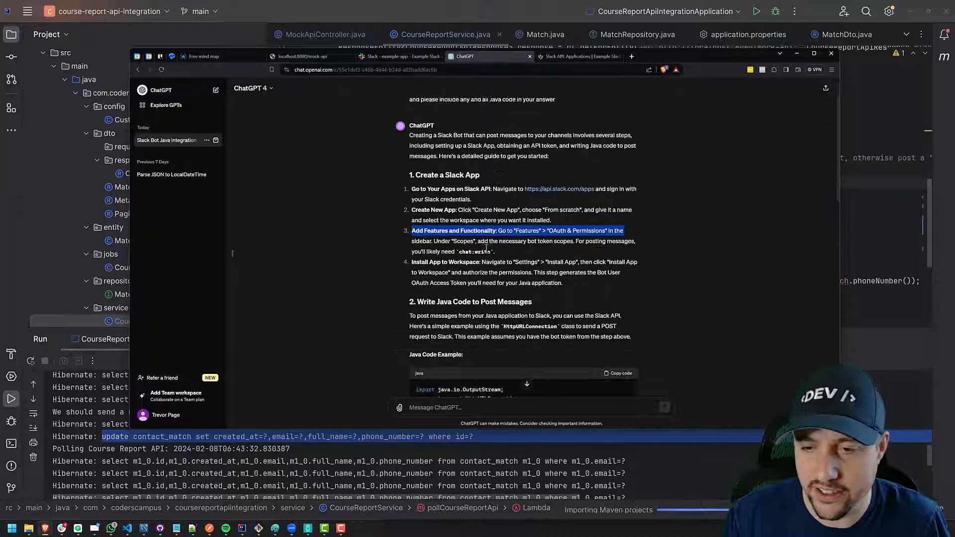
scroll("up", 3)
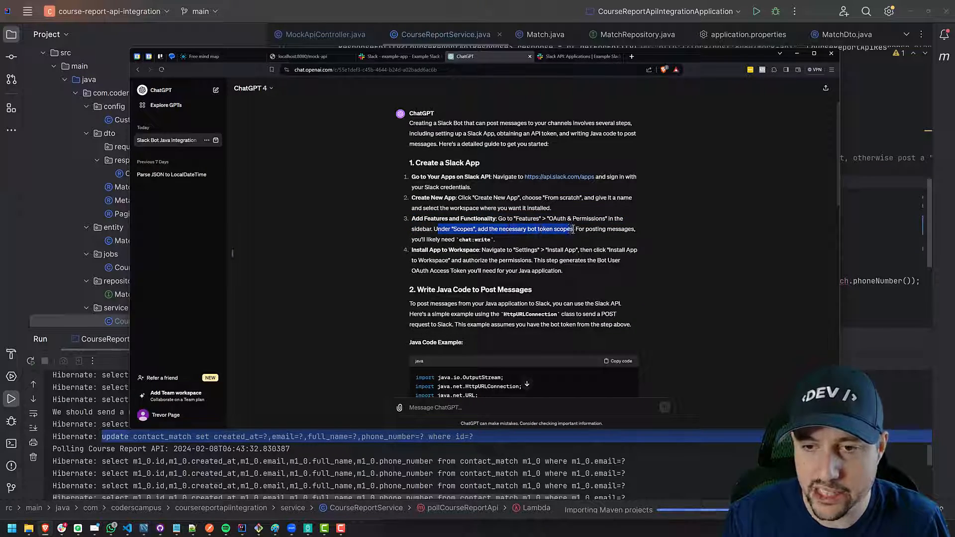
left_click(573, 56)
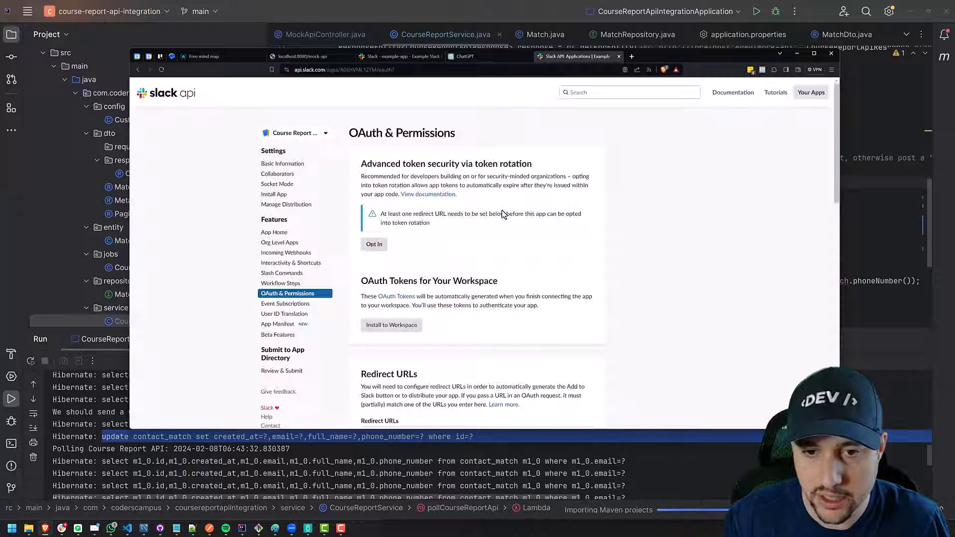
Step: Locate the empty Scopes section, checking the ChatGPT guide for the setup steps
scroll("down", 3)
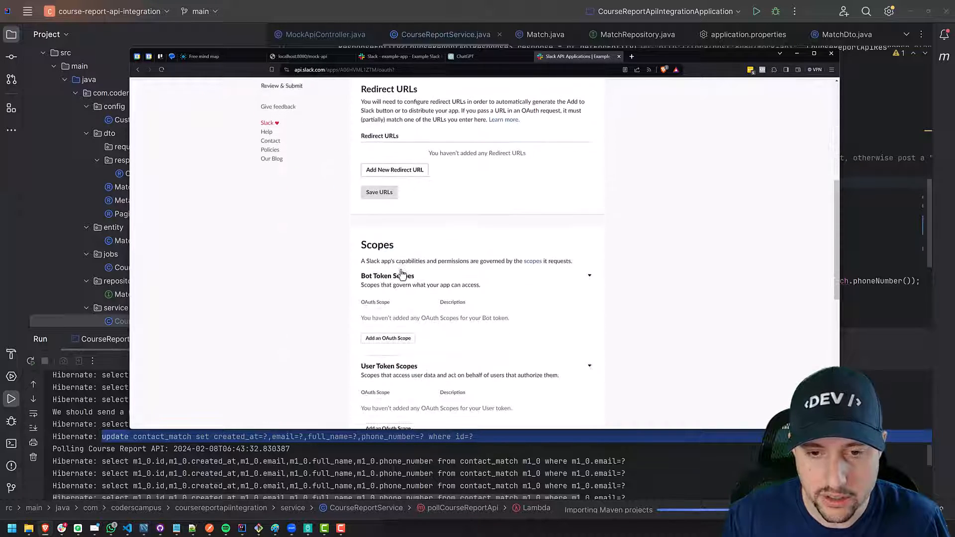
scroll("down", 3)
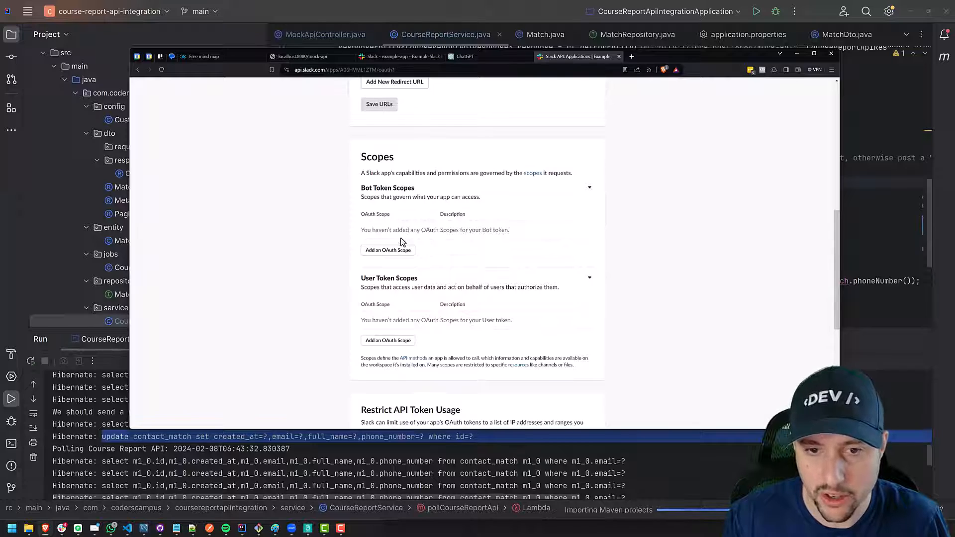
left_click(471, 56)
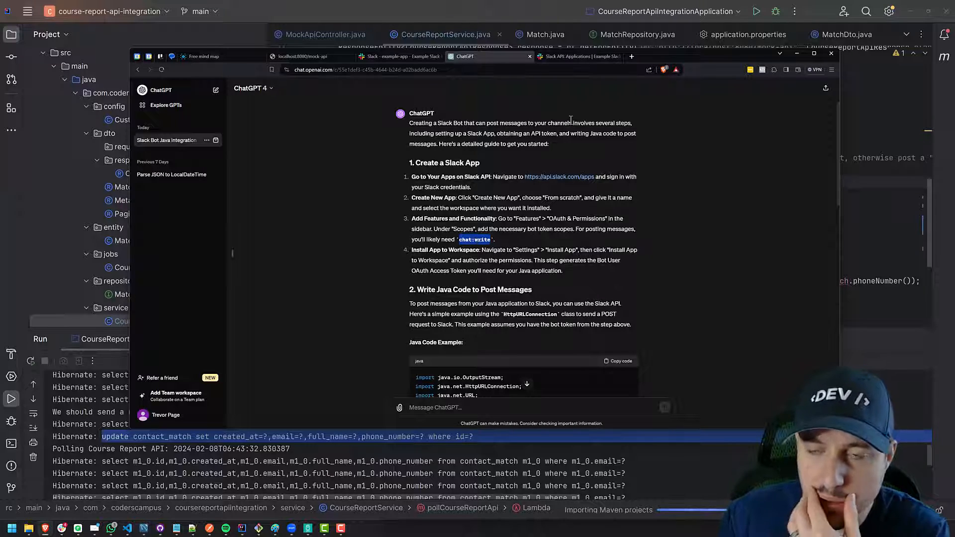
left_click(577, 56)
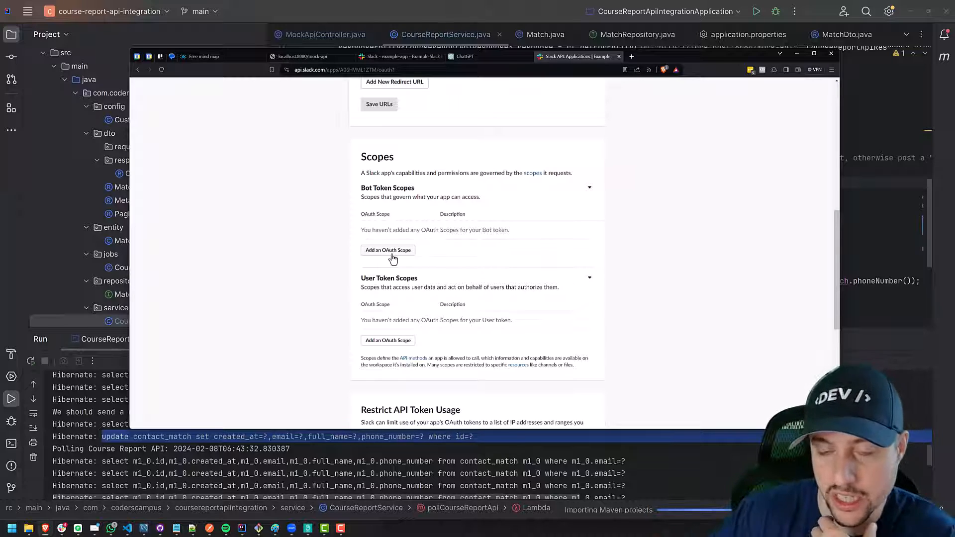
Step: Add the chat:write bot token scope, confirming the scope name in the ChatGPT guide
left_click(387, 249)
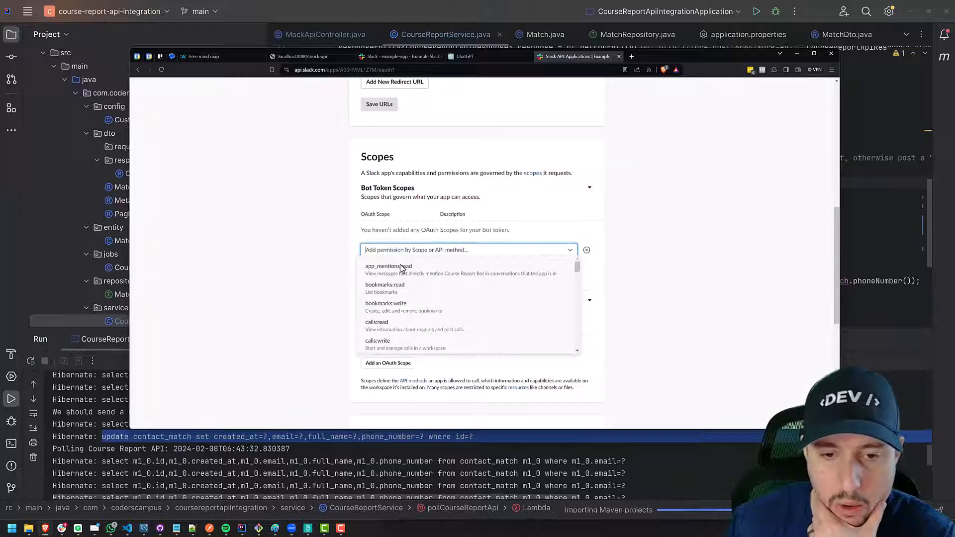
mouse_move(417, 341)
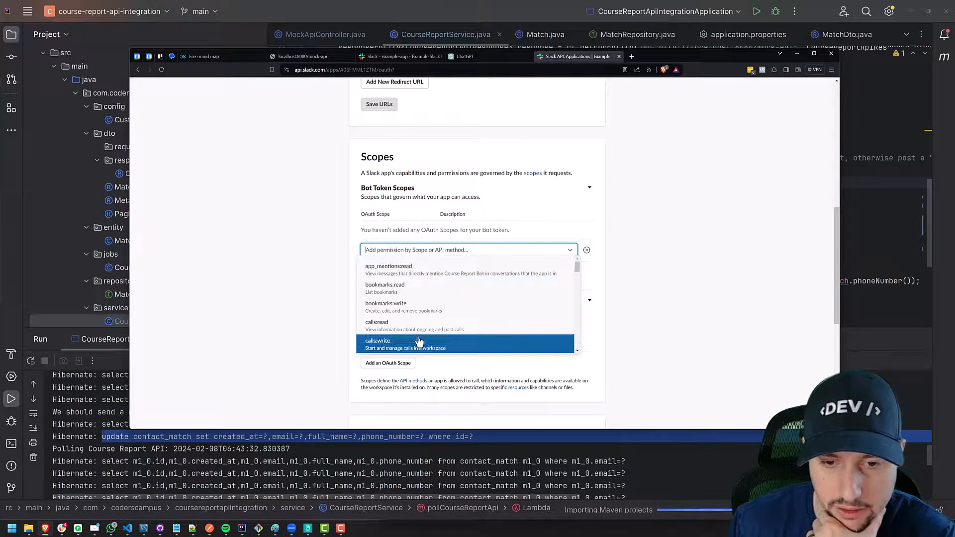
scroll("down", 3)
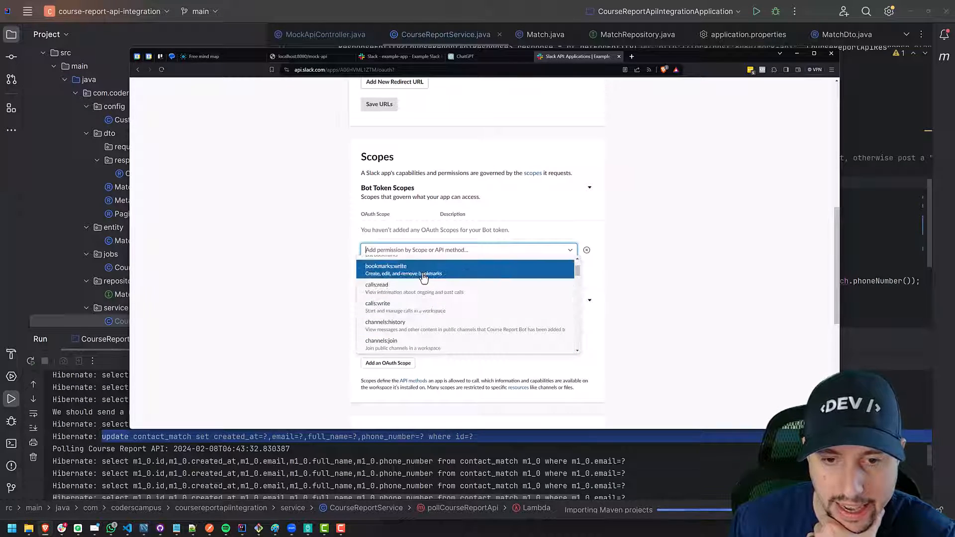
scroll("up", 3)
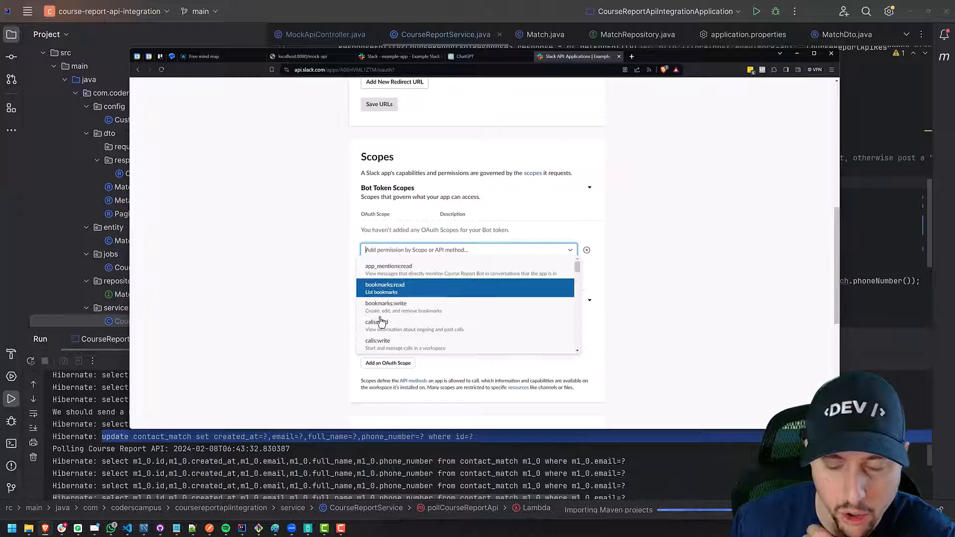
scroll("down", 3)
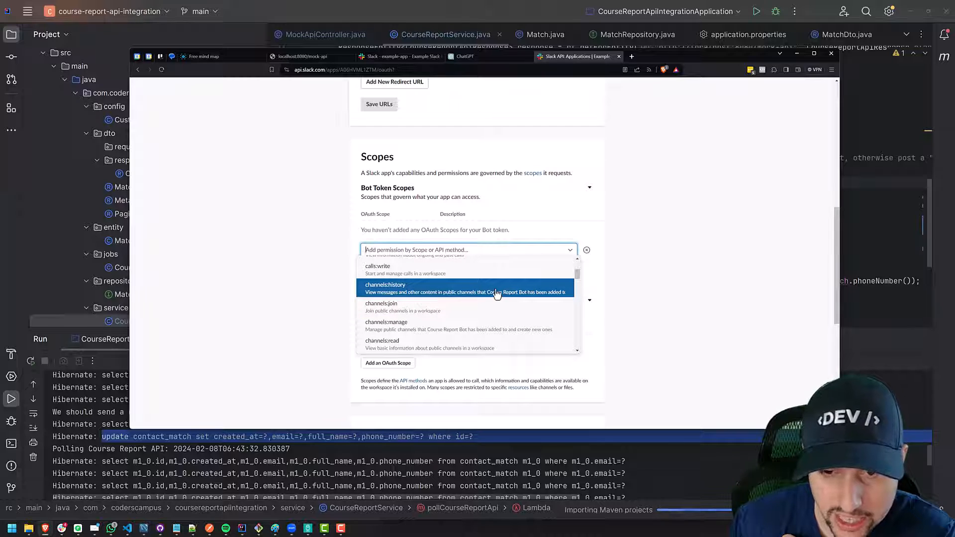
left_click(464, 55)
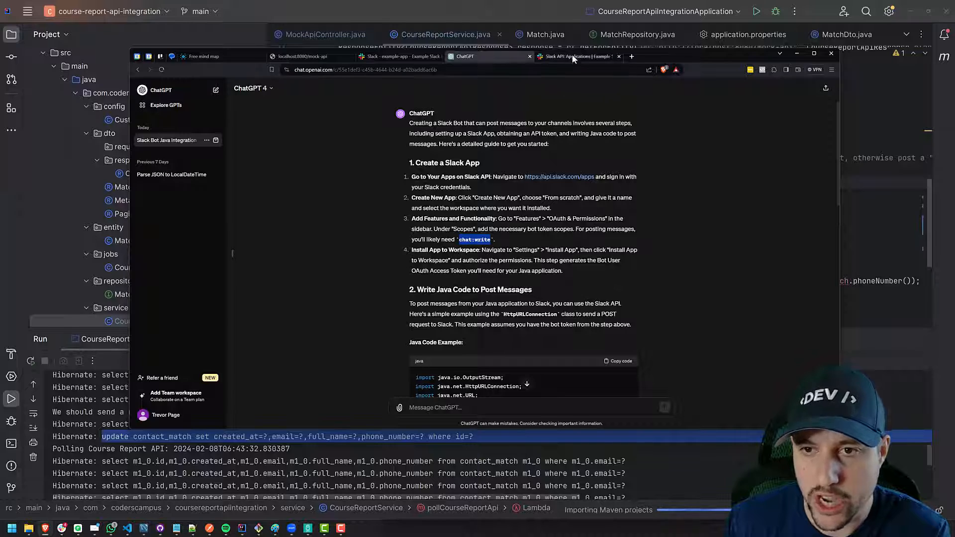
left_click(576, 55)
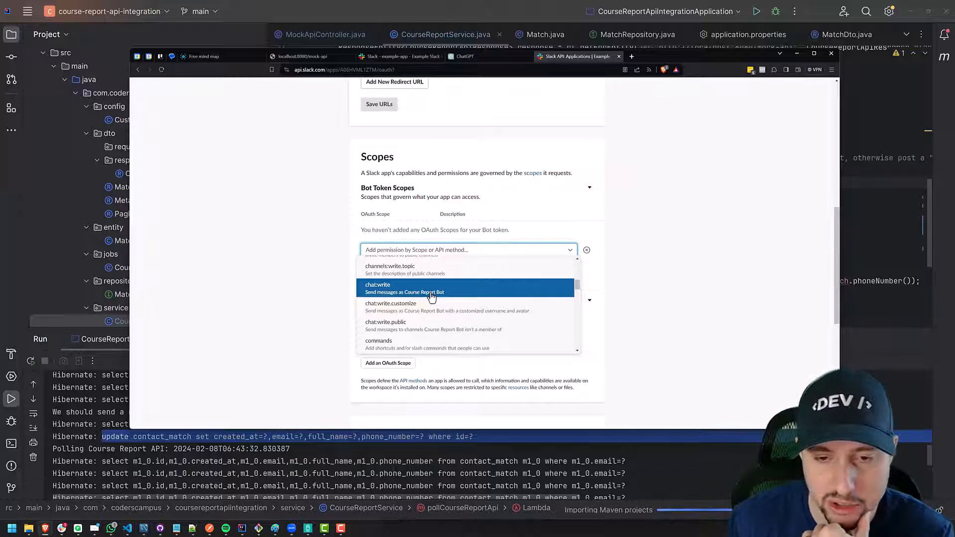
left_click(431, 288)
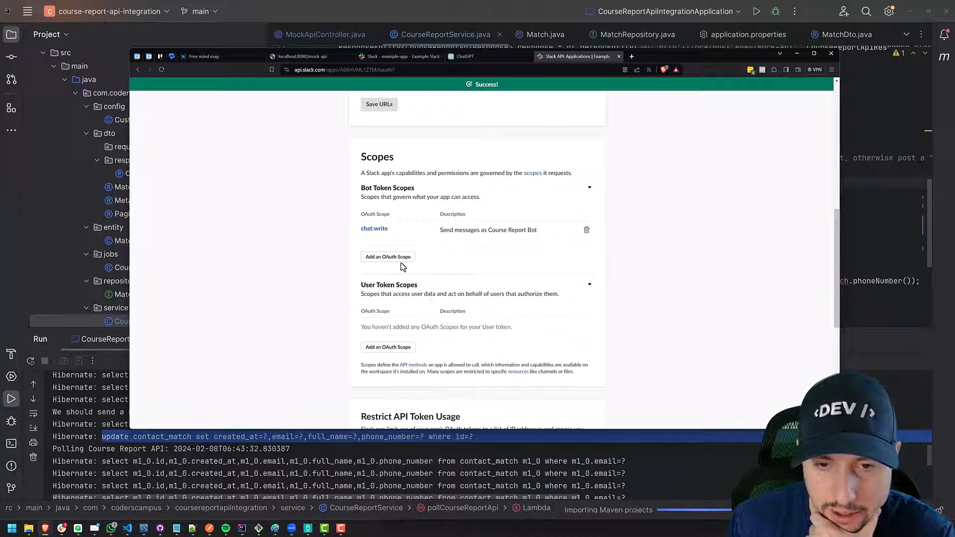
left_click(387, 257)
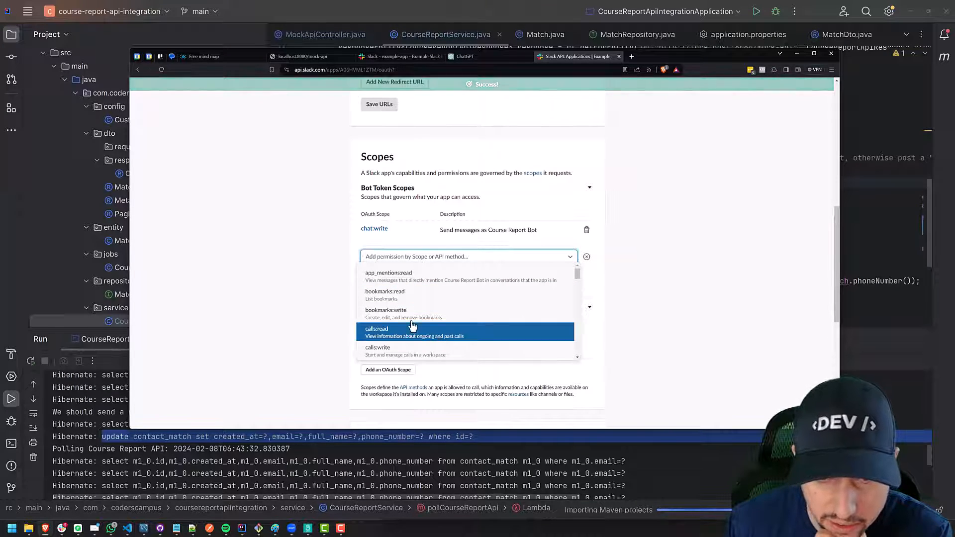
scroll("down", 3)
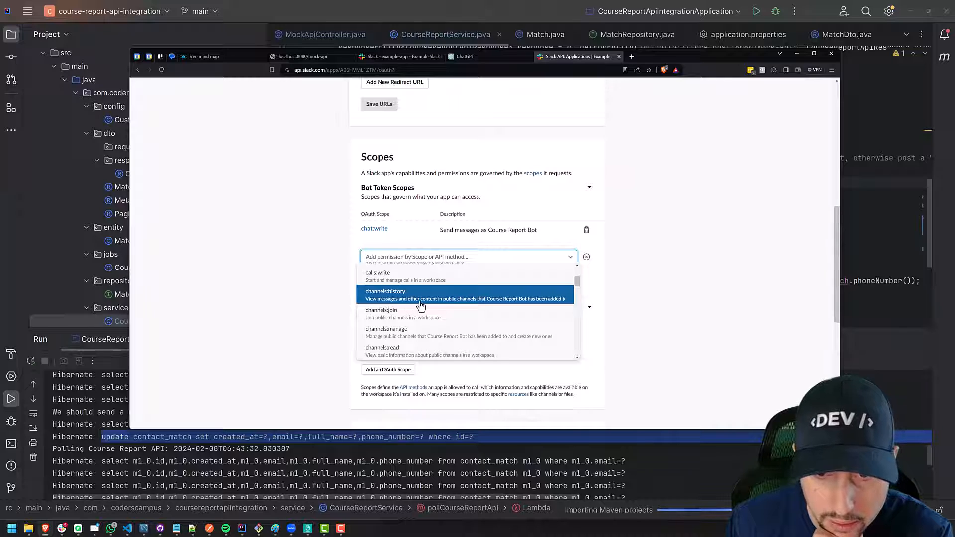
scroll("down", 3)
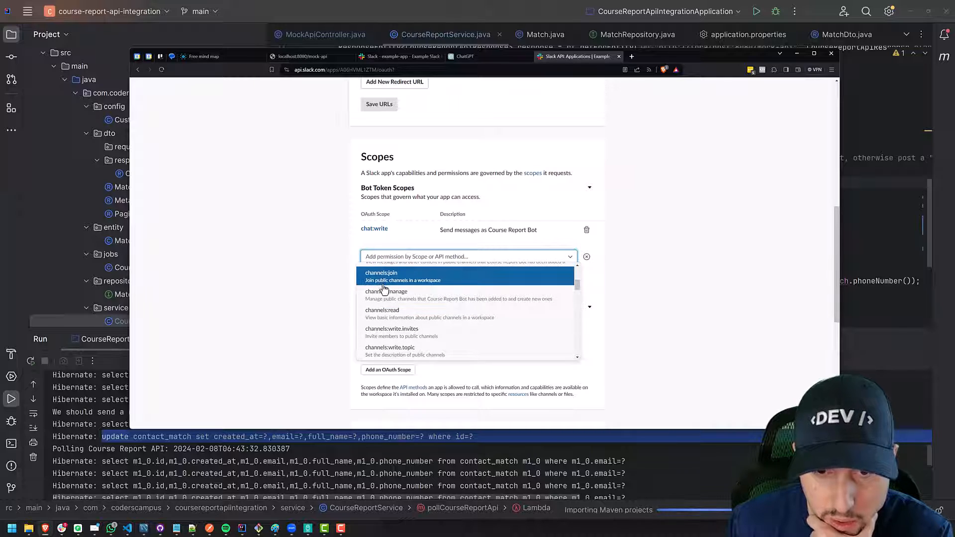
mouse_move(434, 281)
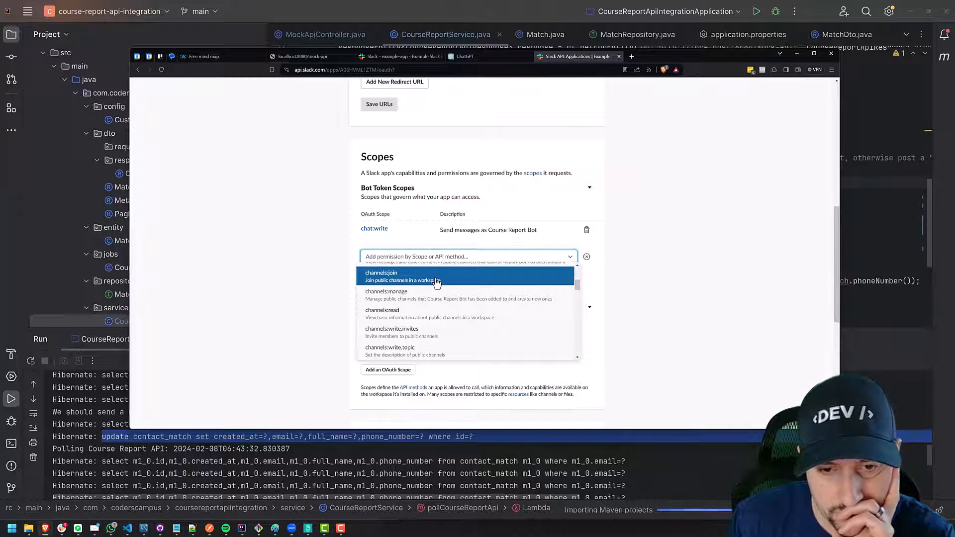
mouse_move(452, 281)
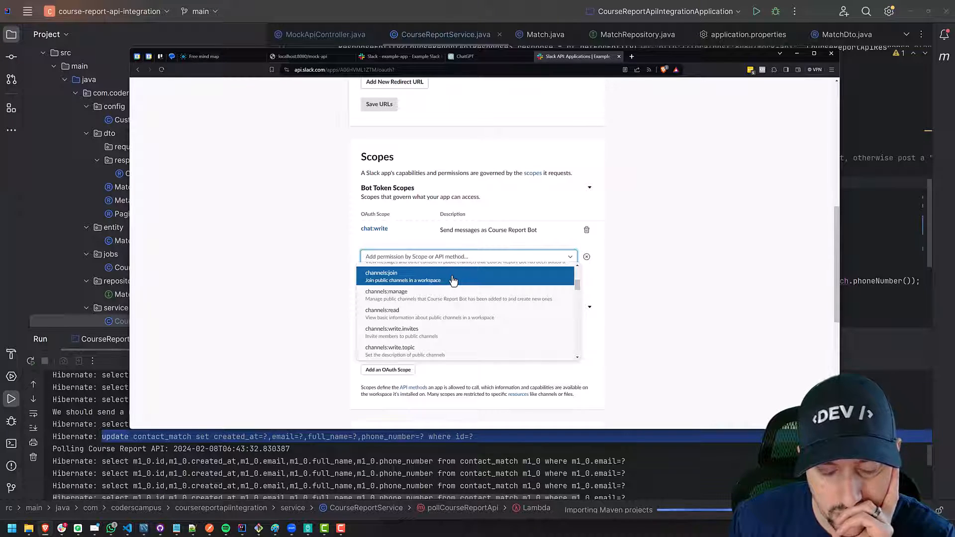
mouse_move(455, 280)
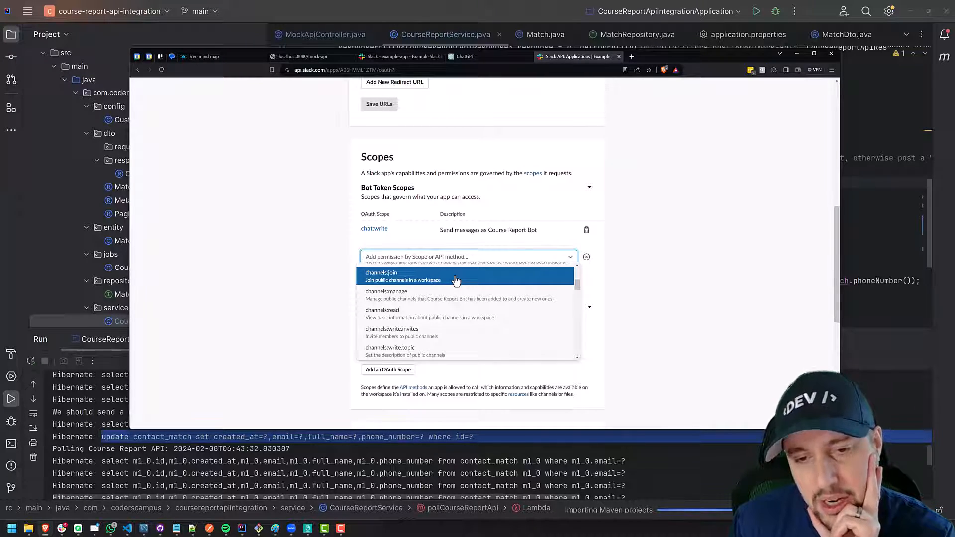
mouse_move(393, 282)
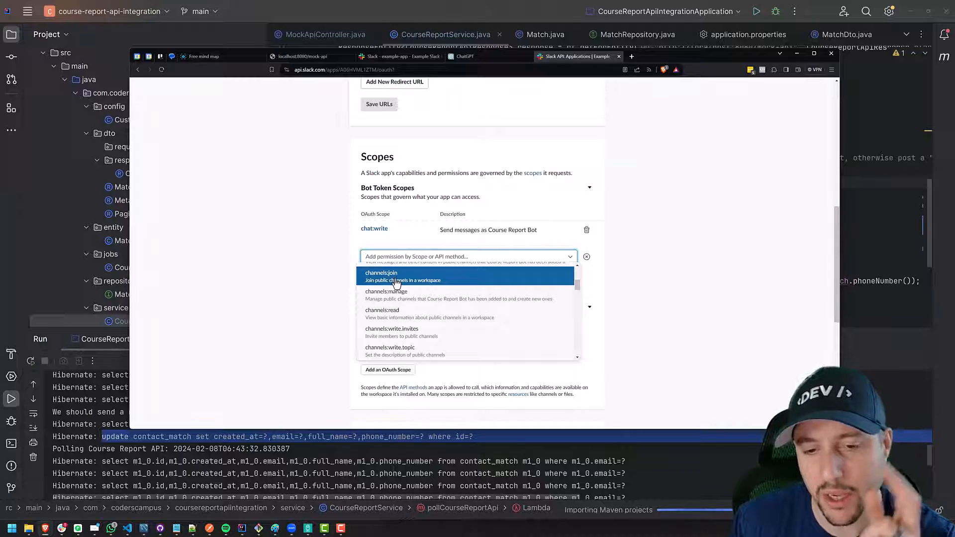
mouse_move(395, 281)
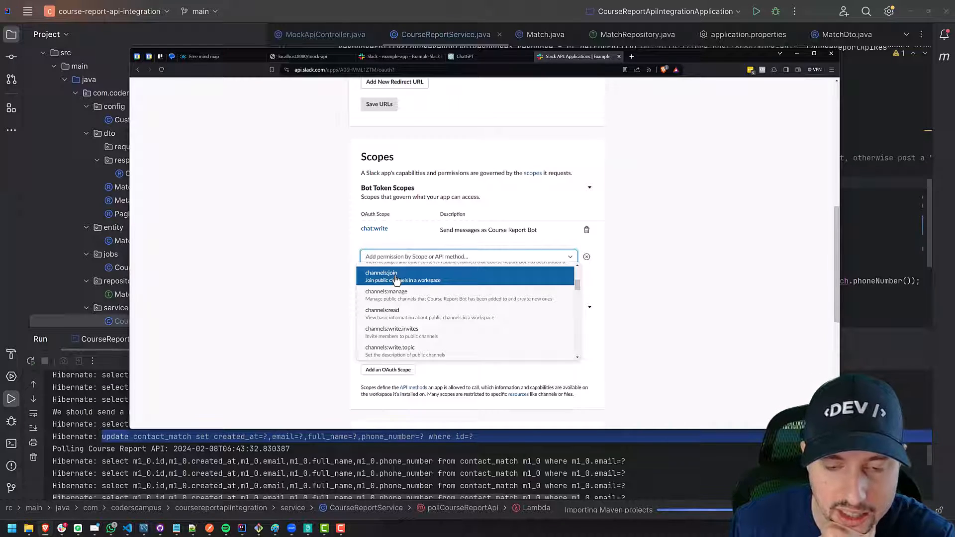
mouse_move(399, 310)
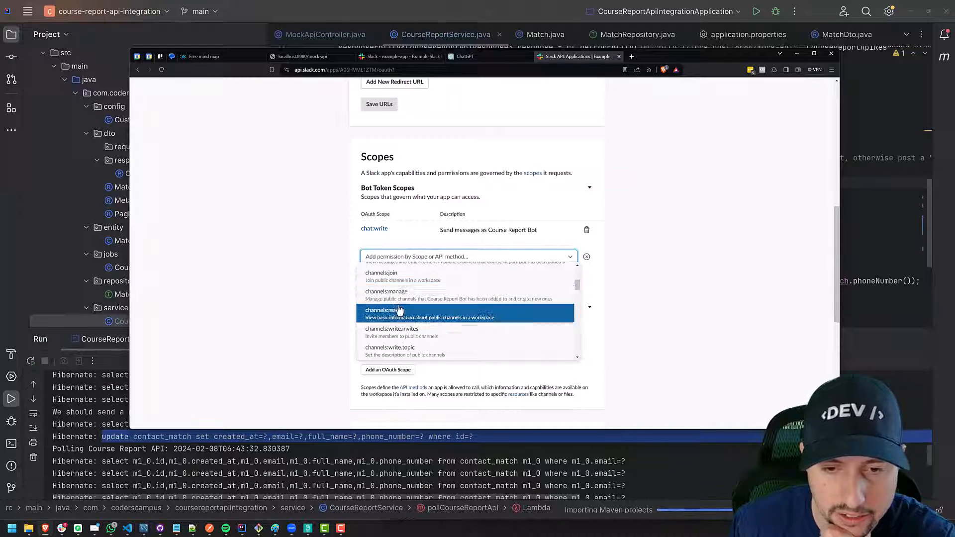
scroll("down", 3)
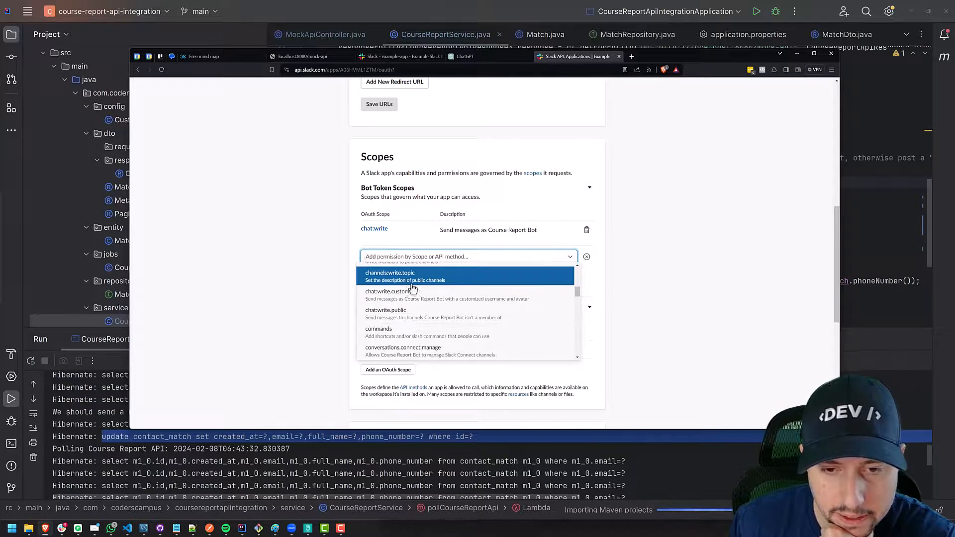
mouse_move(397, 294)
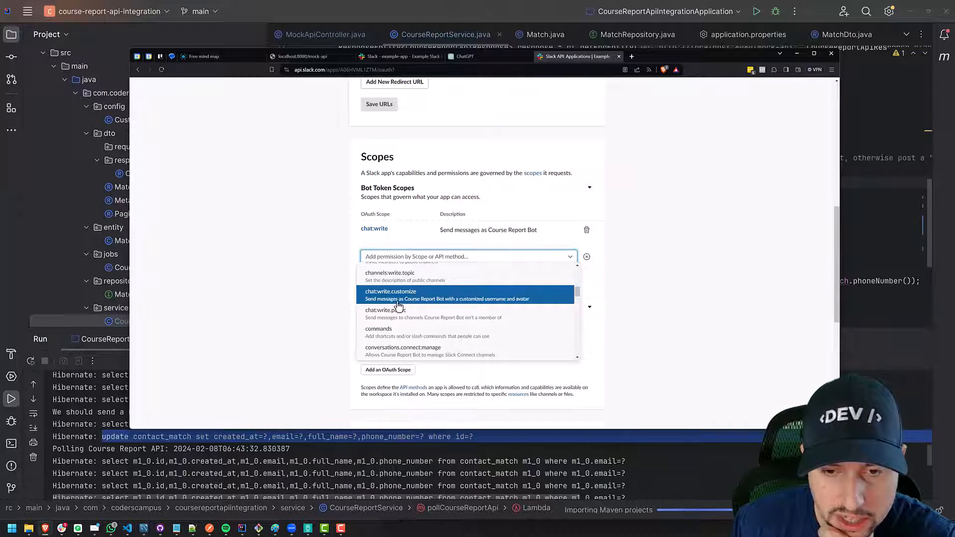
mouse_move(509, 308)
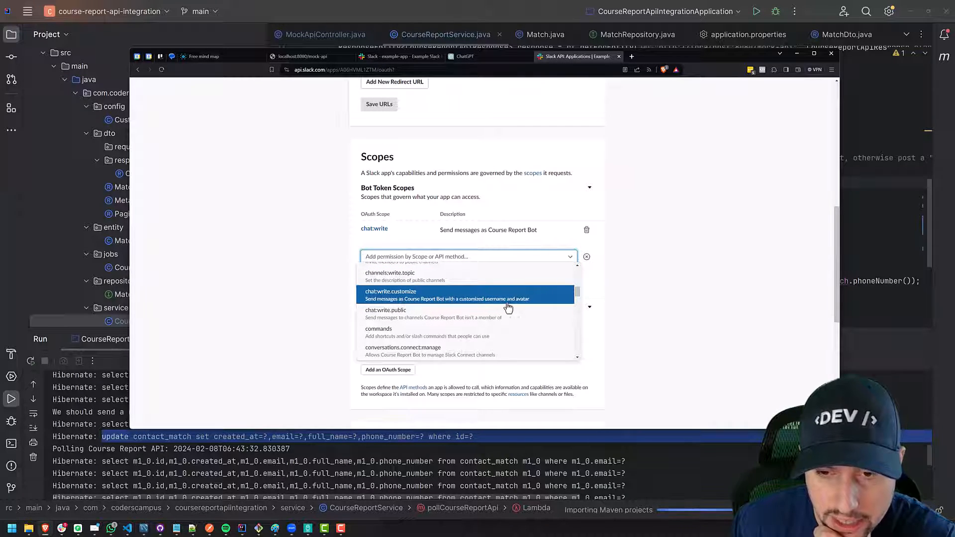
mouse_move(531, 302)
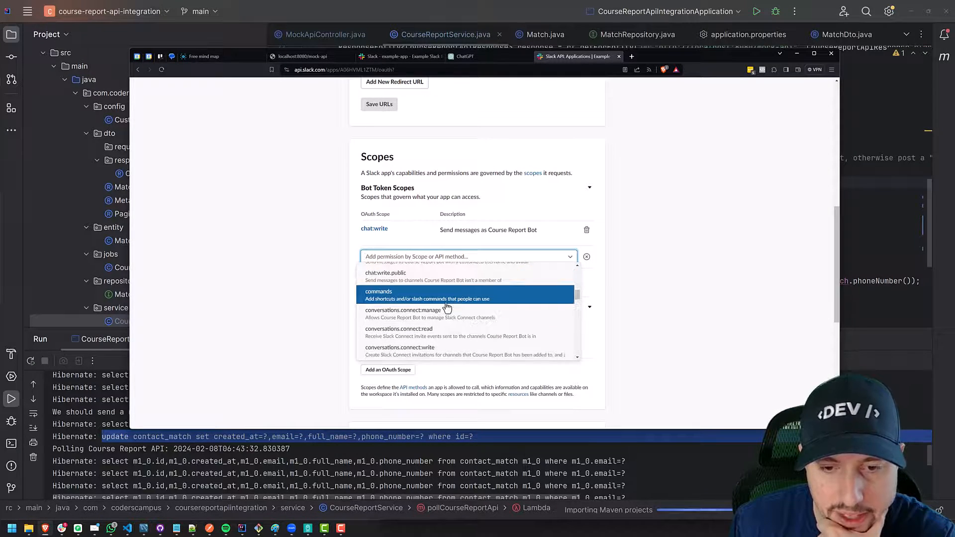
scroll("down", 3)
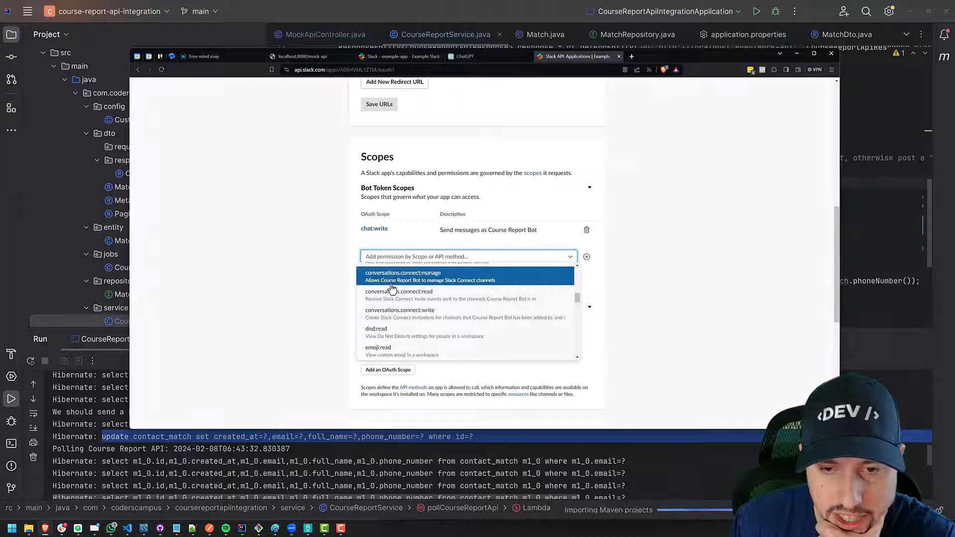
mouse_move(491, 290)
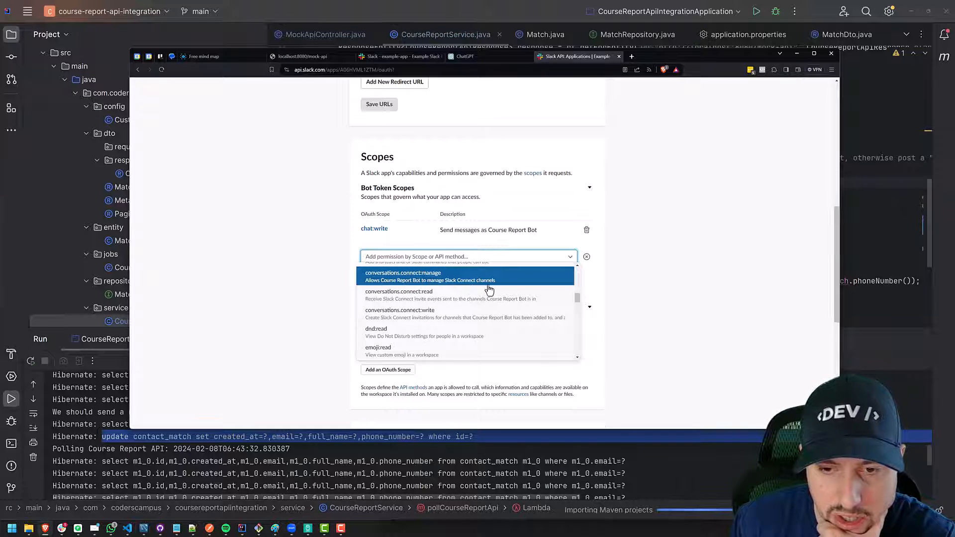
scroll("down", 3)
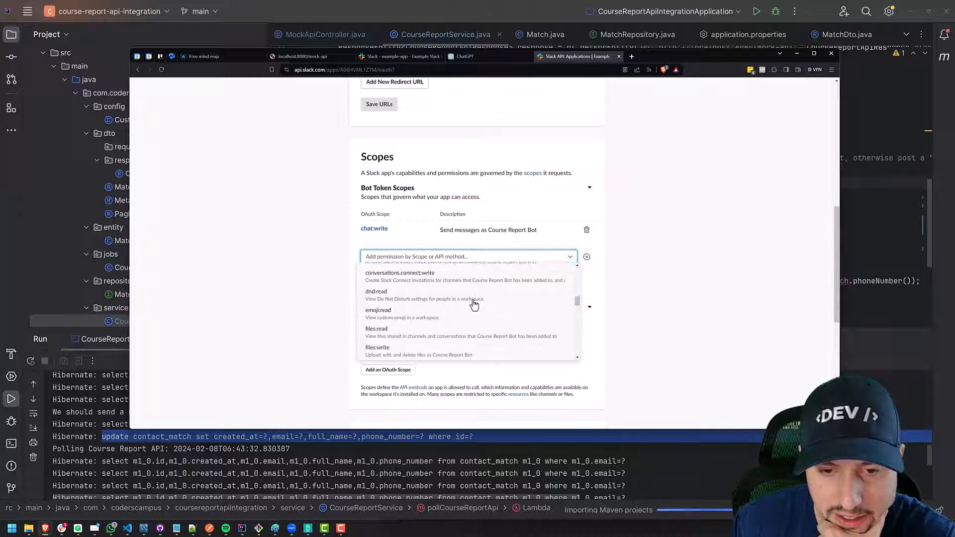
scroll("down", 3)
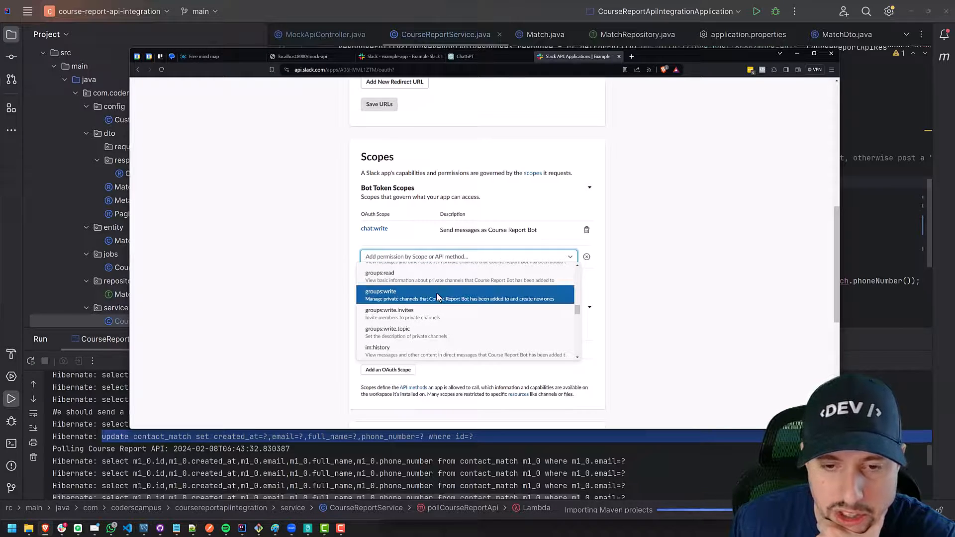
scroll("down", 3)
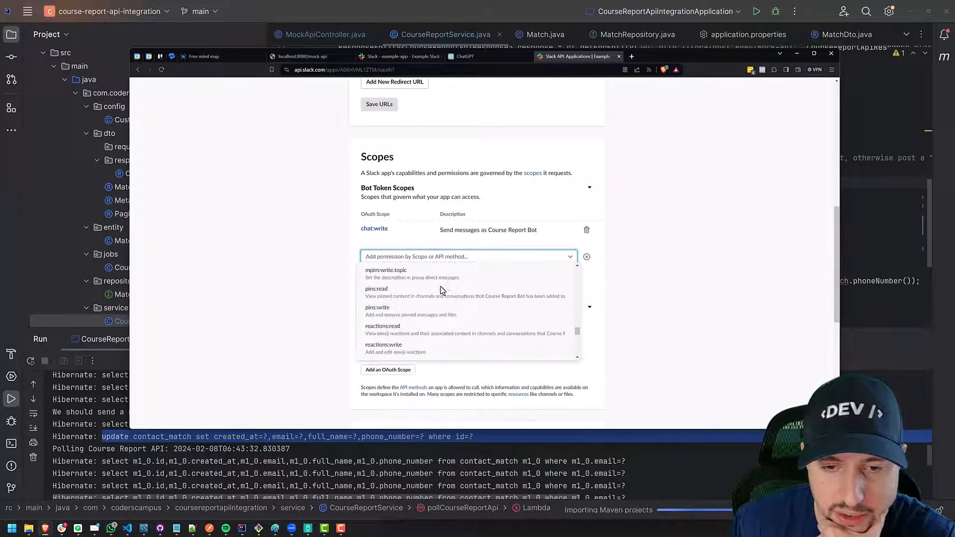
scroll("down", 3)
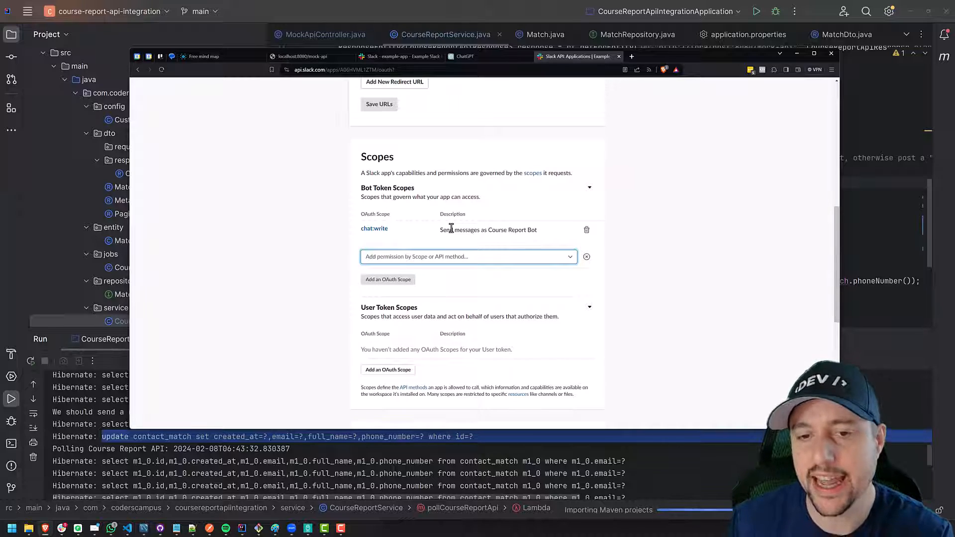
mouse_move(495, 169)
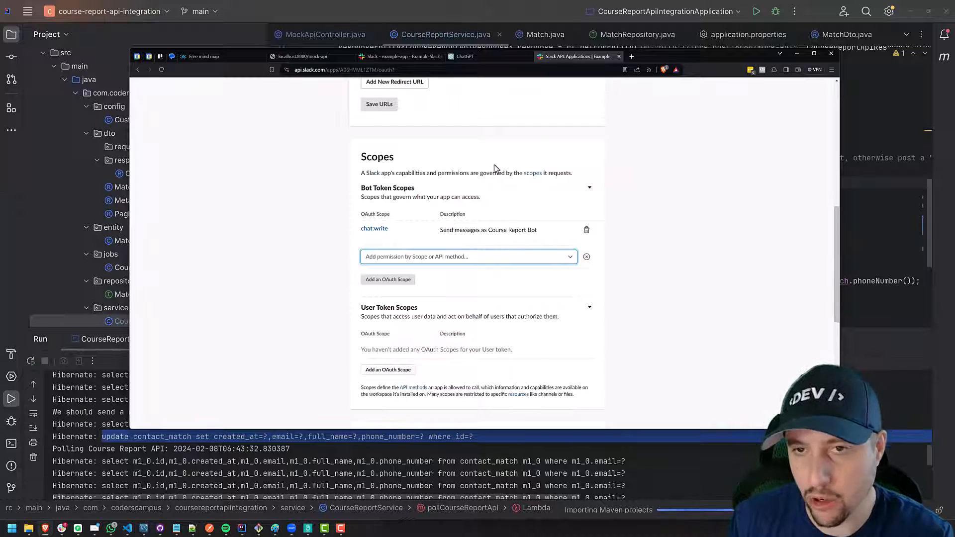
left_click(465, 55)
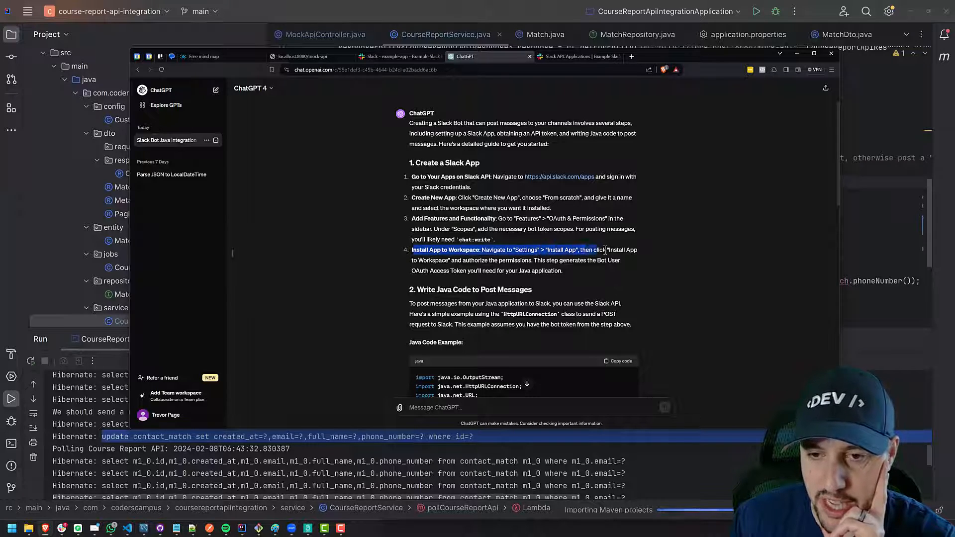
left_click(576, 56)
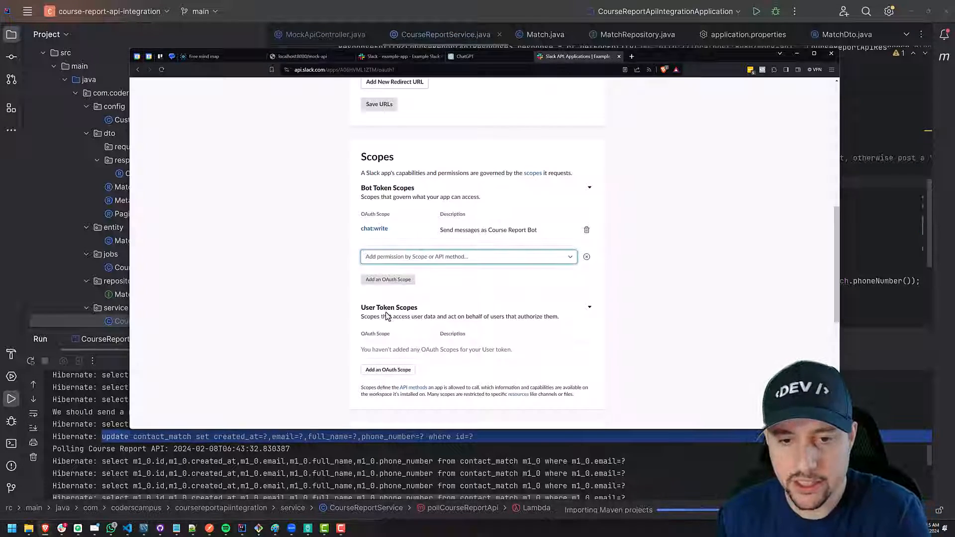
scroll("down", 3)
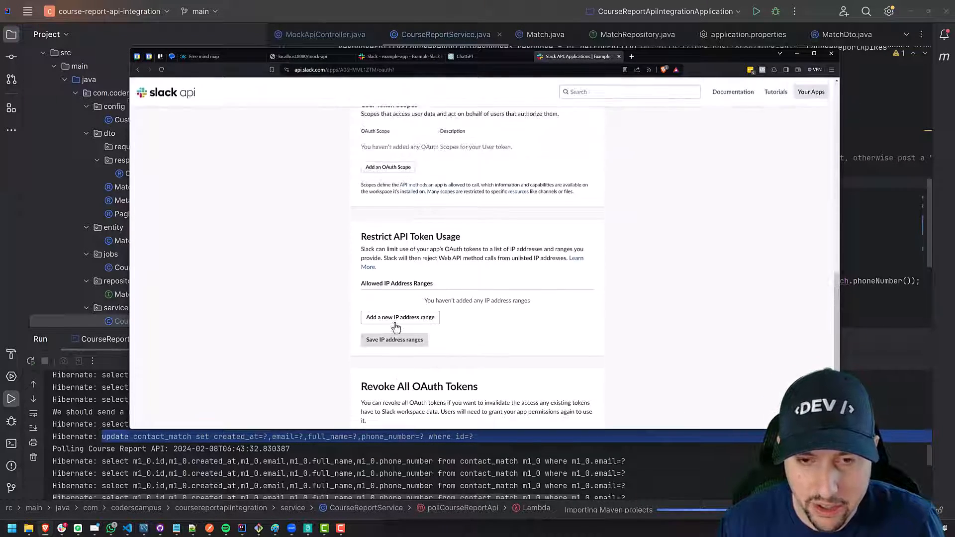
scroll("up", 3)
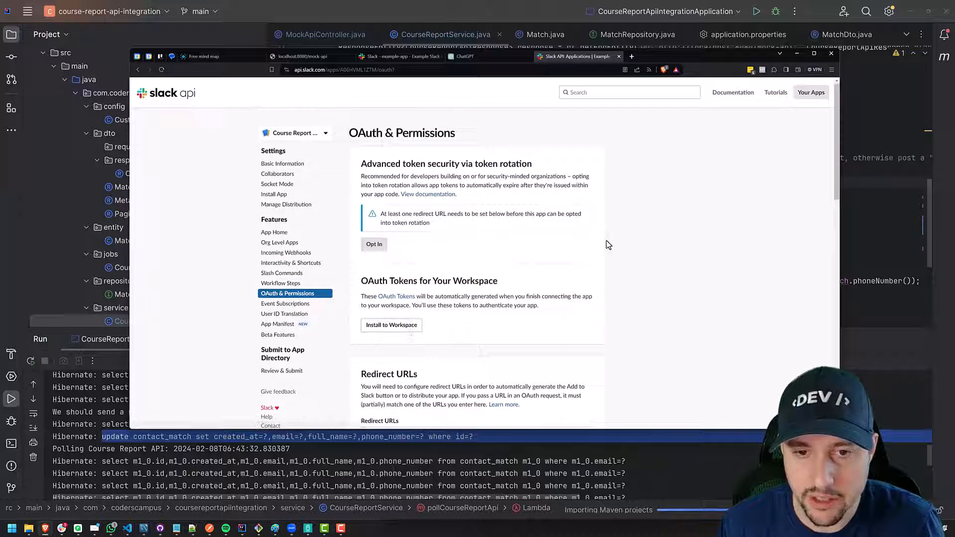
scroll("down", 3)
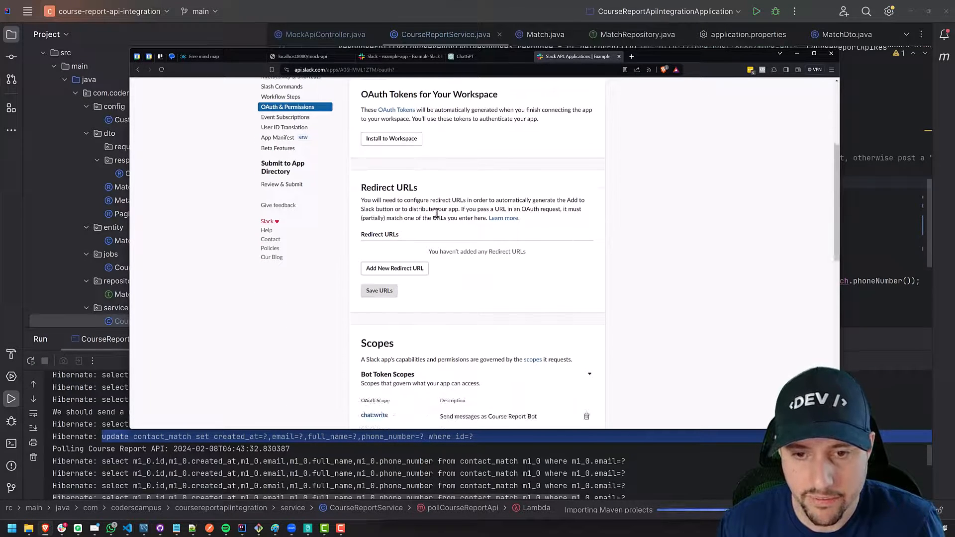
scroll("down", 3)
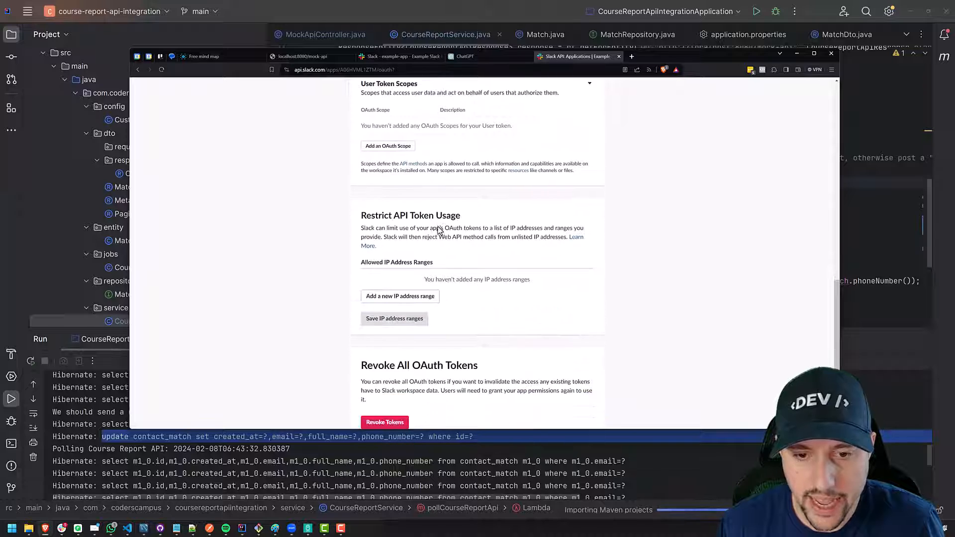
scroll("up", 3)
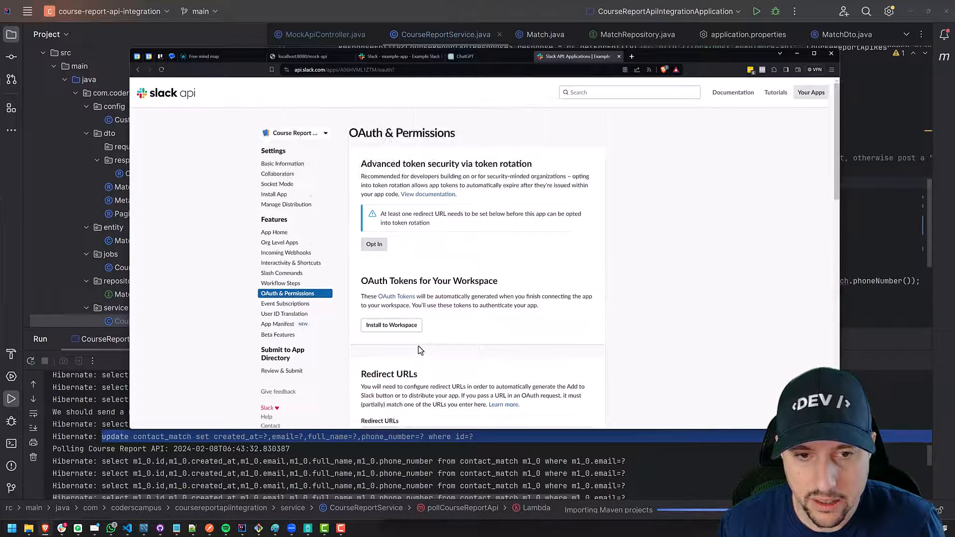
mouse_move(282, 163)
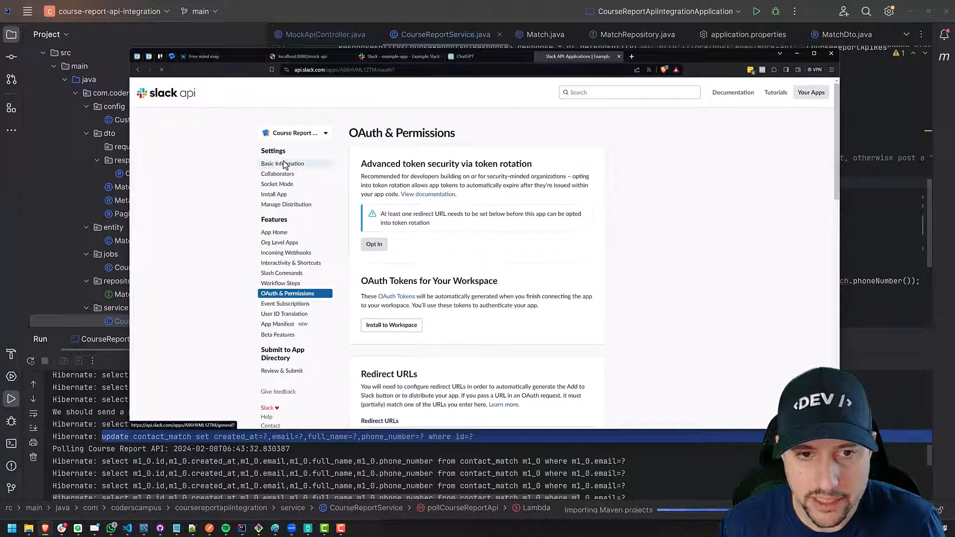
Step: From Basic Information, install Course Report Bot to the workspace and allow its permissions
left_click(282, 163)
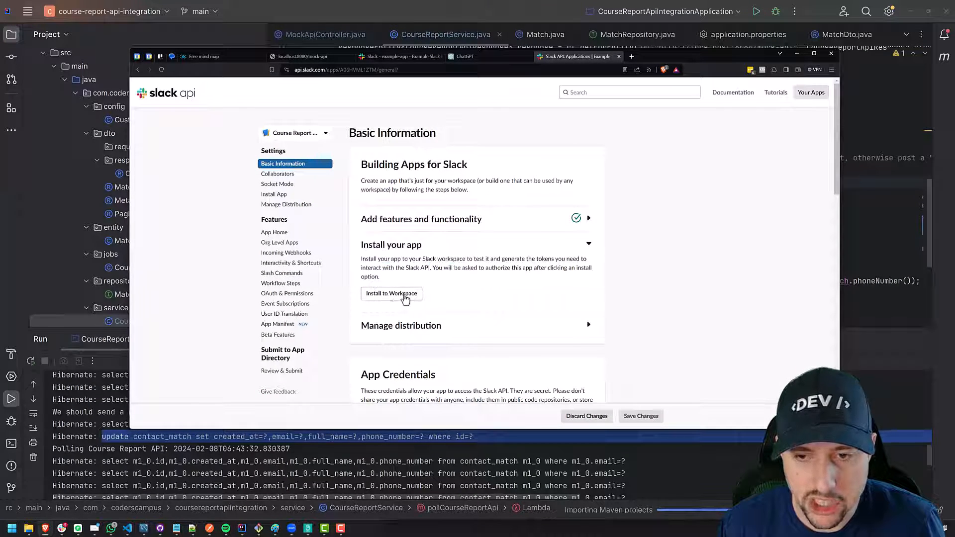
left_click(391, 294)
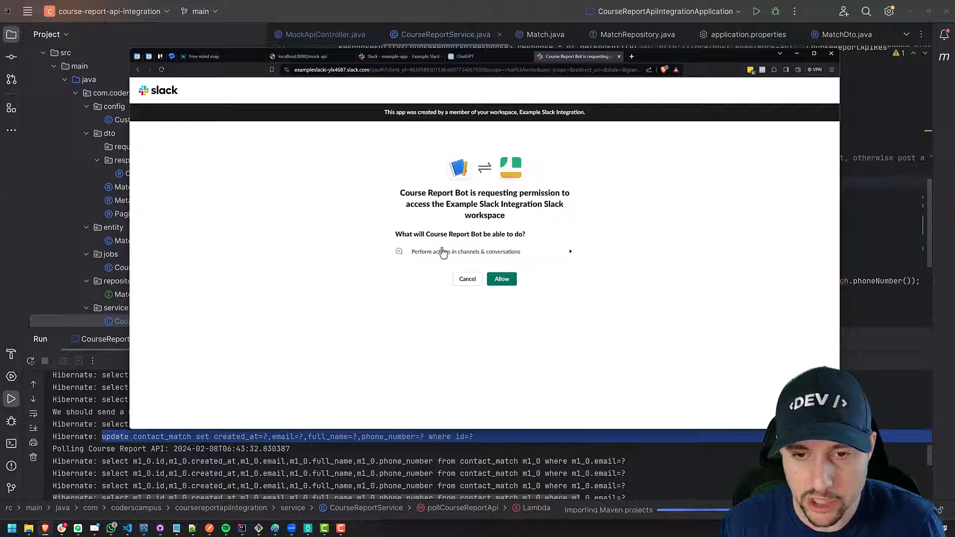
left_click(501, 279)
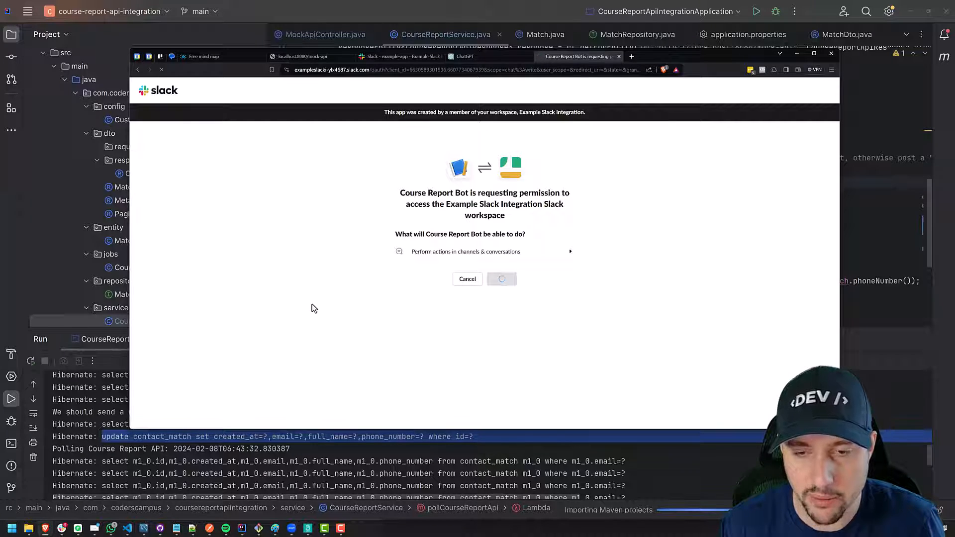
left_click(502, 278)
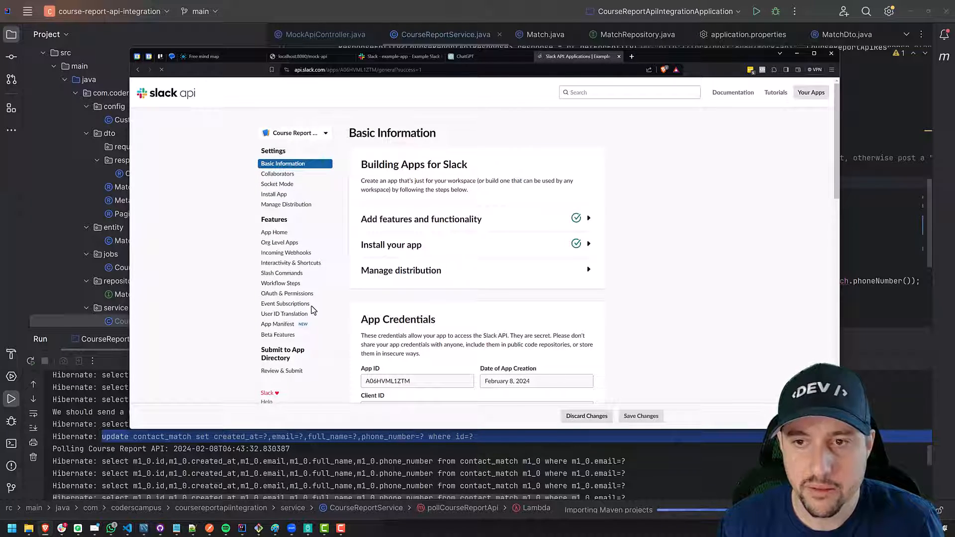
left_click(640, 416)
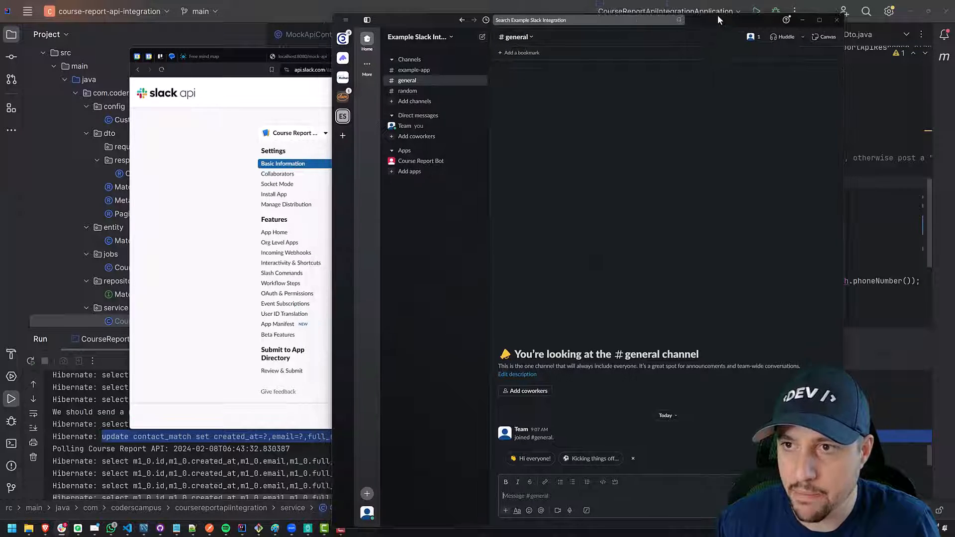
Step: View the Course Report Bot conversation, then settle on the #example-app channel
left_click(421, 160)
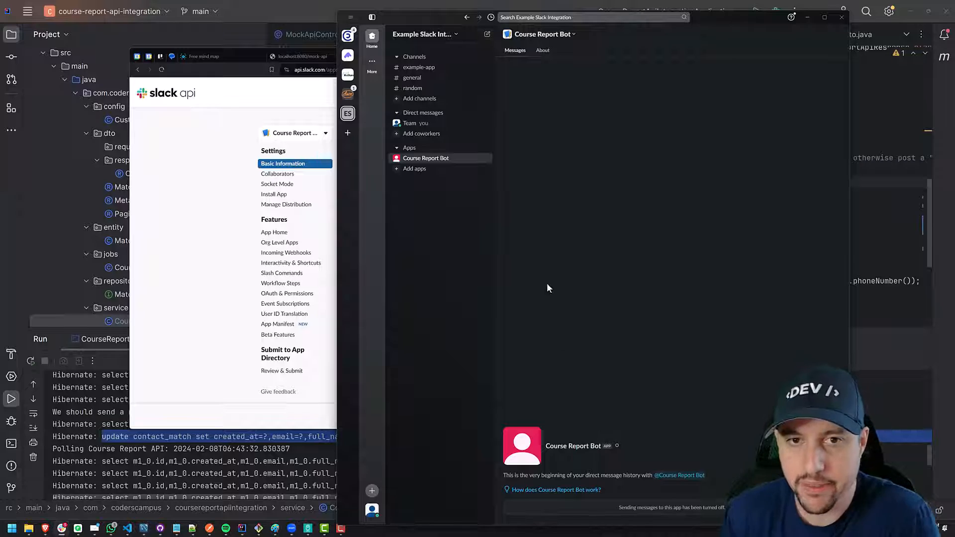
mouse_move(430, 80)
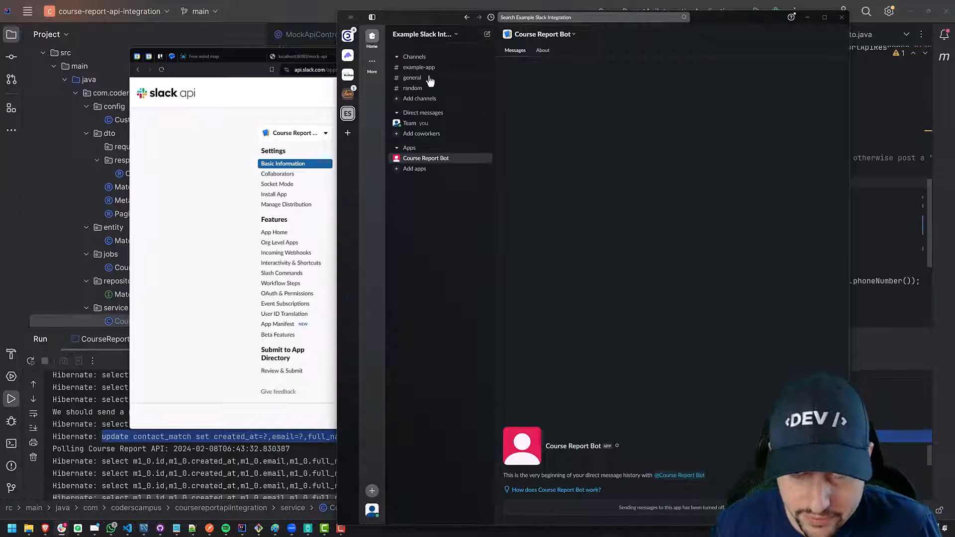
left_click(419, 66)
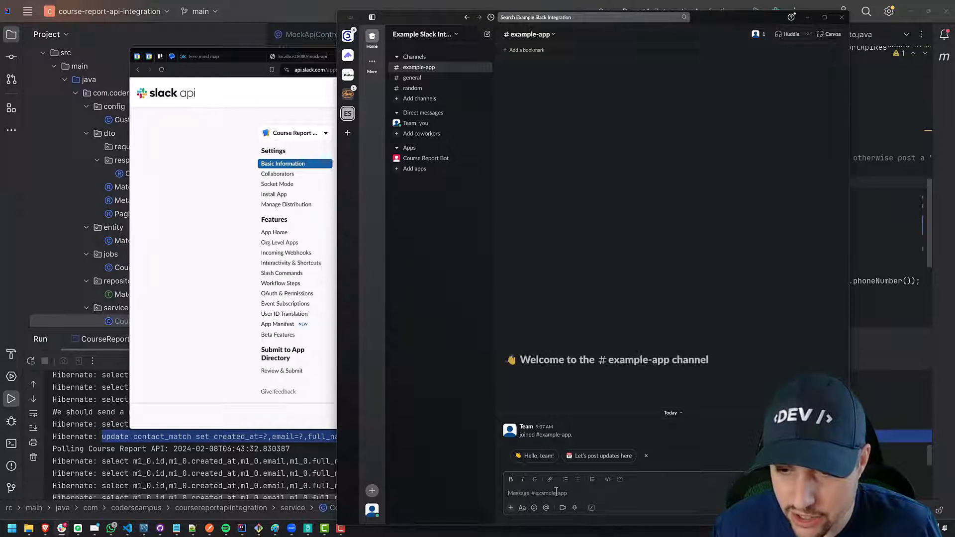
left_click(425, 159)
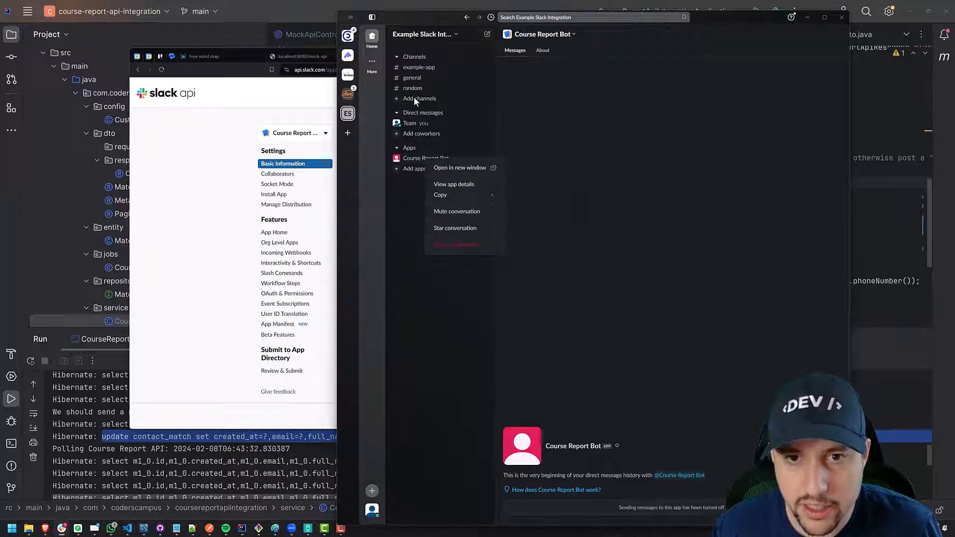
left_click(419, 66)
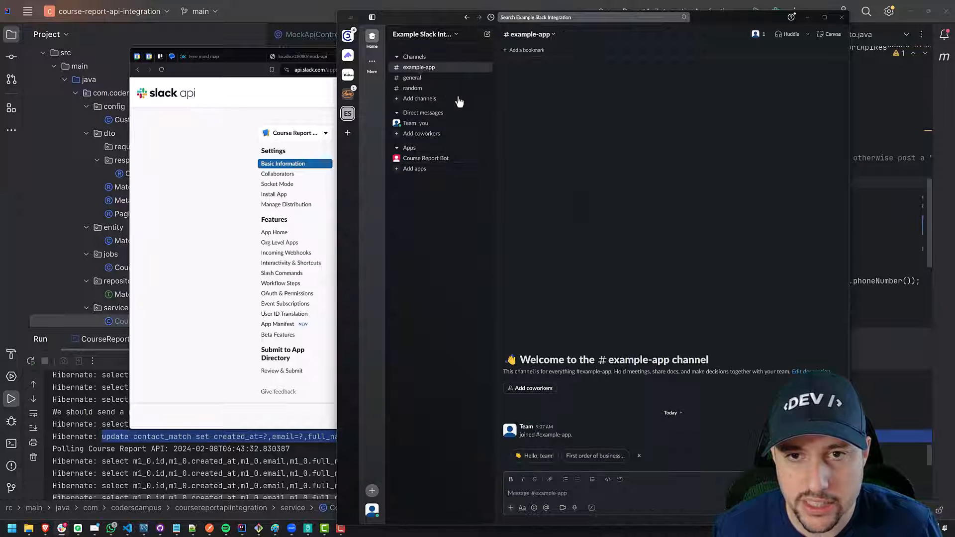
Step: Search the example-app channel's members for 'course'
left_click(756, 33)
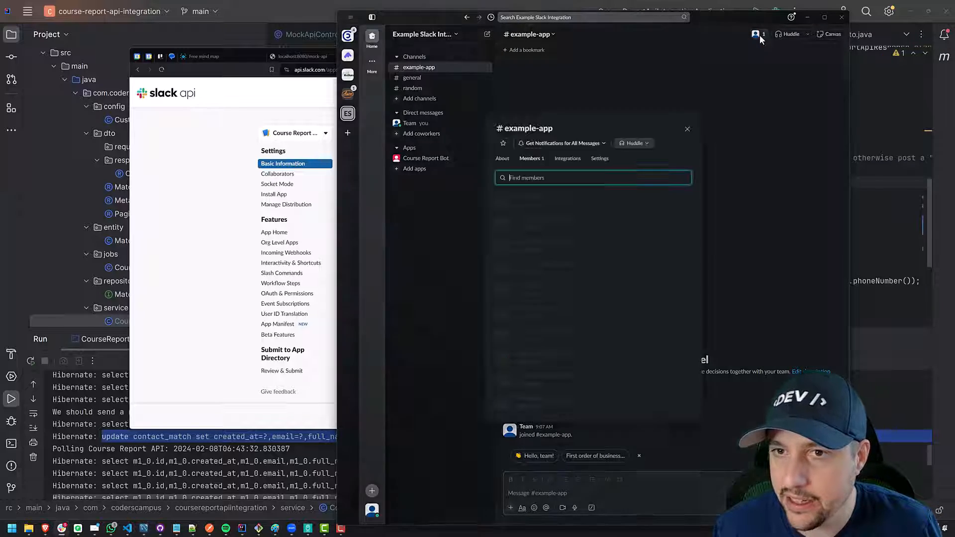
left_click(591, 177)
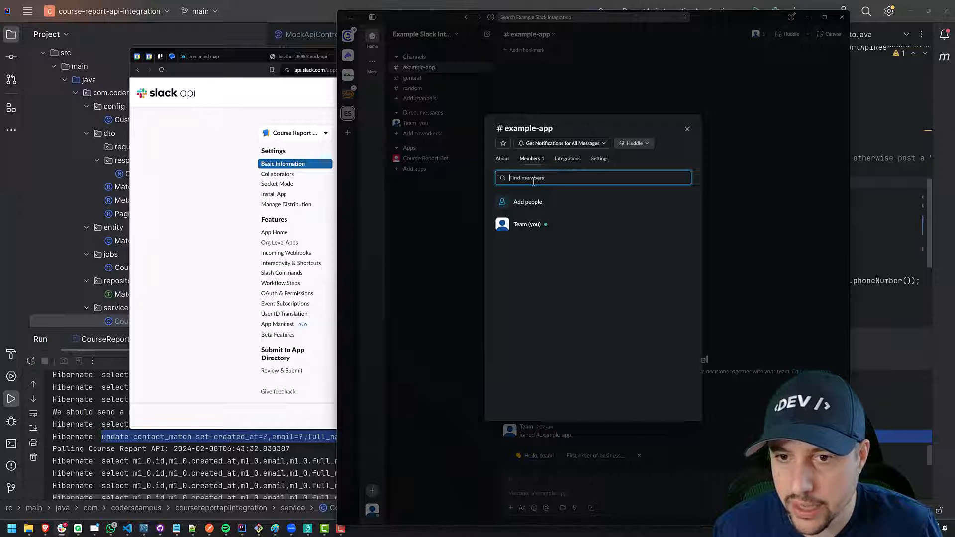
type("c")
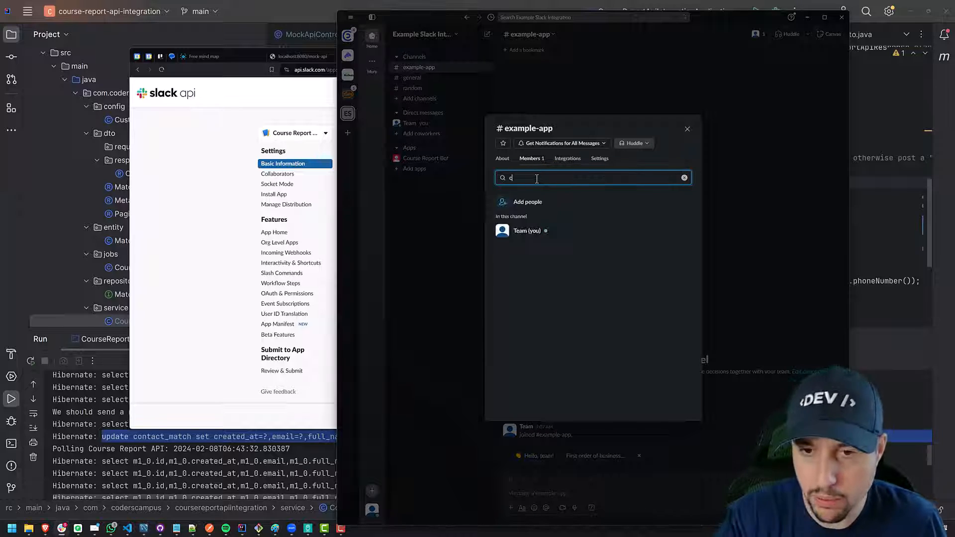
type("ourse")
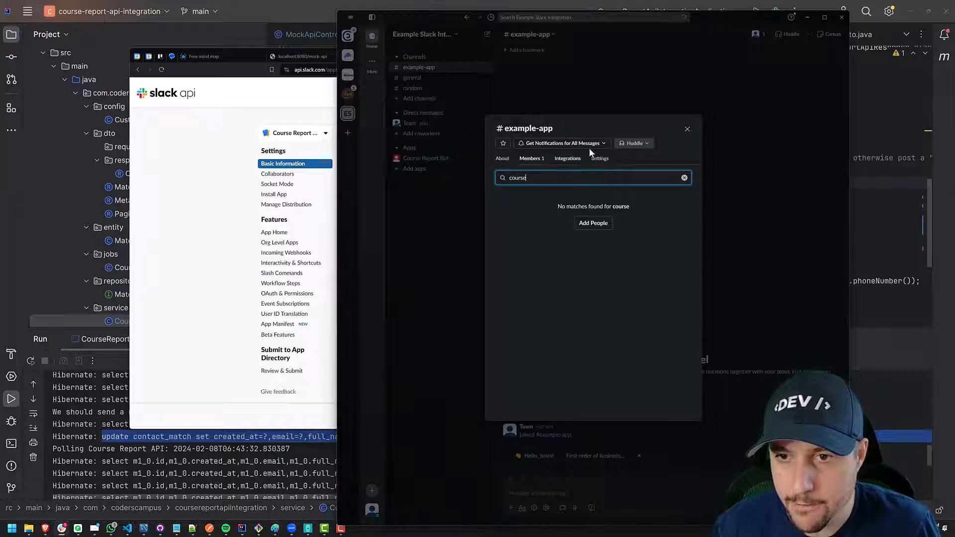
Step: From the Integrations tab, add Course Report Bot as an app to the channel
left_click(567, 158)
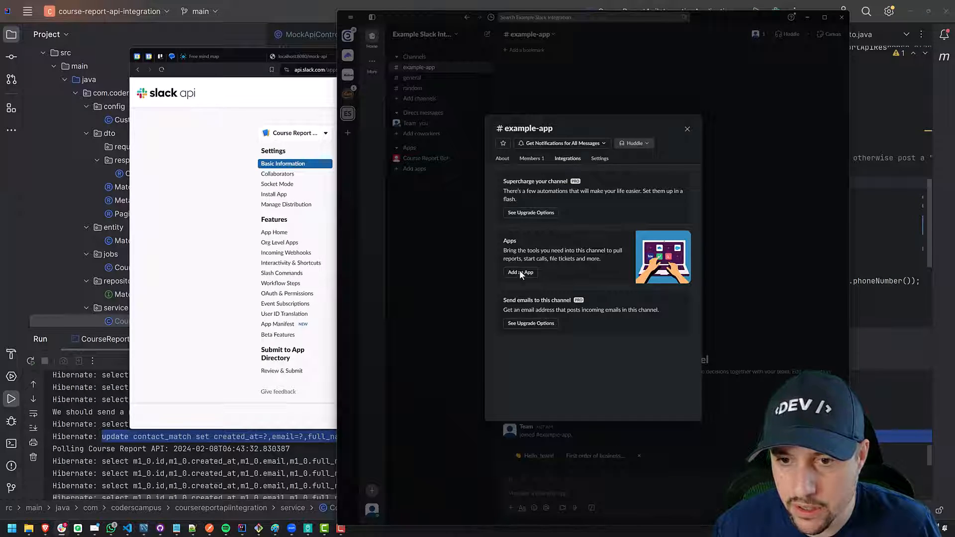
left_click(521, 272)
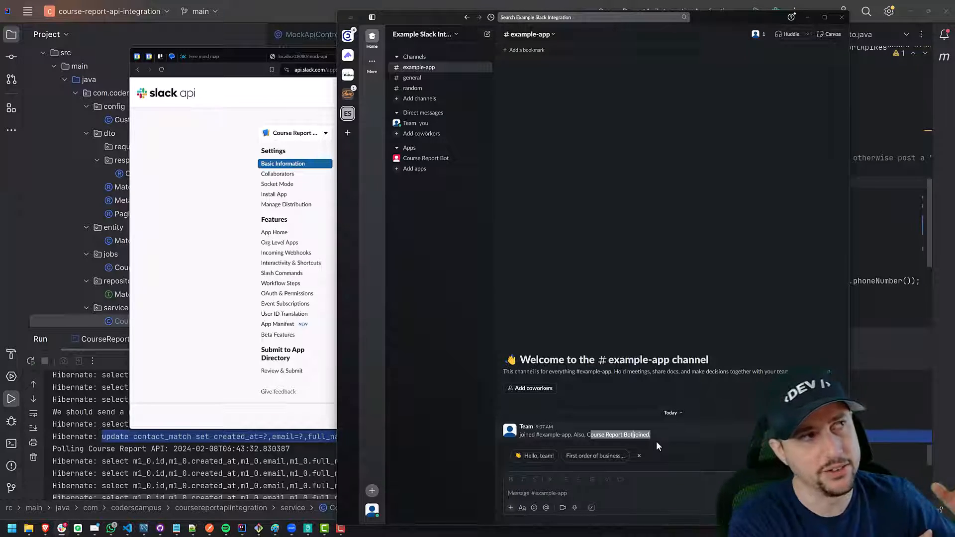
mouse_move(709, 524)
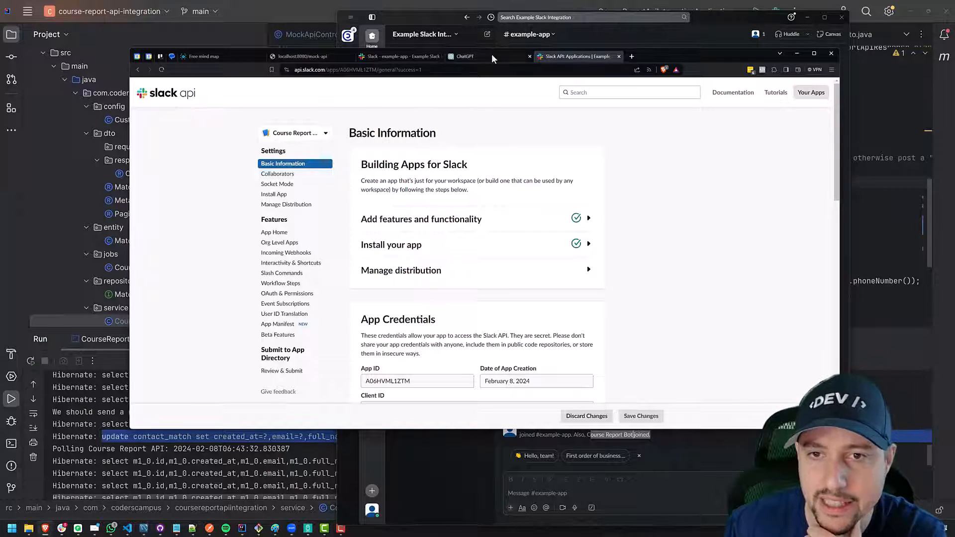
Step: Copy the SlackBot Java code block from ChatGPT's Slack bot answer
left_click(465, 55)
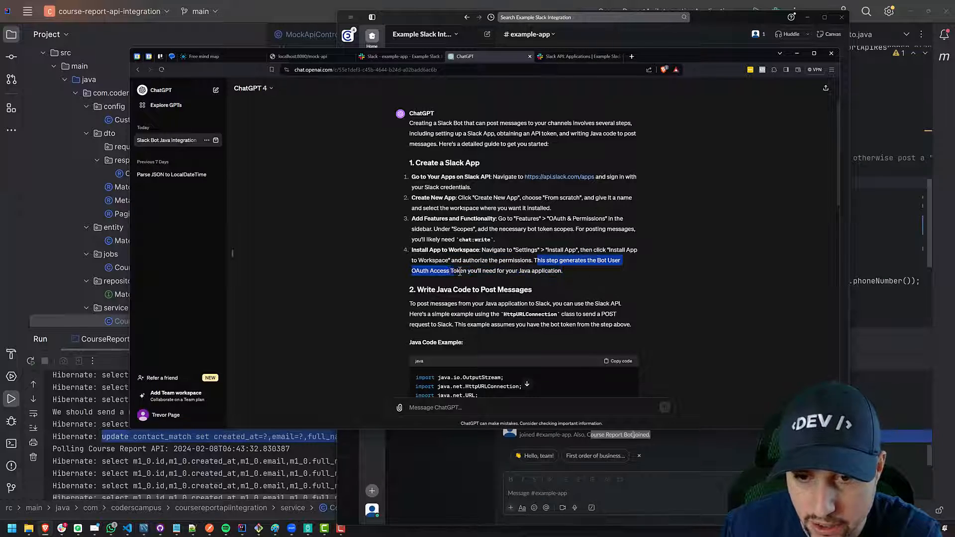
scroll("down", 3)
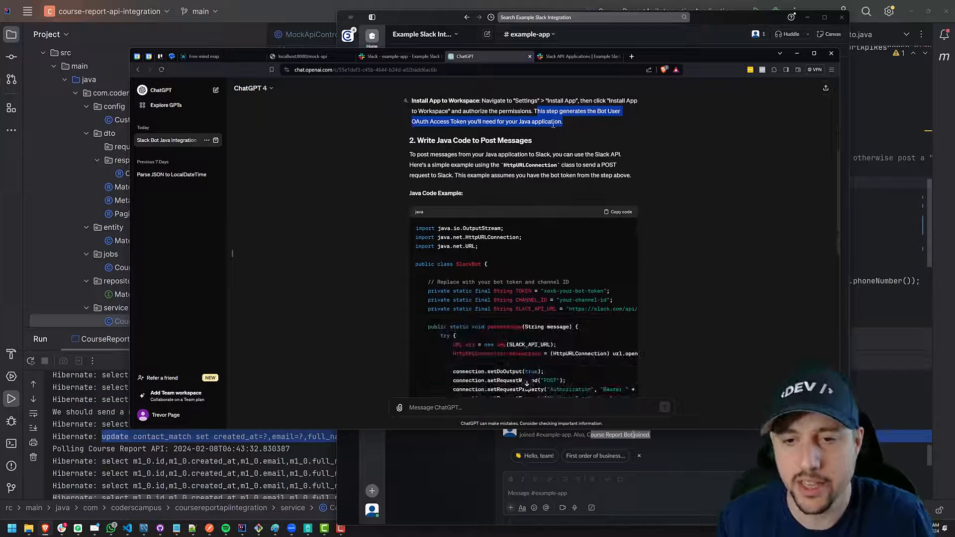
scroll("down", 3)
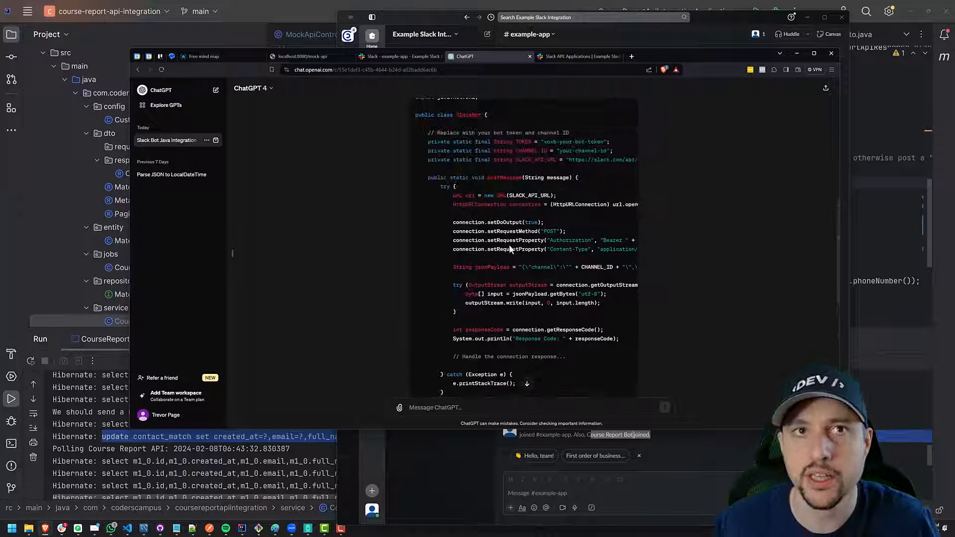
scroll("down", 3)
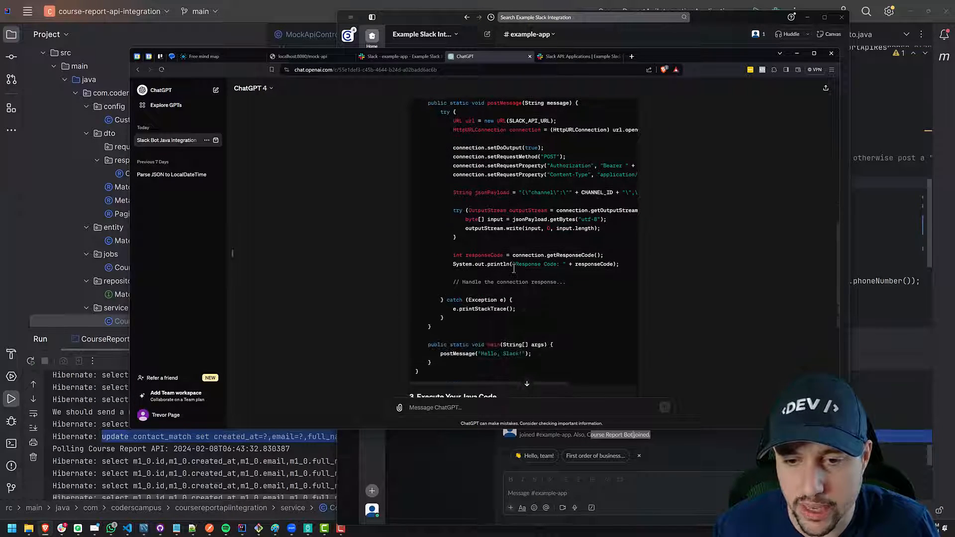
scroll("up", 3)
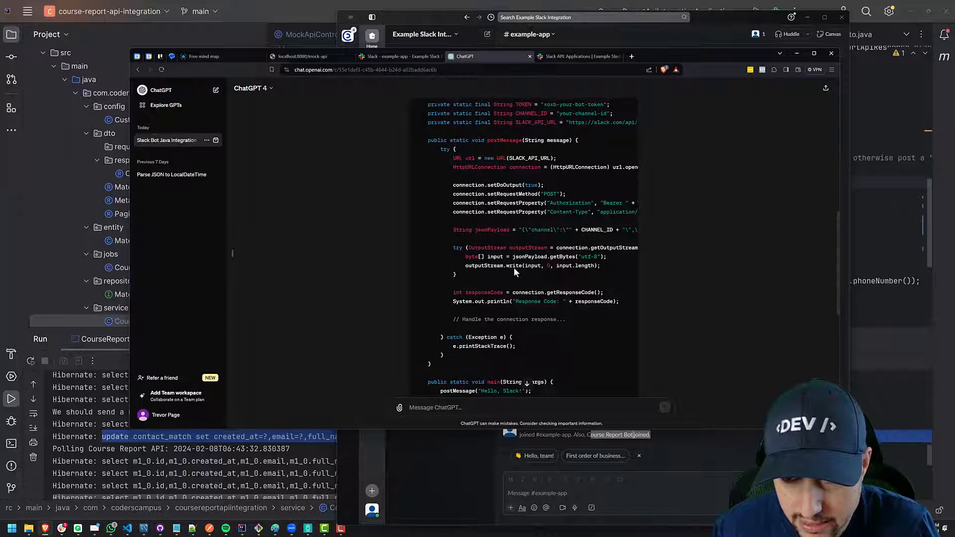
scroll("up", 3)
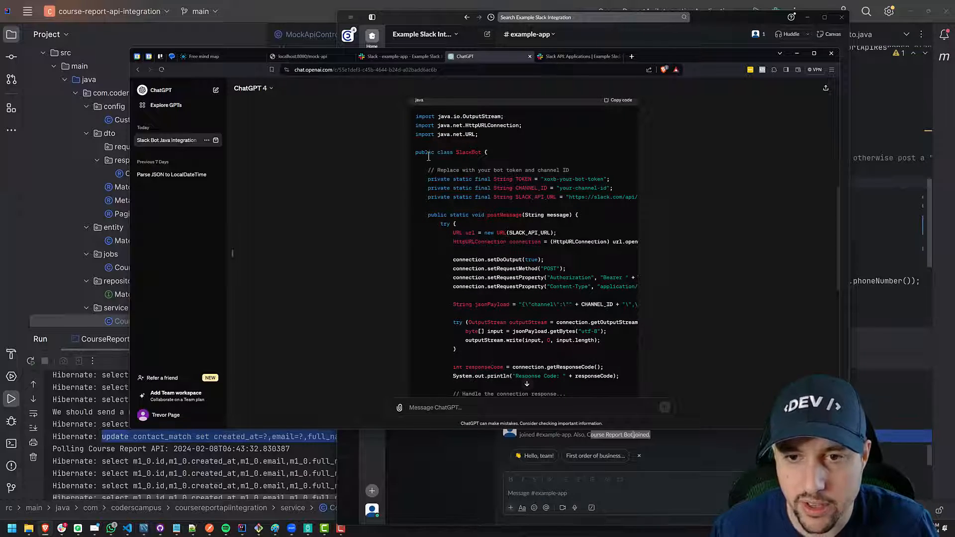
mouse_move(453, 234)
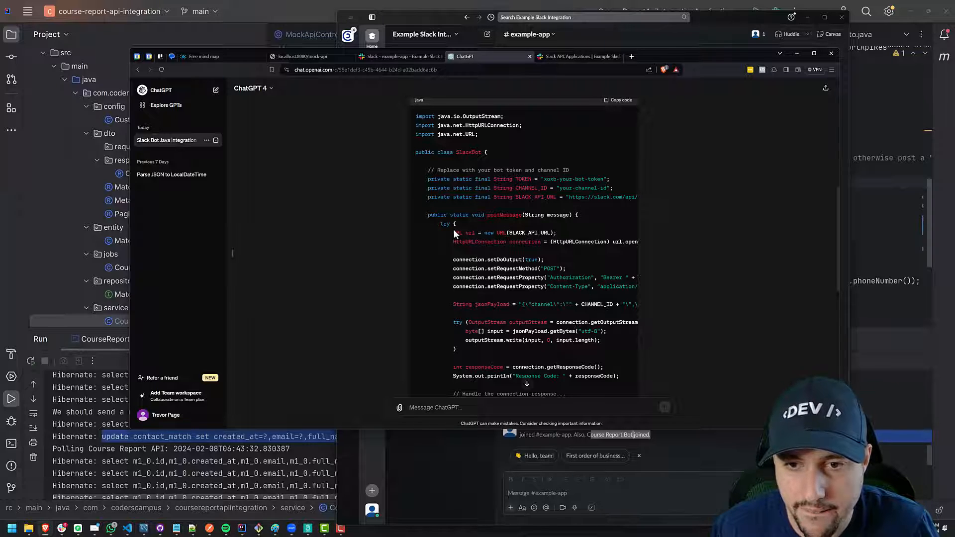
mouse_move(454, 235)
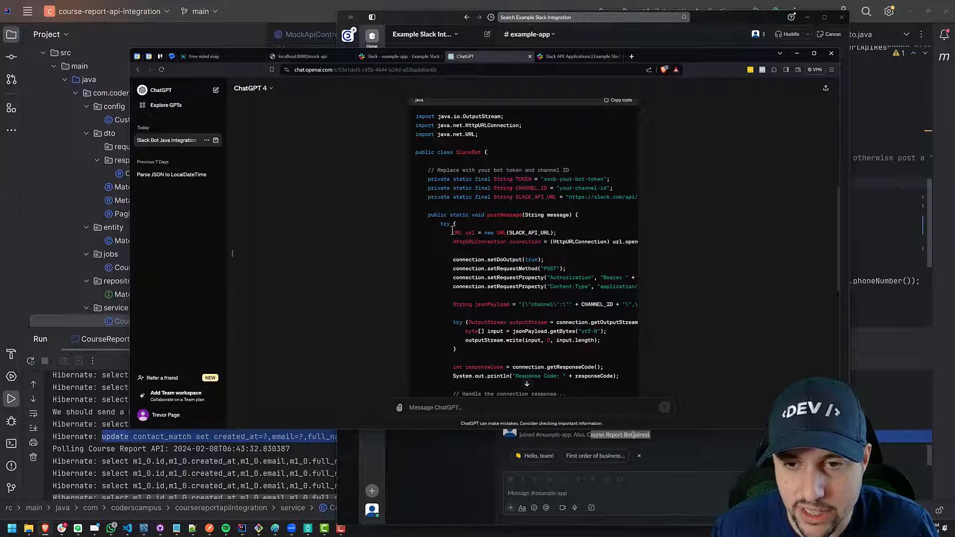
scroll("down", 3)
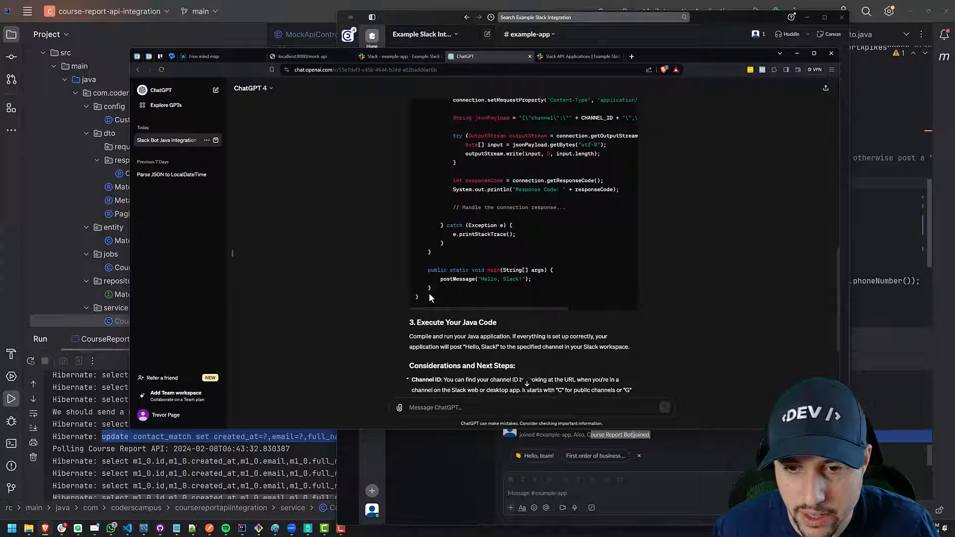
scroll("up", 3)
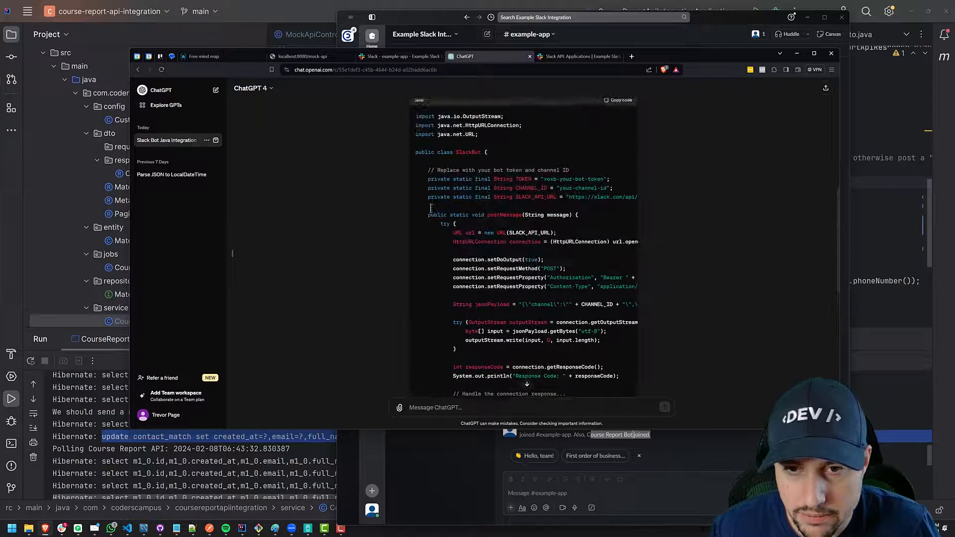
left_click(620, 100)
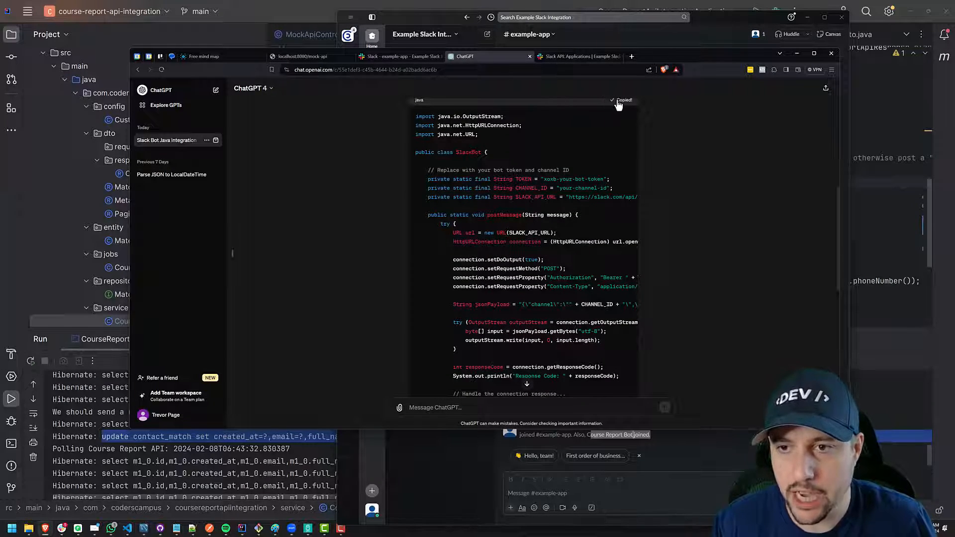
scroll("up", 3)
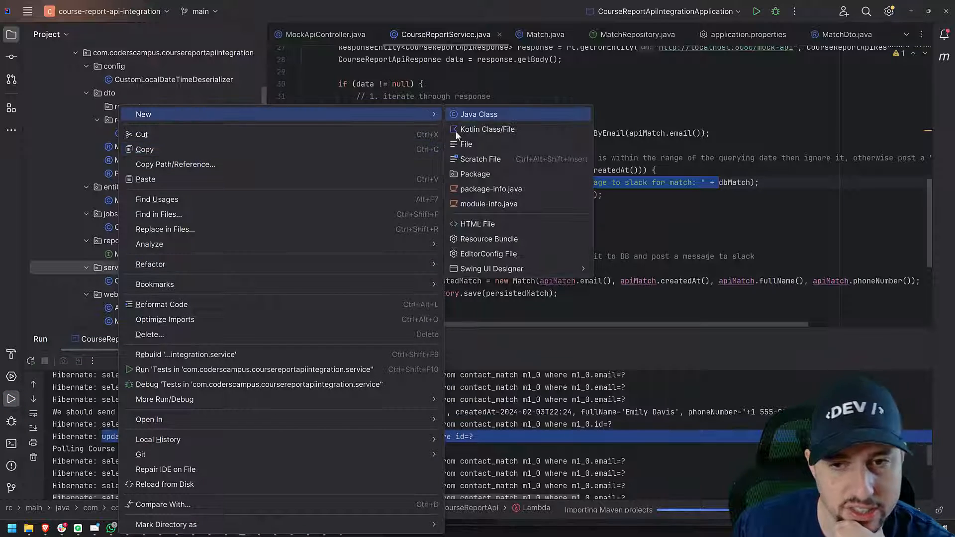
Step: Create a SlackBot Java class in the service package holding the pasted Slack posting code
left_click(479, 113)
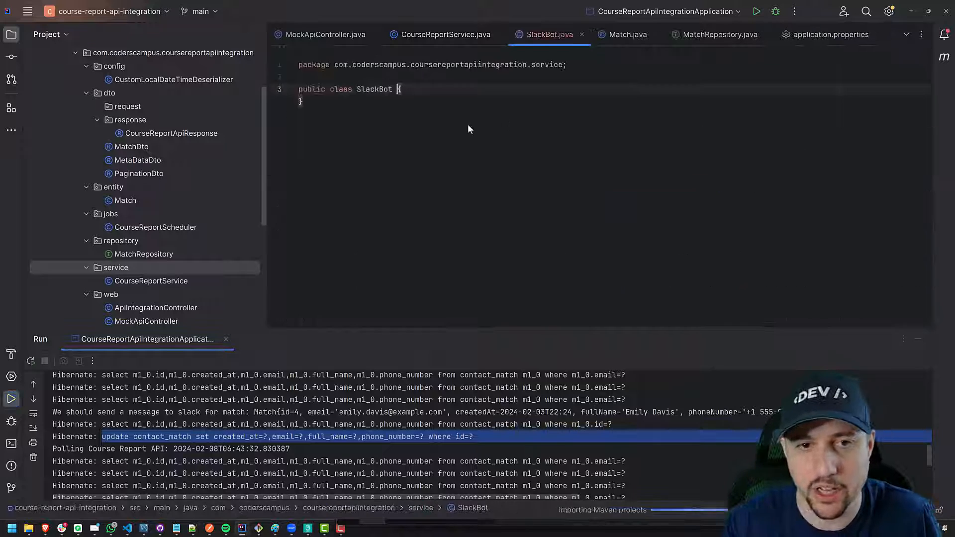
scroll("down", 3)
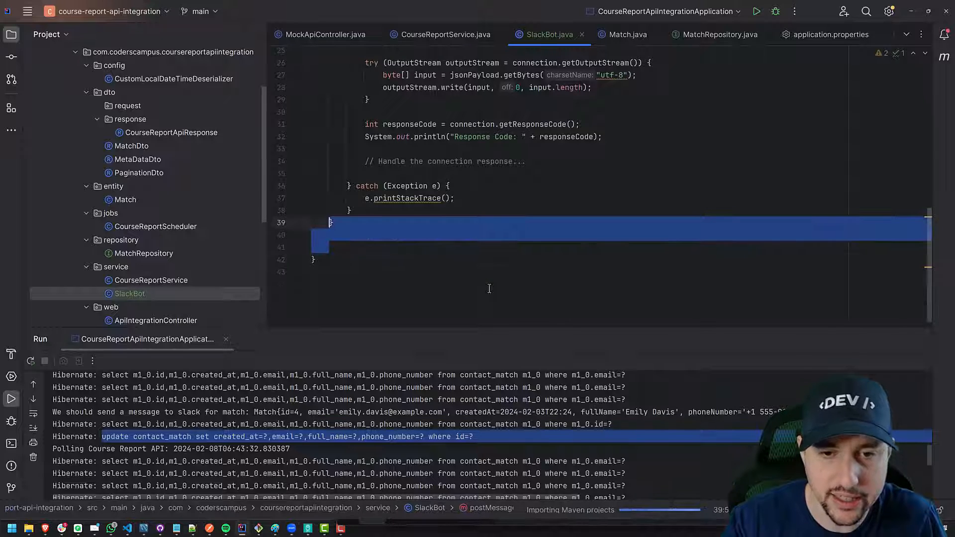
scroll("up", 3)
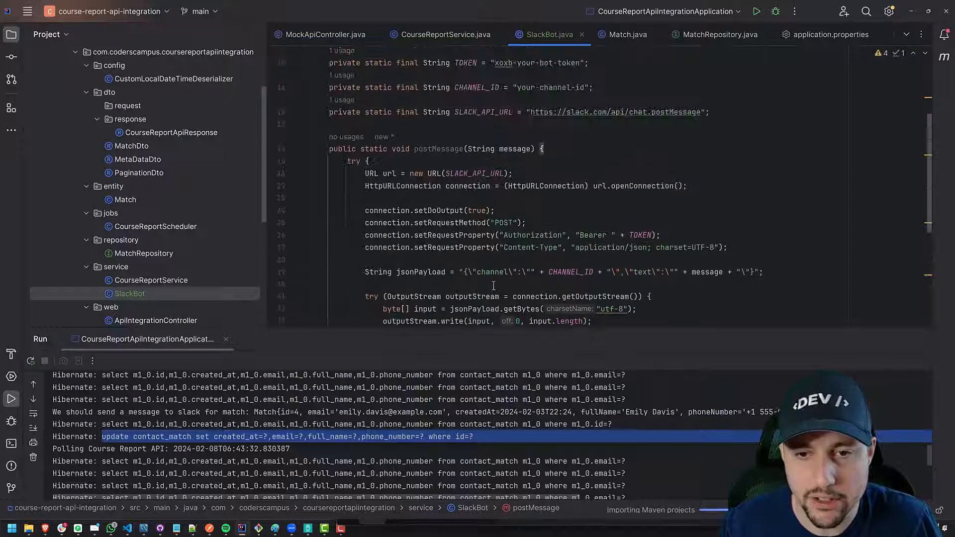
scroll("up", 3)
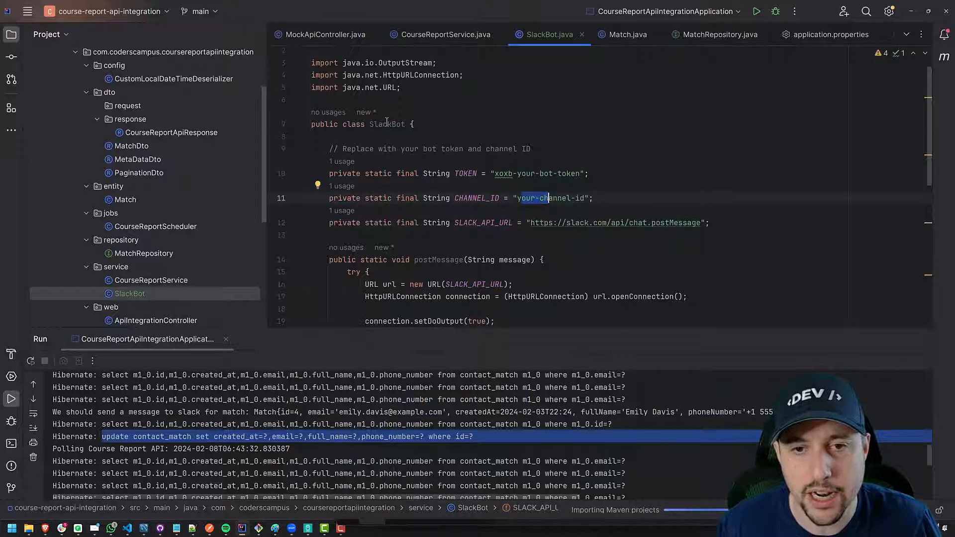
double_click(387, 124)
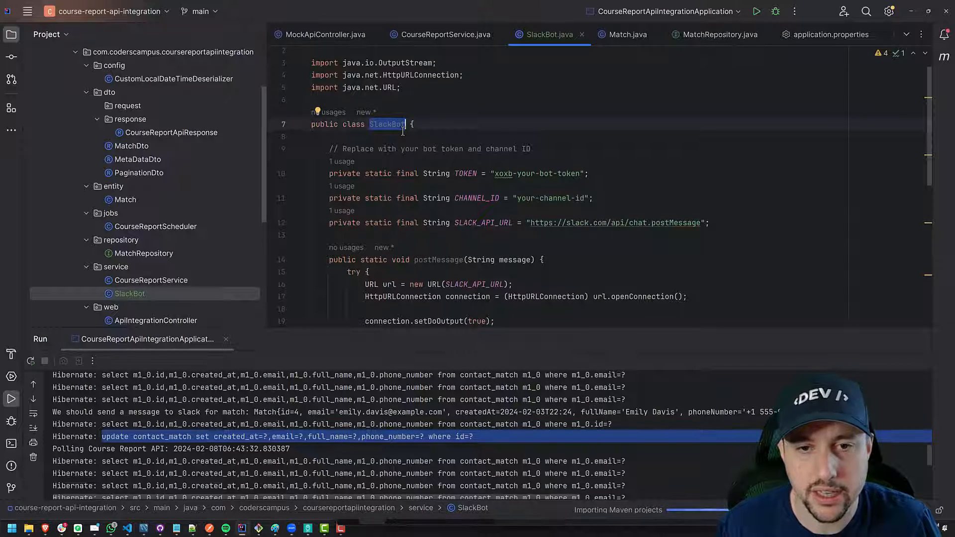
type("@Ser")
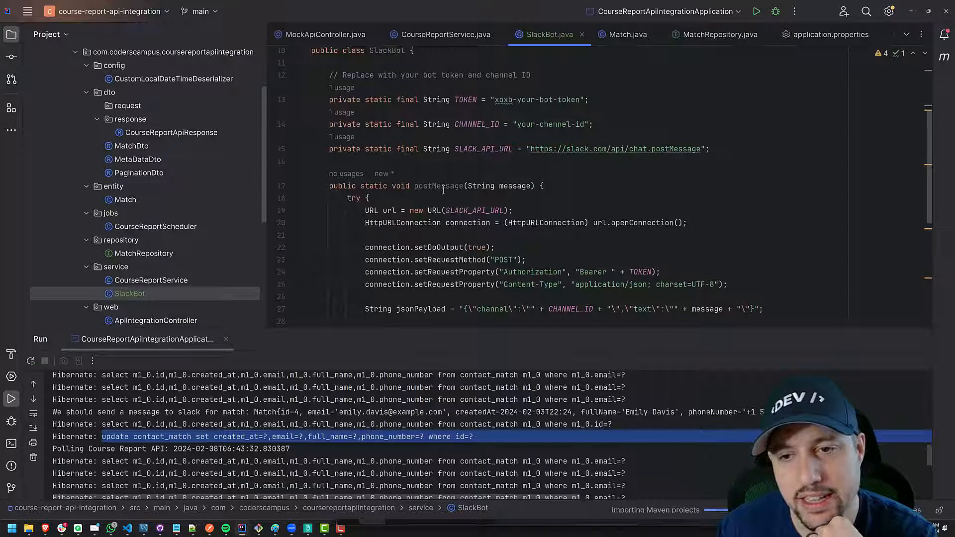
scroll("down", 3)
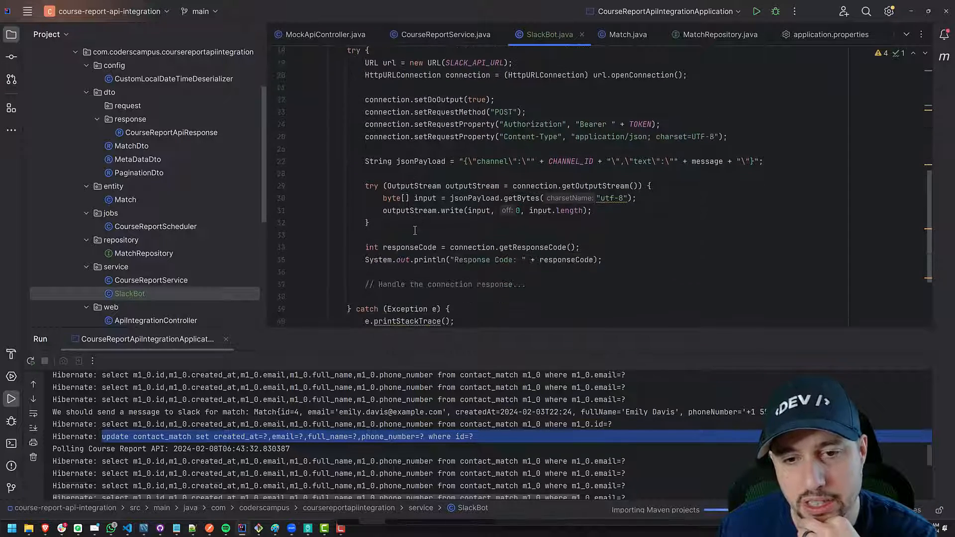
scroll("up", 3)
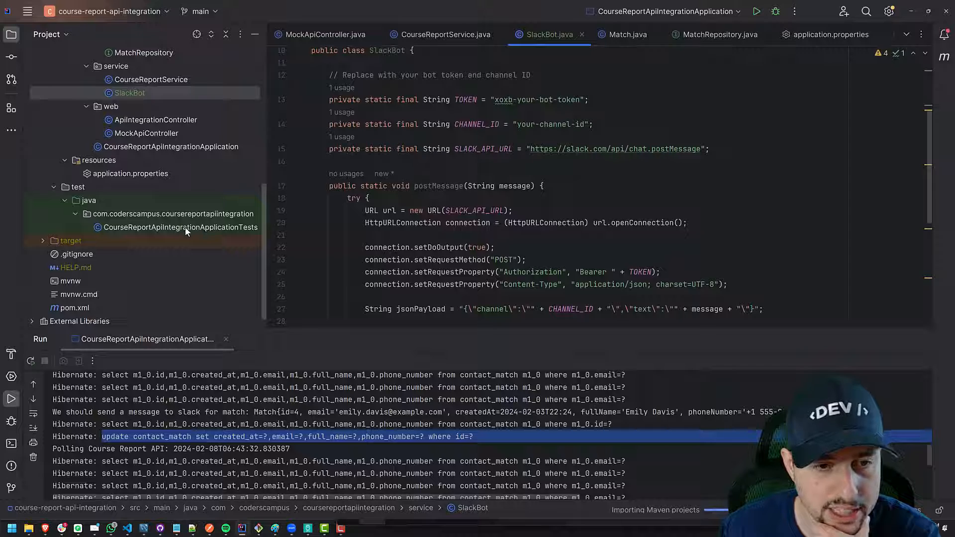
Step: Create a SlackBotTest class in the test package
left_click(179, 226)
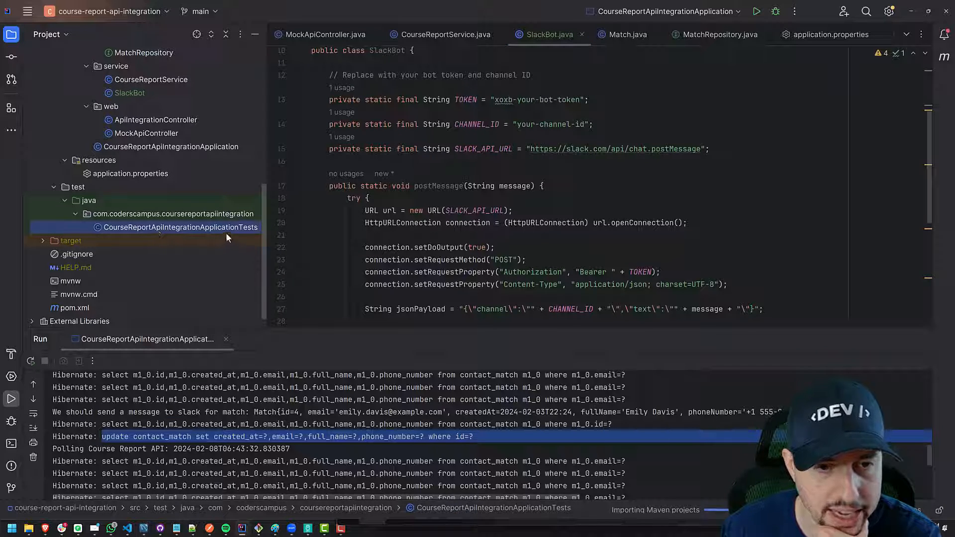
mouse_move(229, 233)
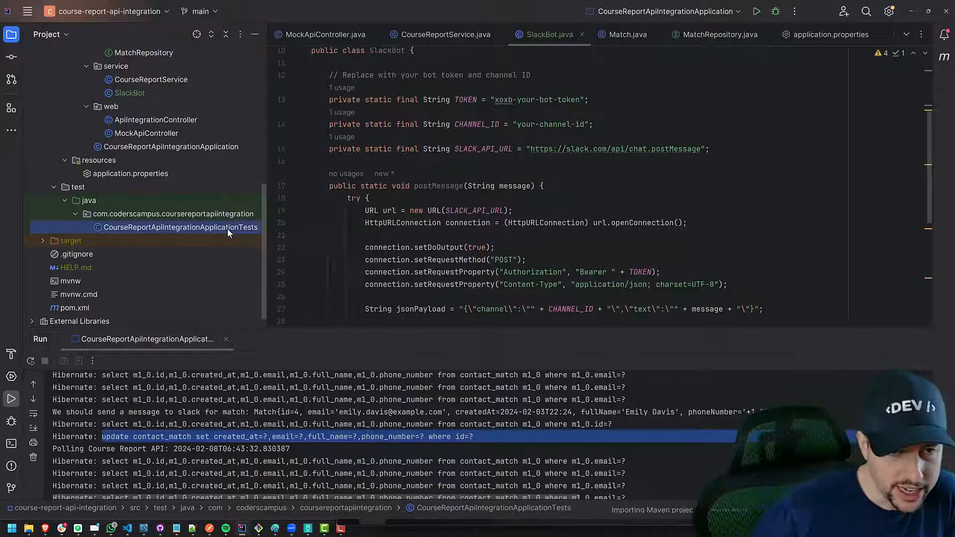
right_click(178, 227)
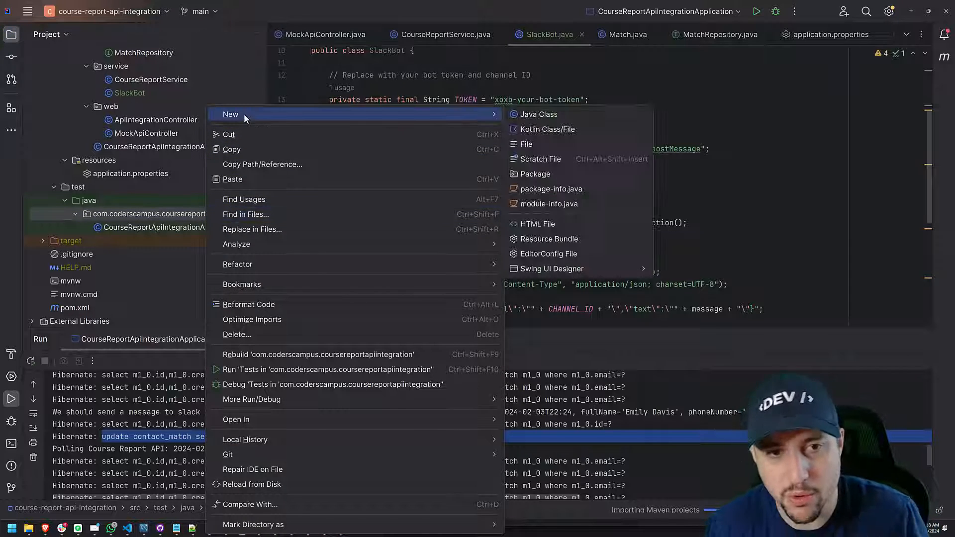
mouse_move(547, 130)
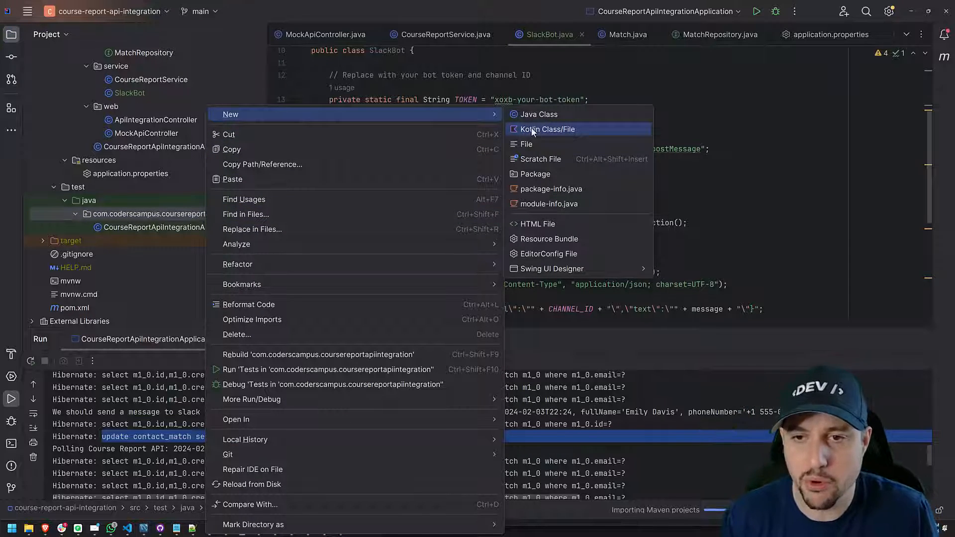
left_click(538, 115)
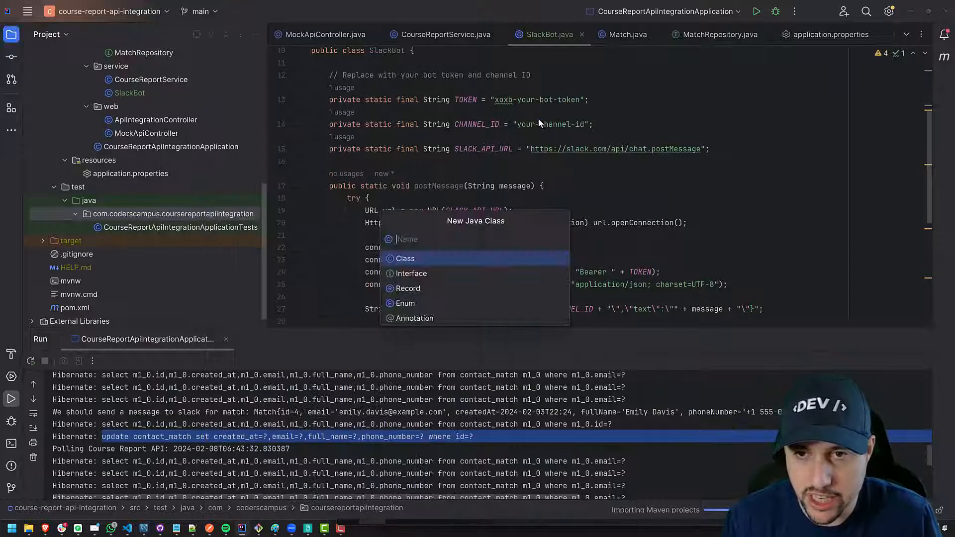
type("Slac")
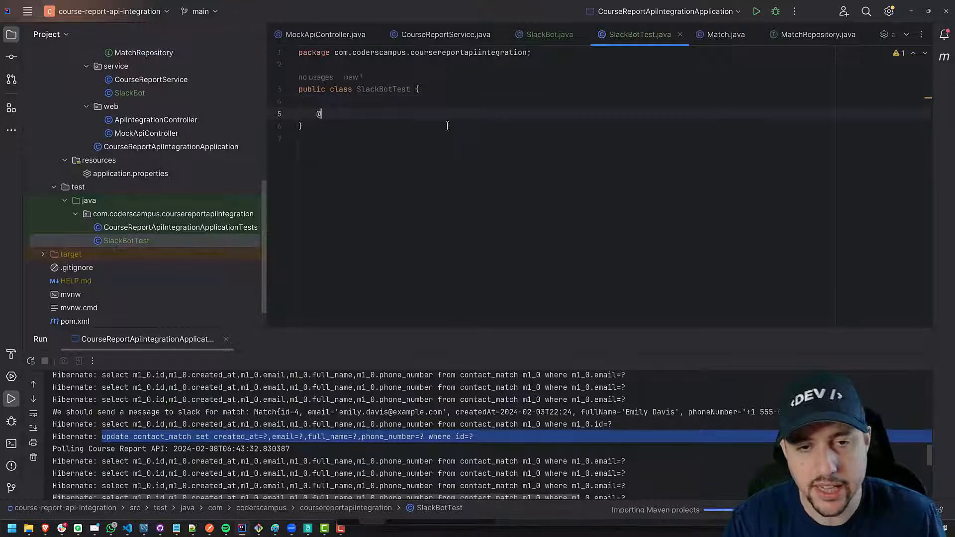
type("@Test")
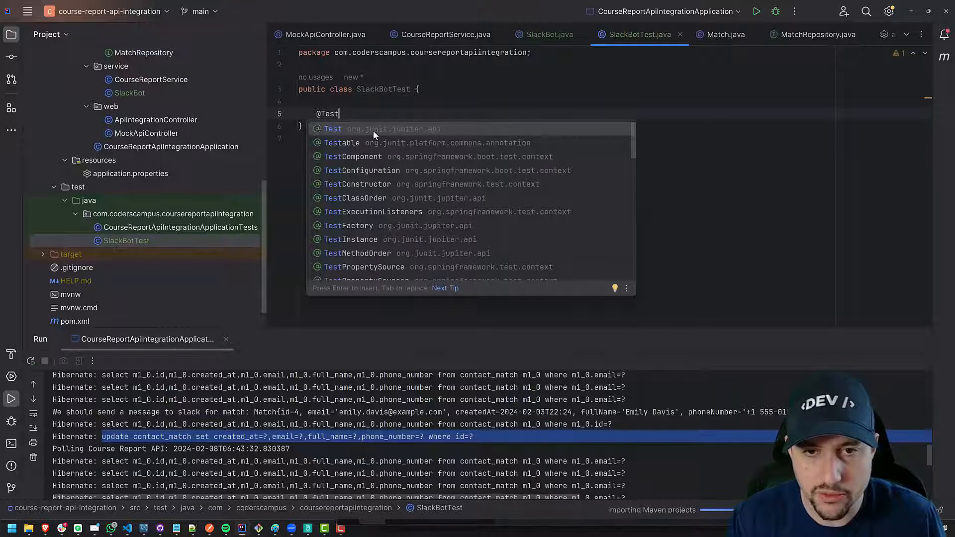
key("Enter")
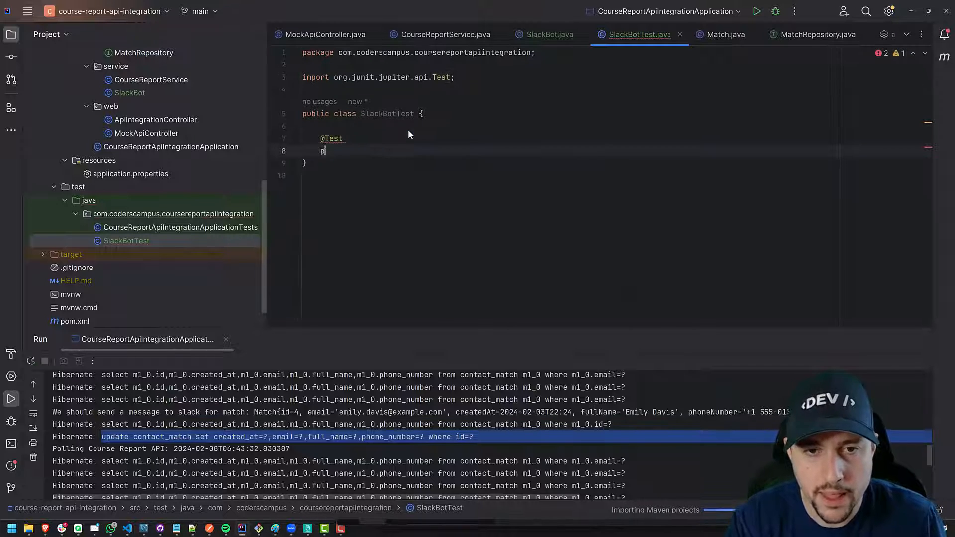
type("ublic void")
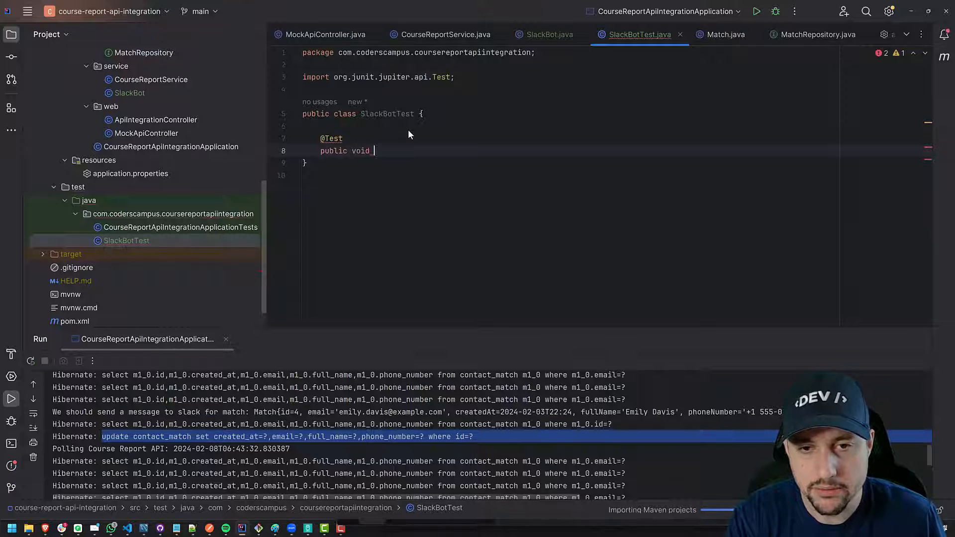
type("s")
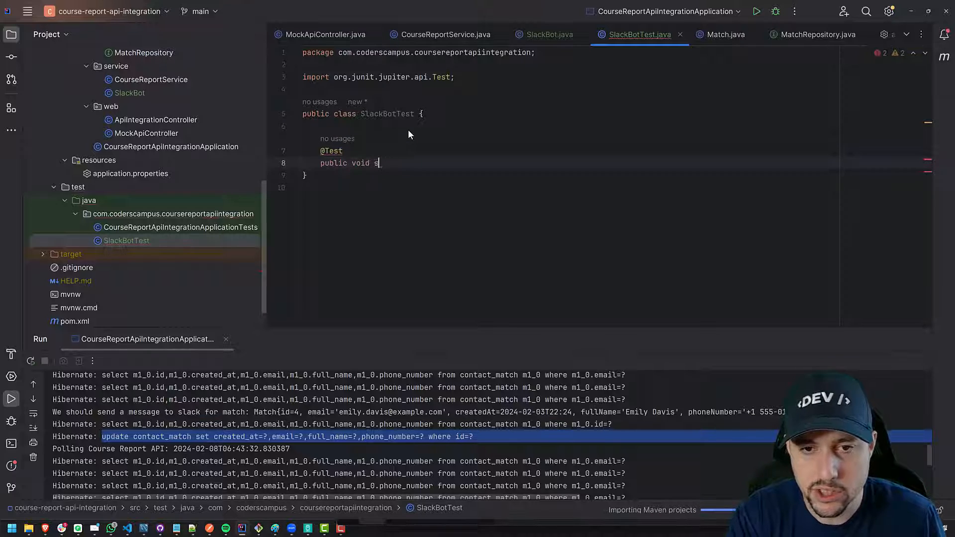
type("lack_post_message_")
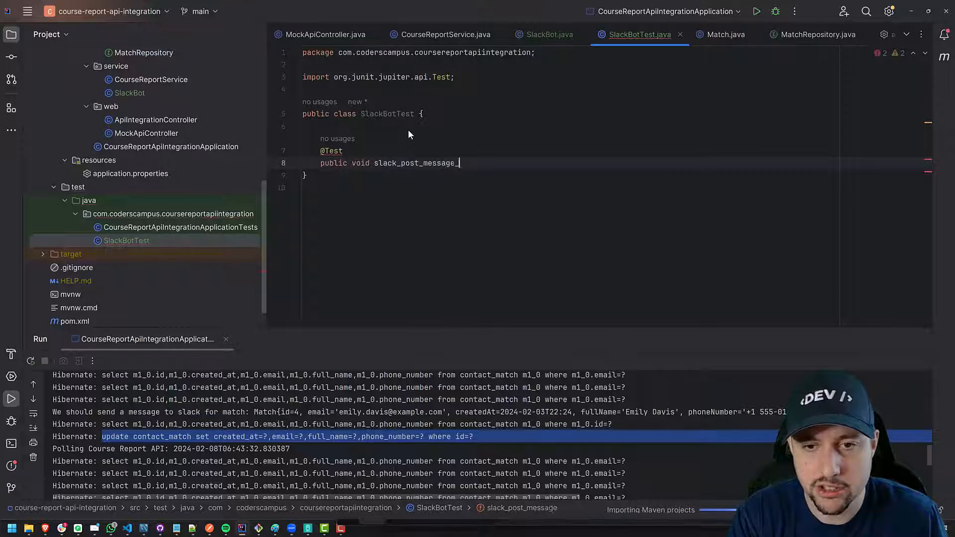
type("test () {")
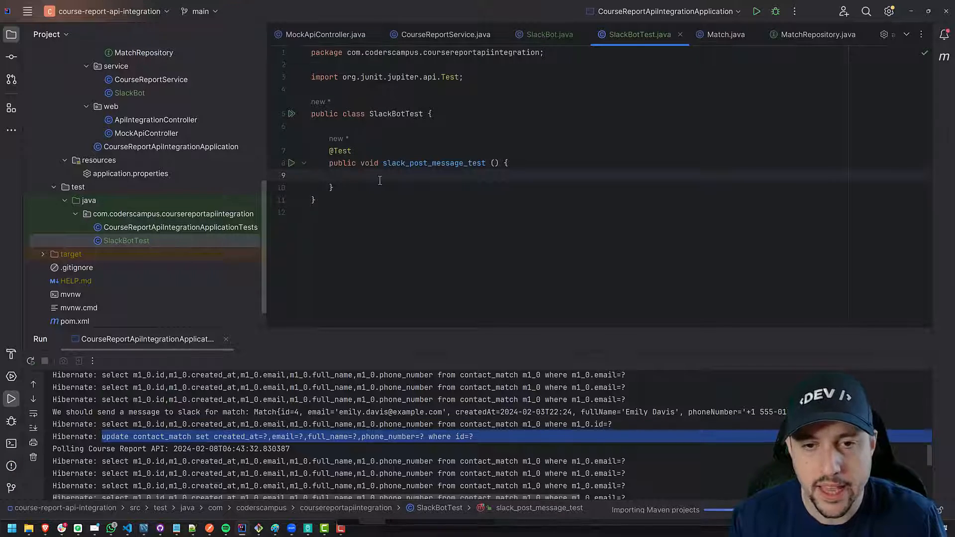
Step: Add a private SlackBot sut field with SlackBot imported and start calling sut
type("private SlackB")
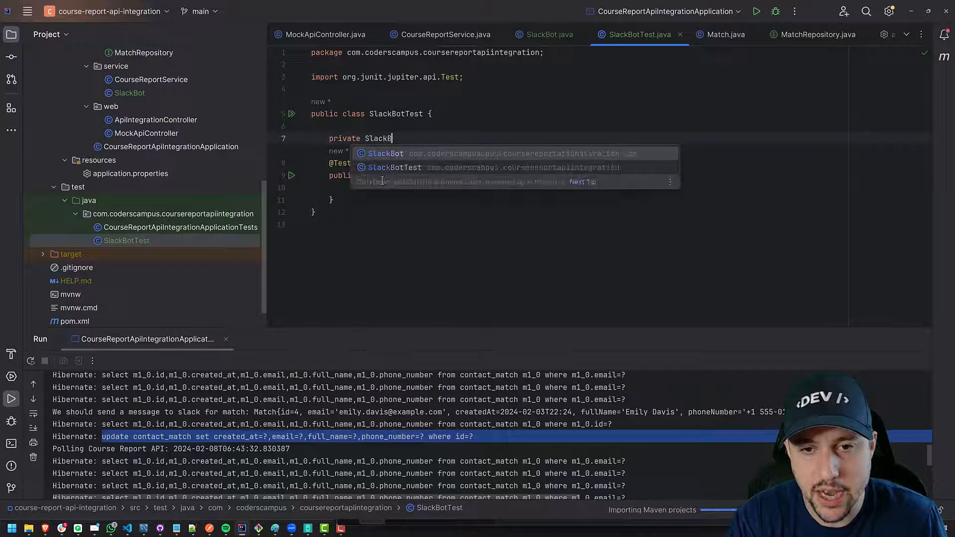
left_click(385, 153)
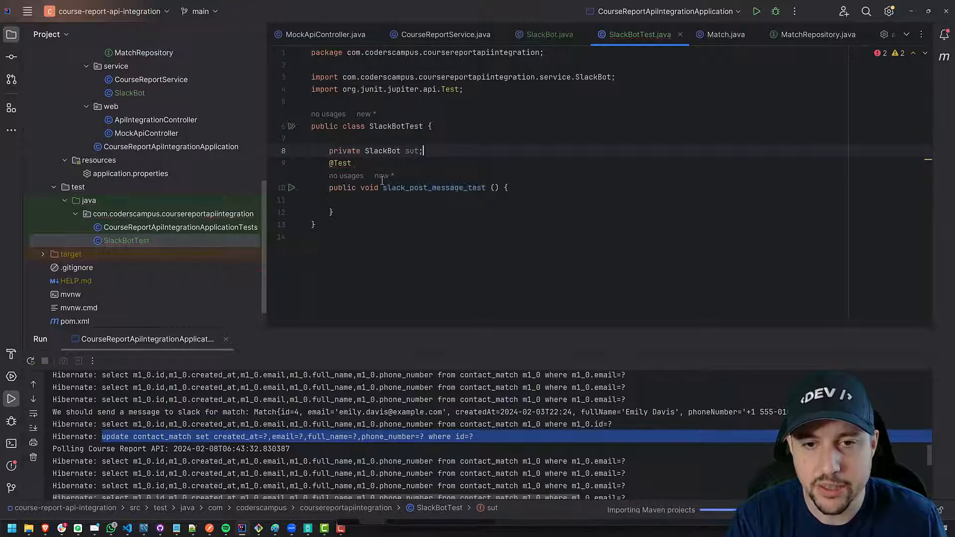
type("= new SlackBot(")
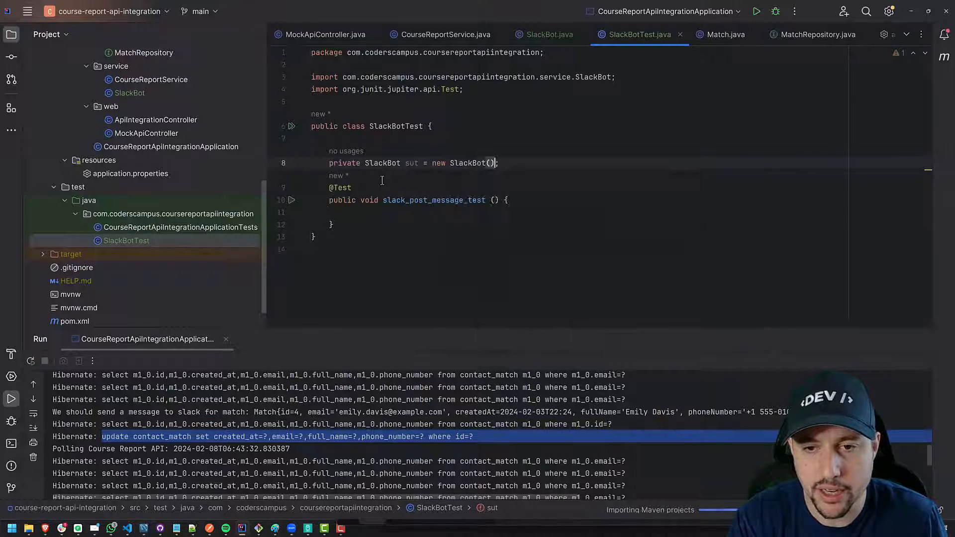
type("su")
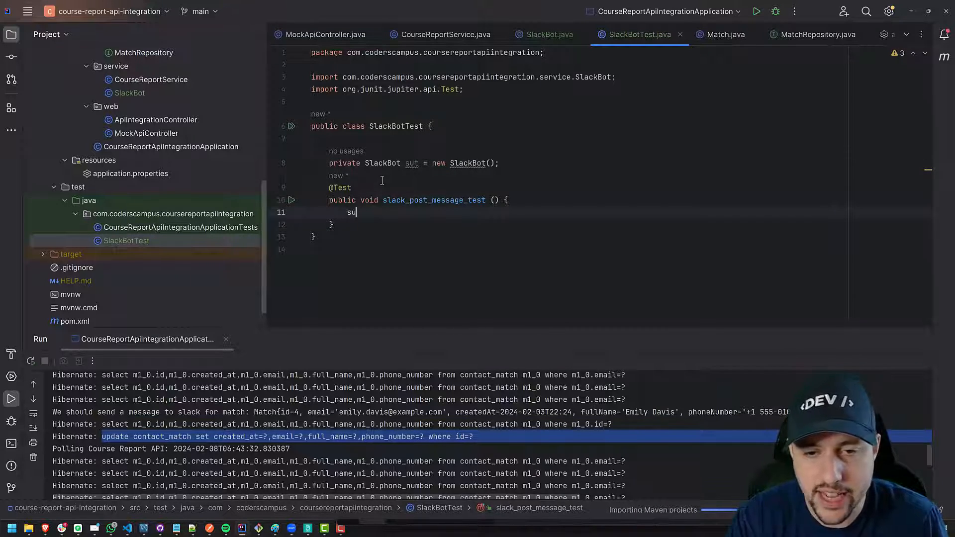
type("t.")
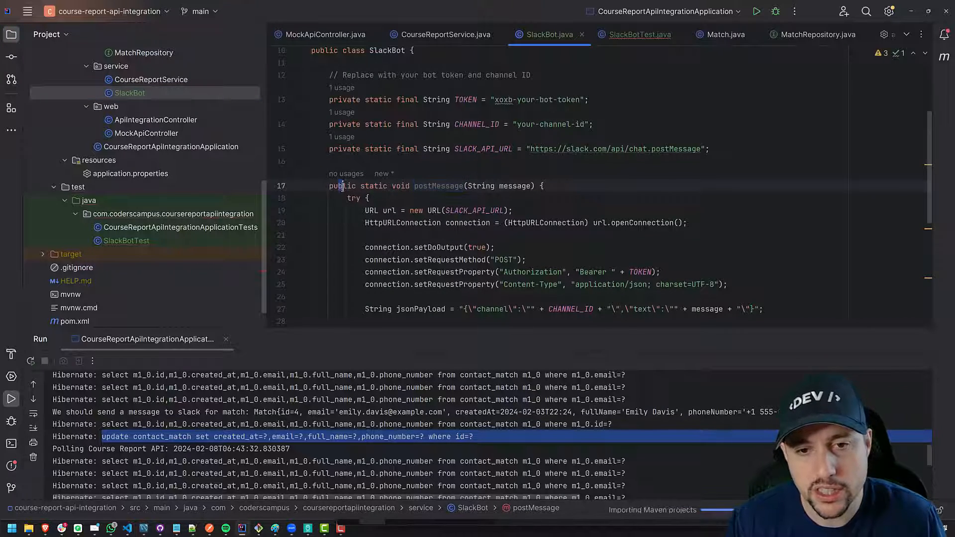
double_click(374, 186)
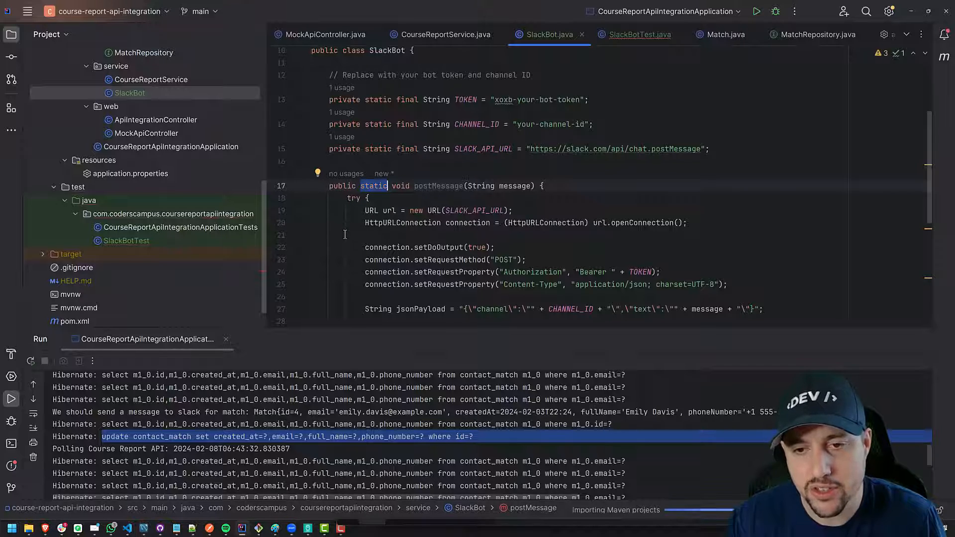
scroll("up", 3)
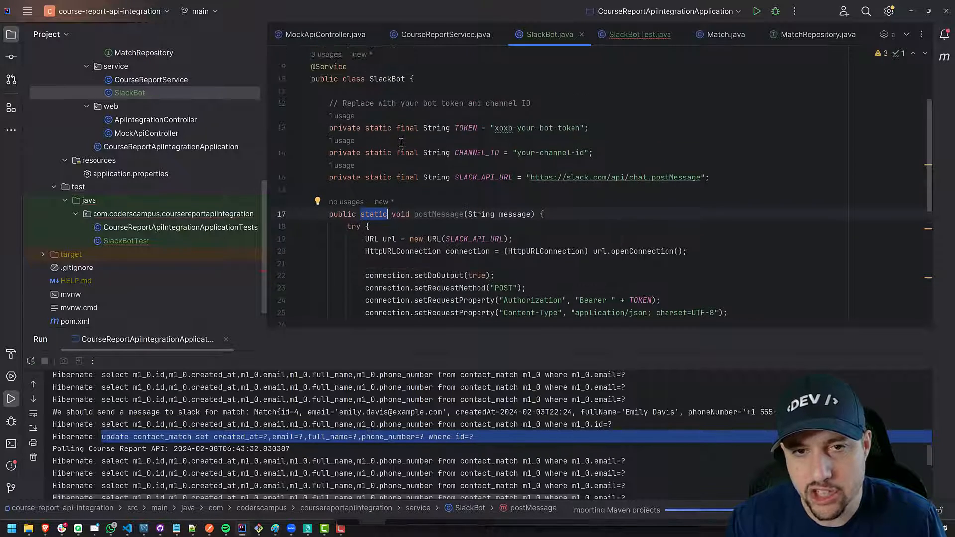
scroll("up", 3)
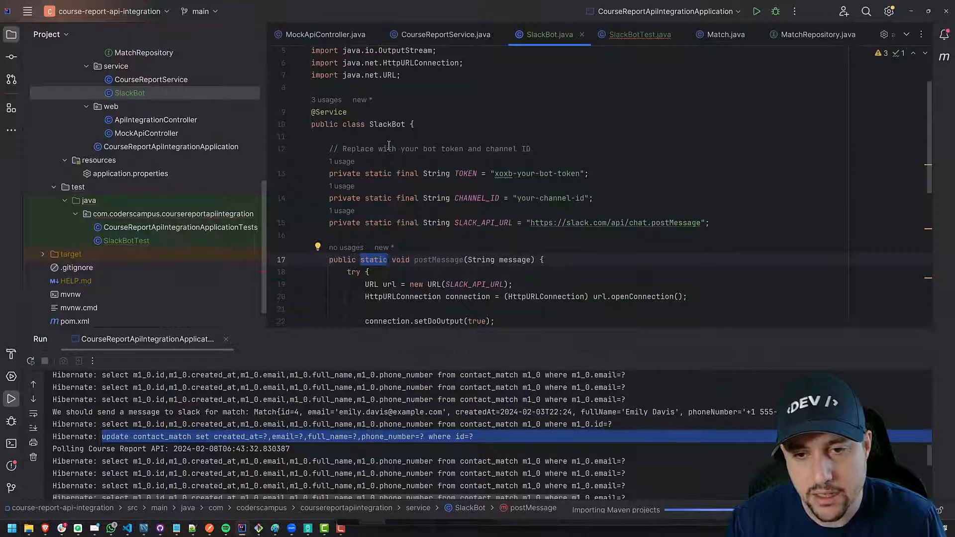
left_click(348, 113)
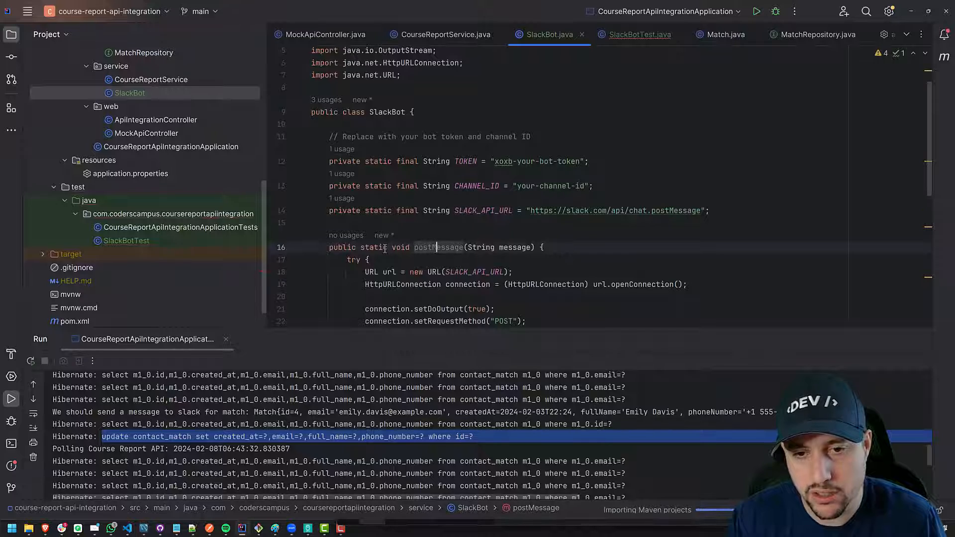
Step: In the test, drop the sut field and call SlackBot.postMessage("Test message")
left_click(636, 34)
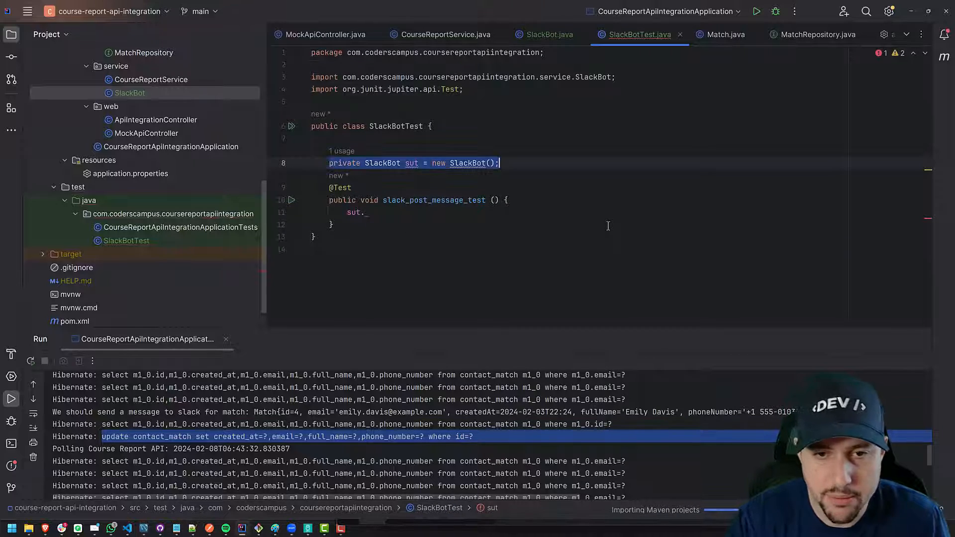
key("Delete")
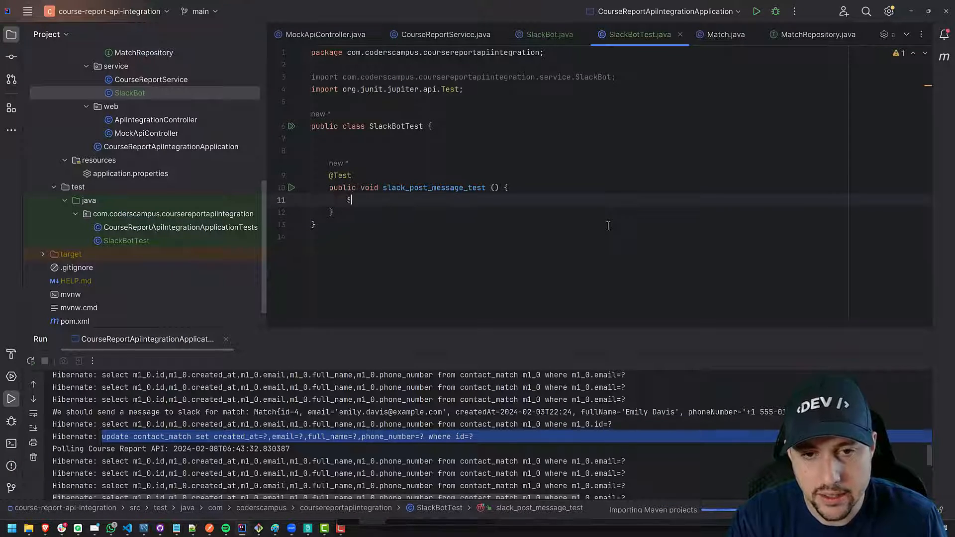
type("lackBot.postMessage(\"Test\");")
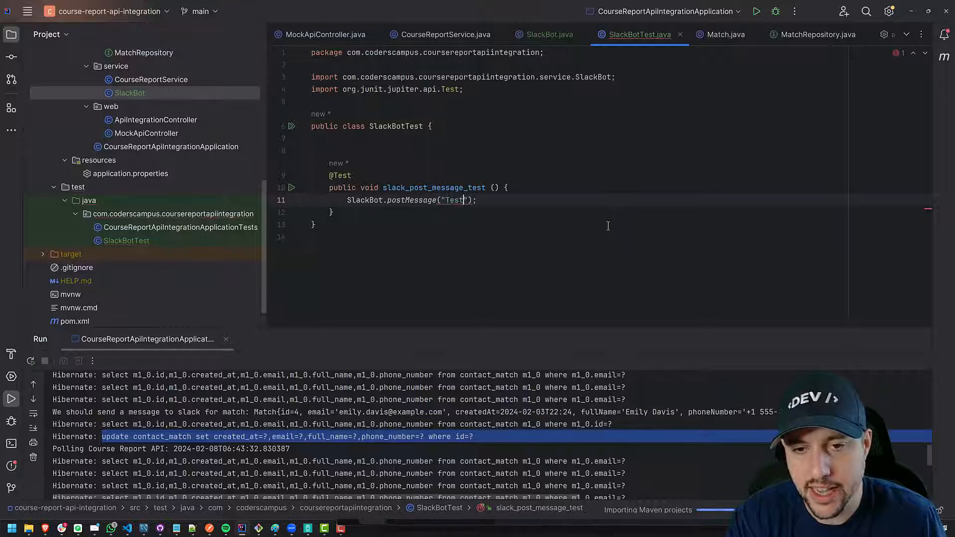
type("message")
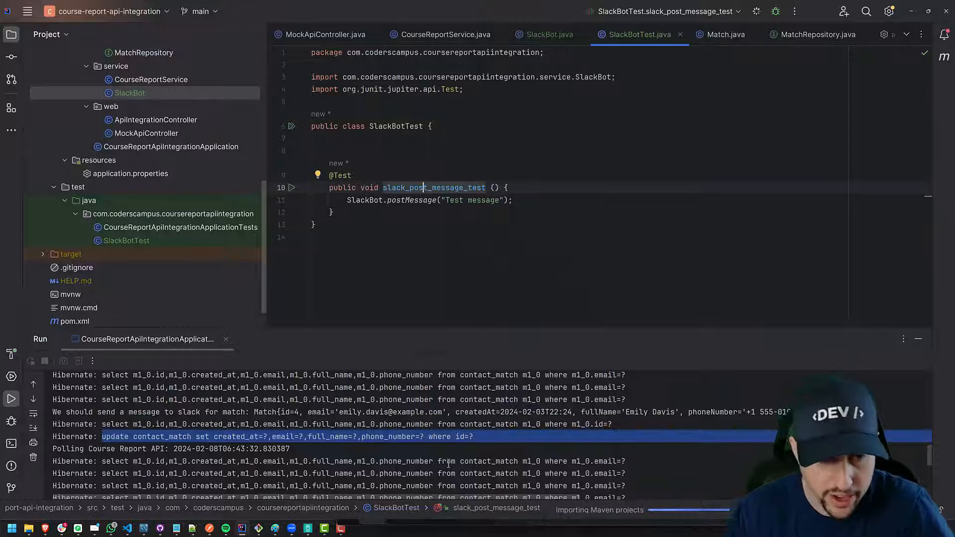
mouse_move(493, 442)
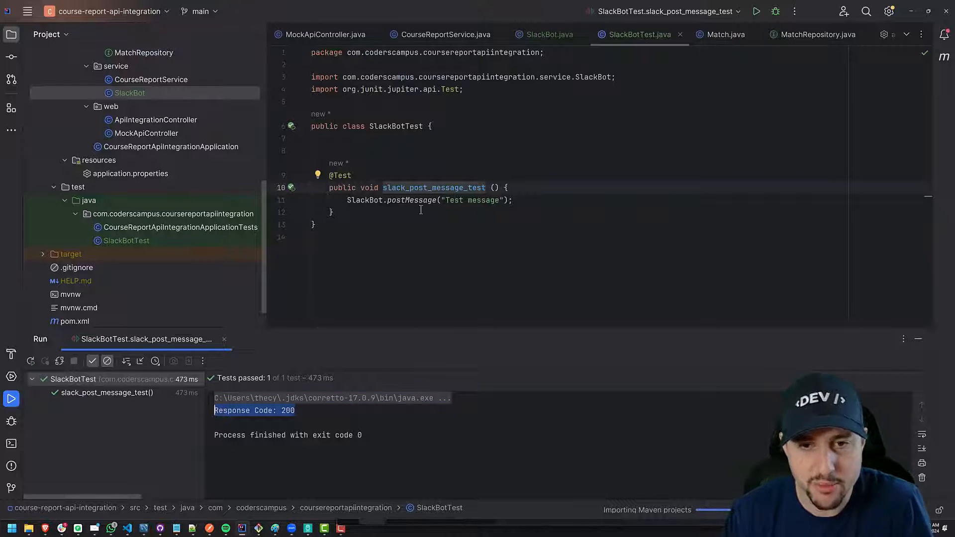
Step: Review SlackBot's responseCode output line and the CHANNEL_ID in the JSON payload
left_click(548, 34)
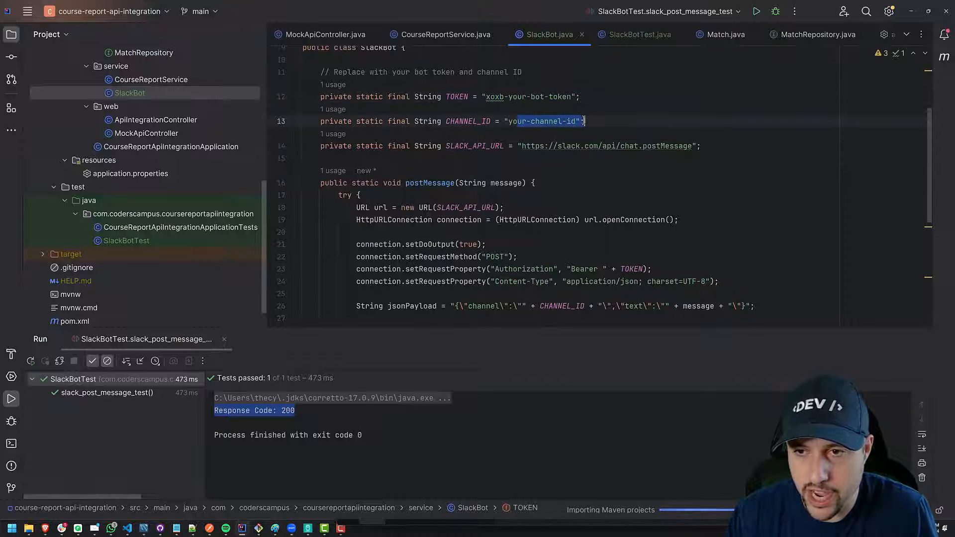
scroll("down", 3)
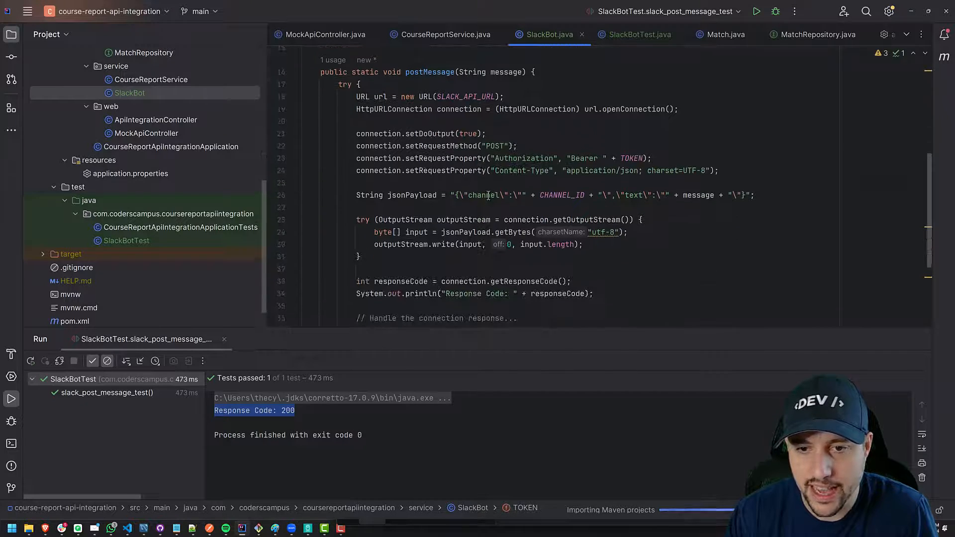
scroll("down", 3)
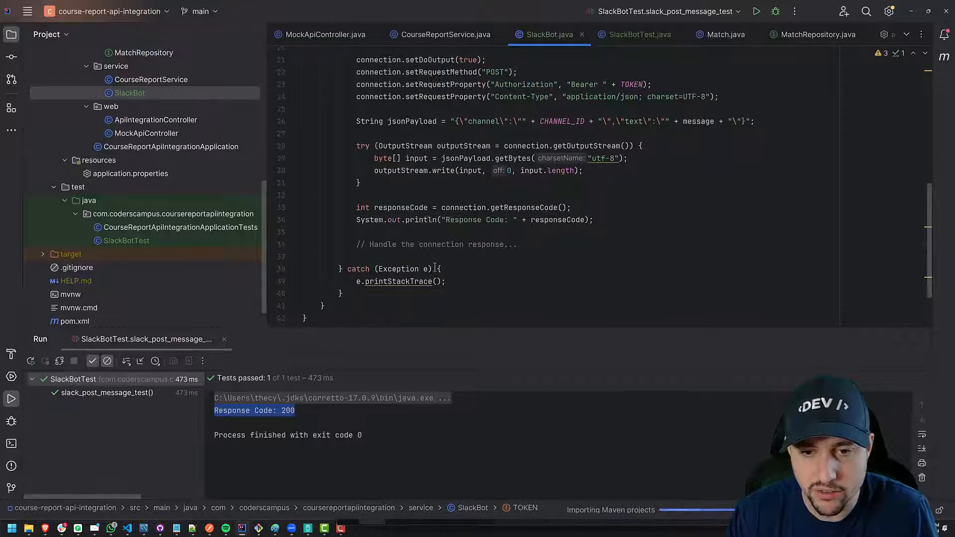
double_click(458, 220)
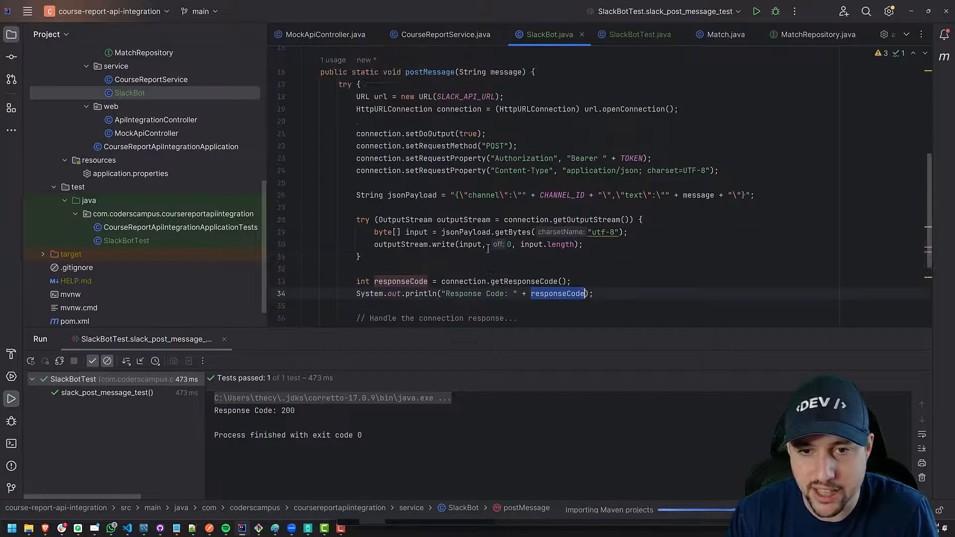
double_click(560, 195)
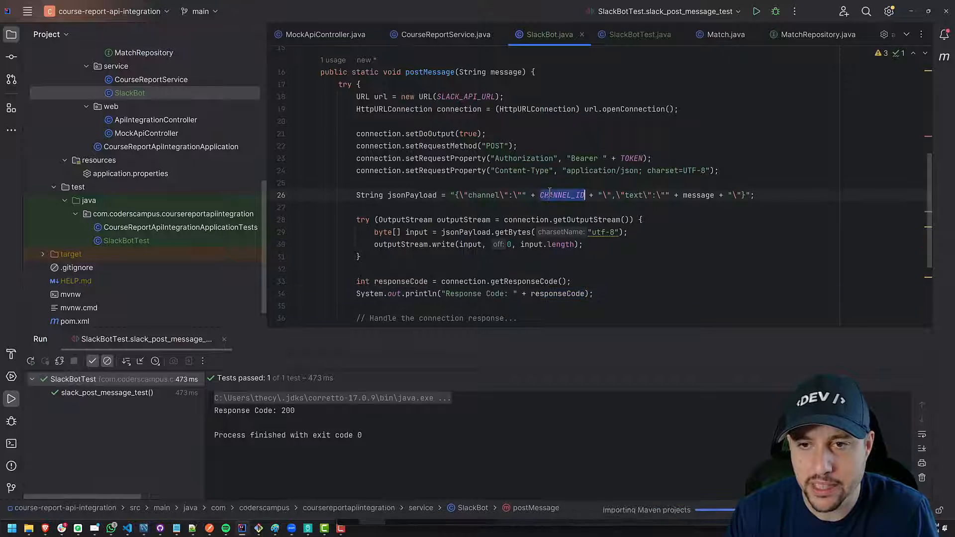
scroll("down", 3)
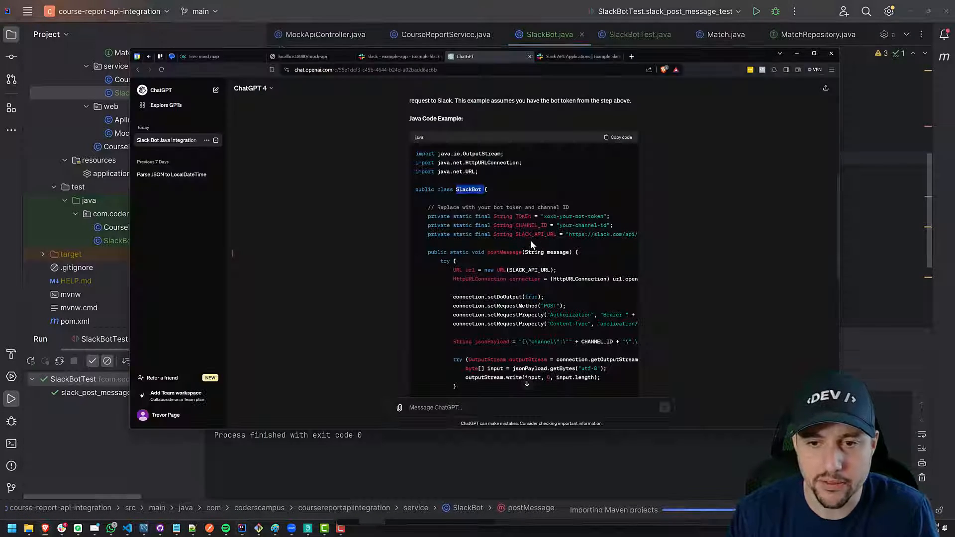
Step: Bring up the Course Report Bot's Basic Information page on api.slack.com
left_click(577, 55)
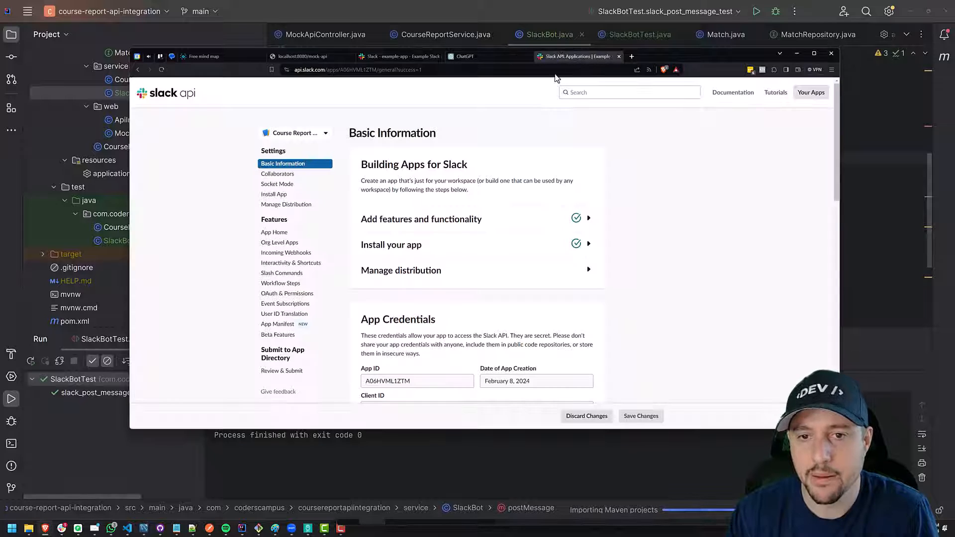
scroll("down", 3)
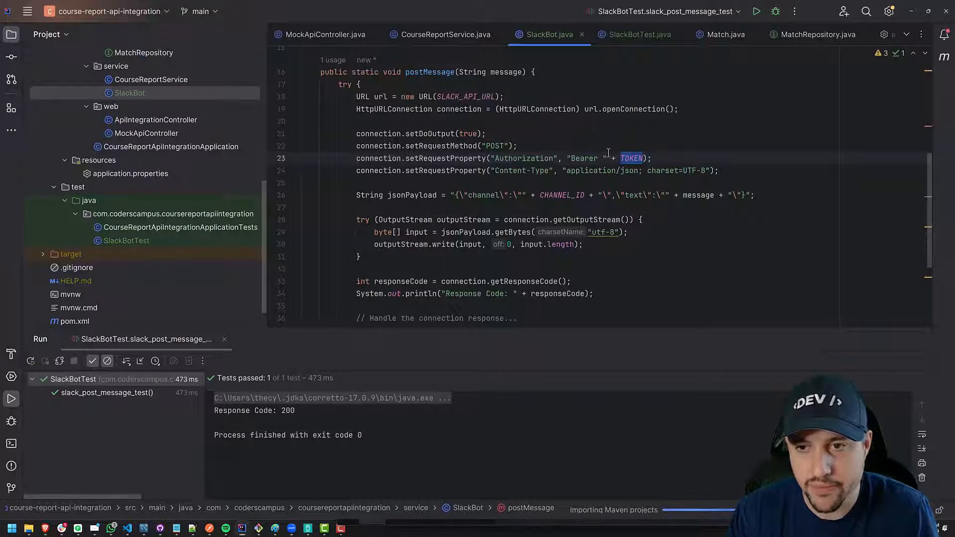
scroll("up", 3)
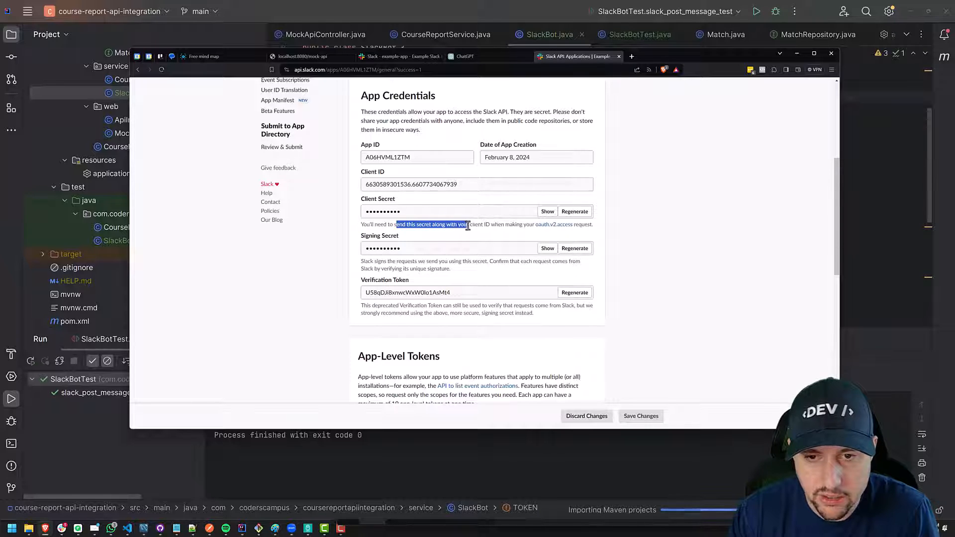
left_click(535, 223)
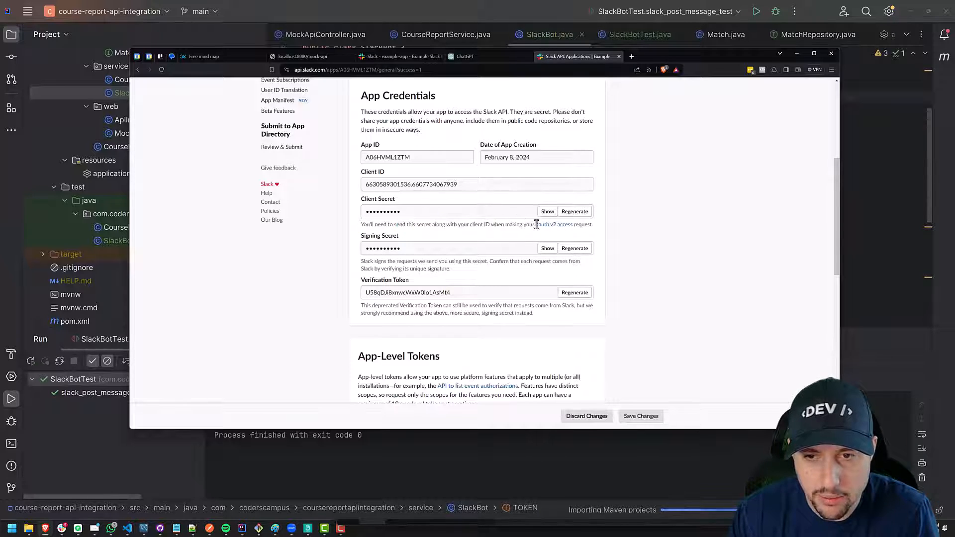
mouse_move(554, 223)
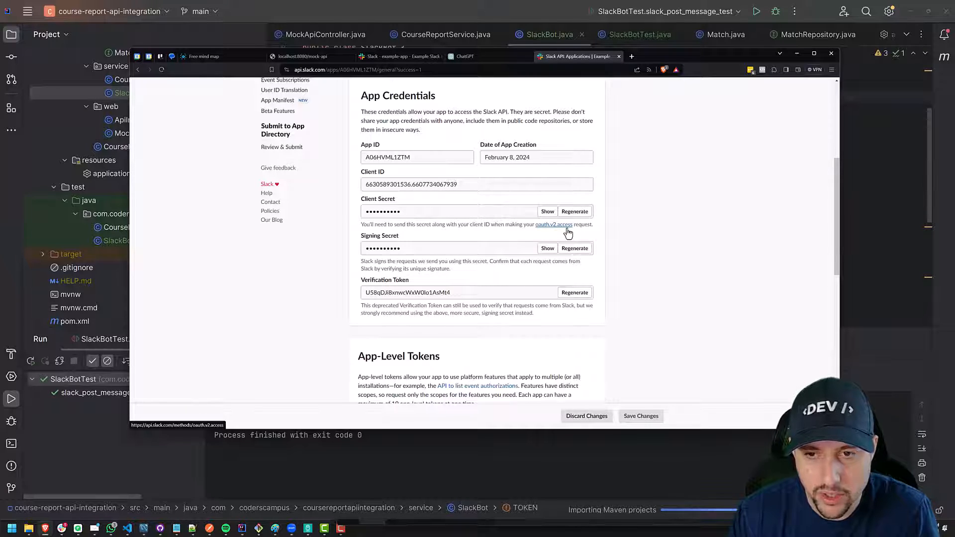
scroll("up", 3)
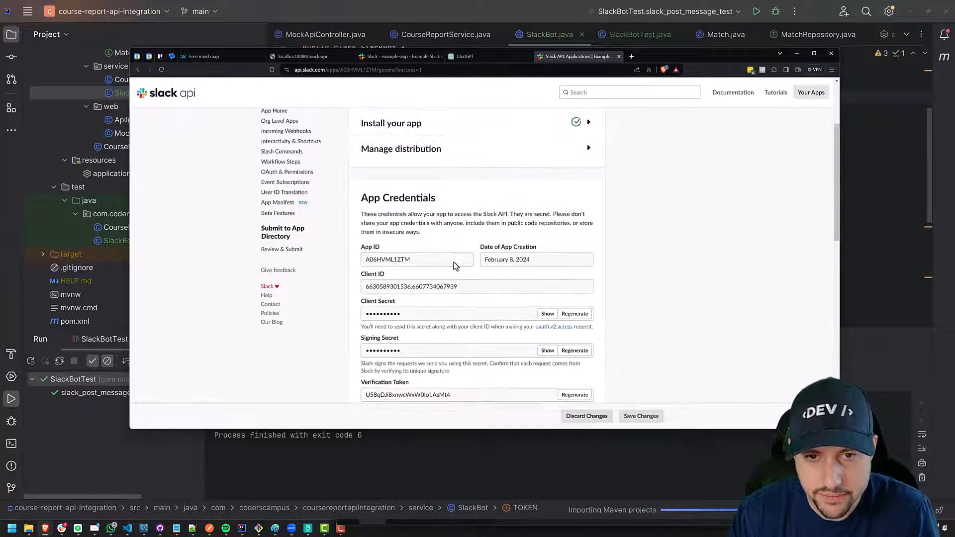
scroll("up", 3)
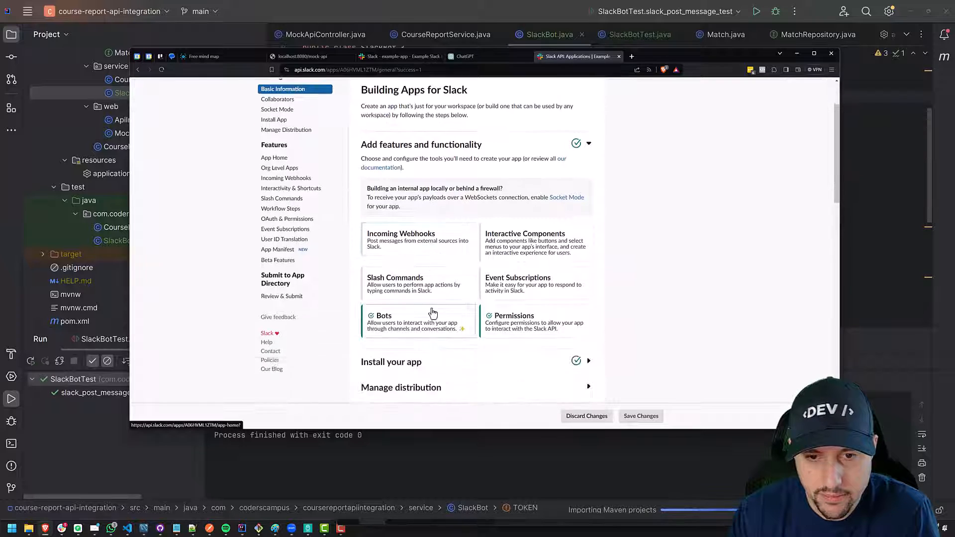
Step: Review the App Credentials section and return to the top of Basic Information
scroll("down", 3)
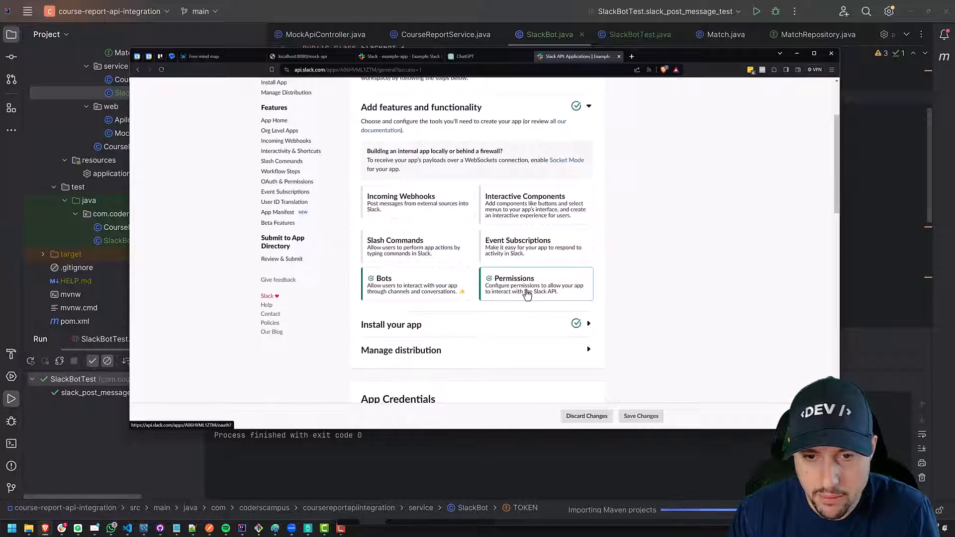
scroll("down", 3)
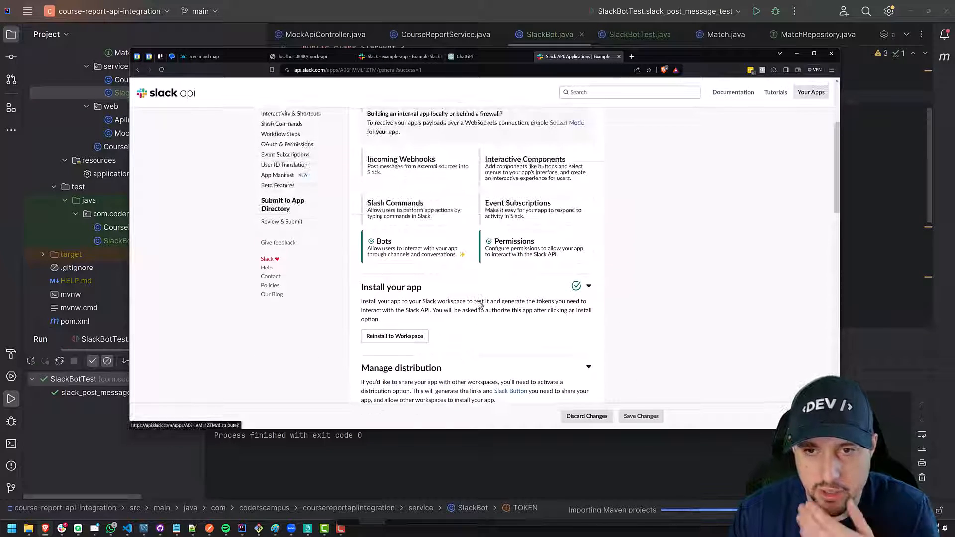
scroll("down", 3)
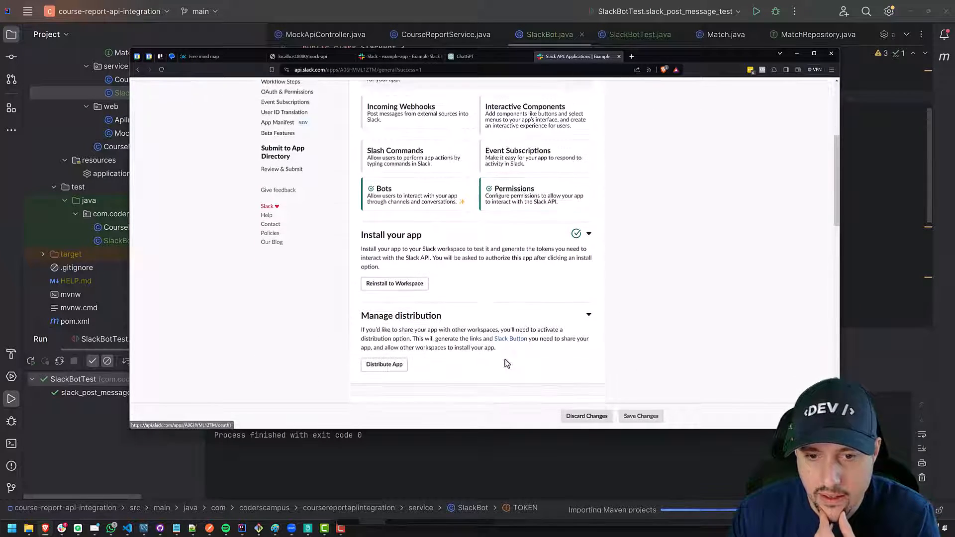
scroll("down", 3)
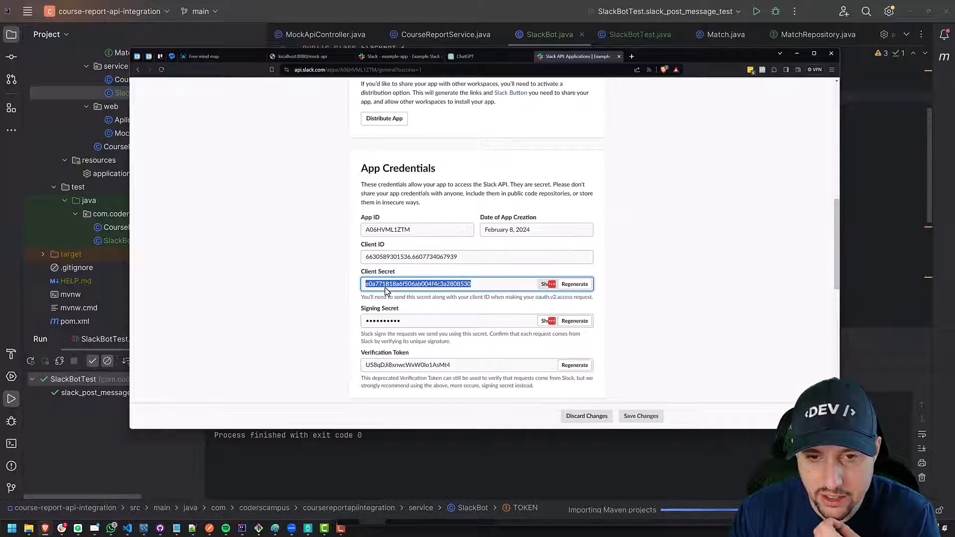
mouse_move(371, 296)
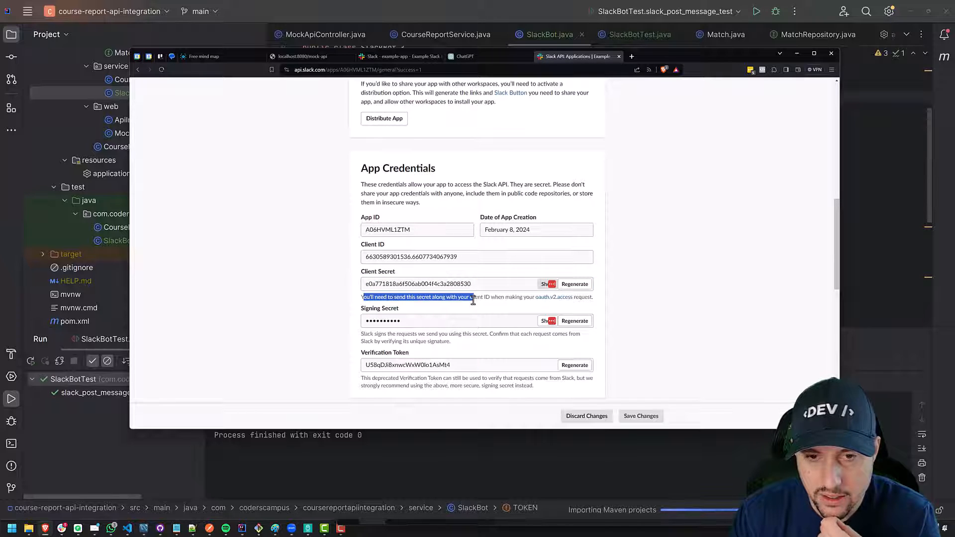
scroll("down", 3)
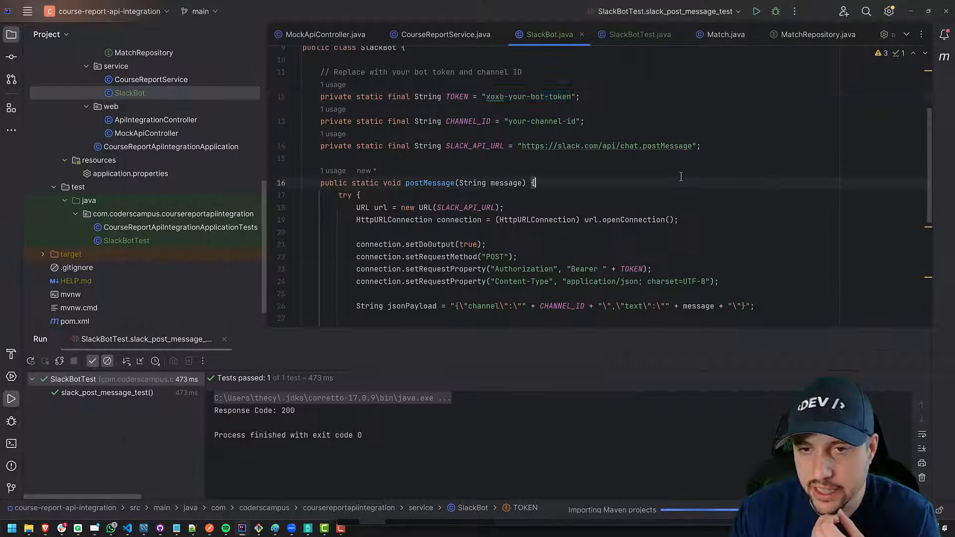
scroll("up", 3)
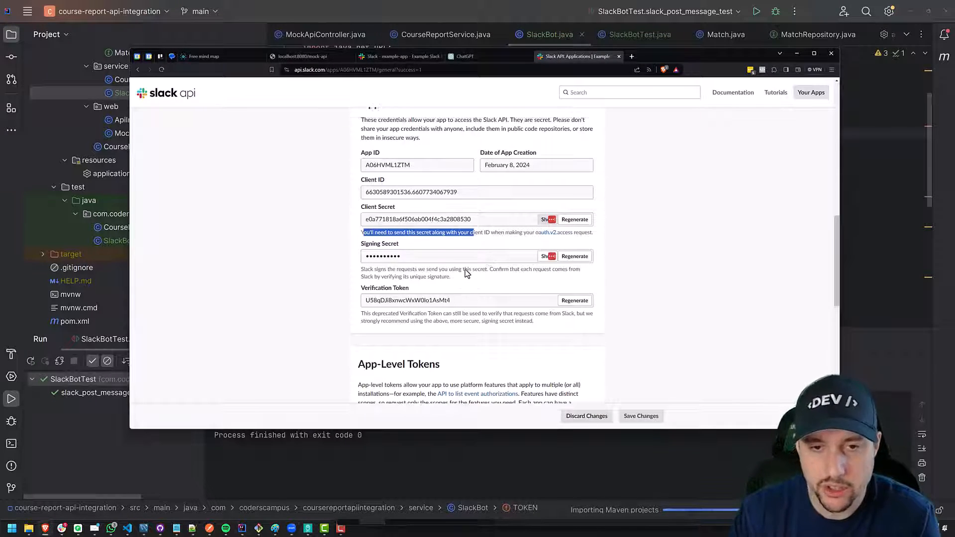
scroll("up", 3)
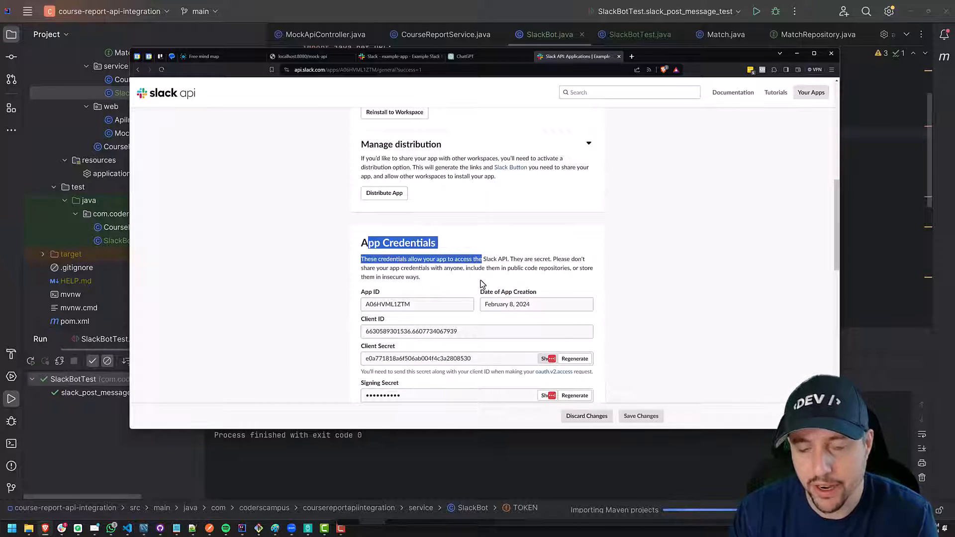
scroll("up", 3)
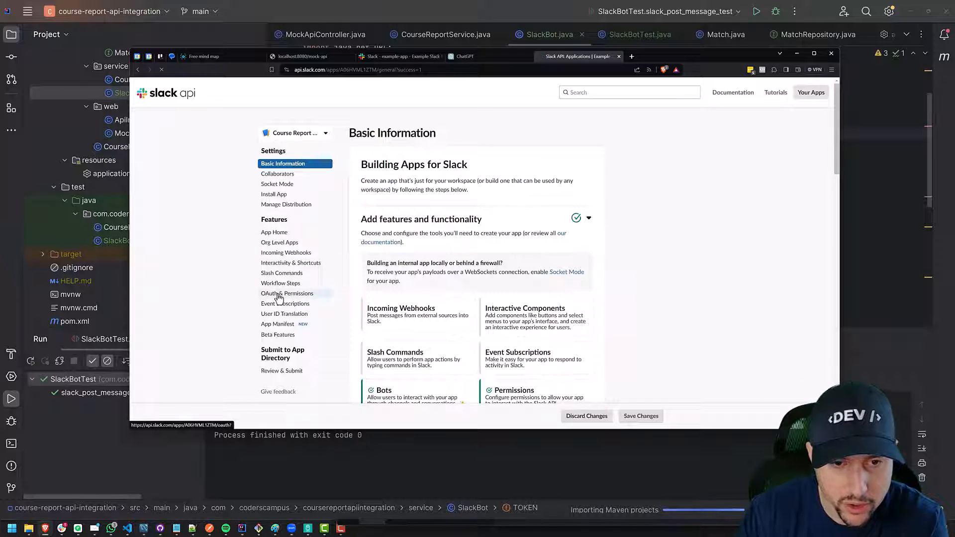
Step: Select the Bot User OAuth Token on the OAuth & Permissions page for SlackBot's TOKEN
left_click(287, 293)
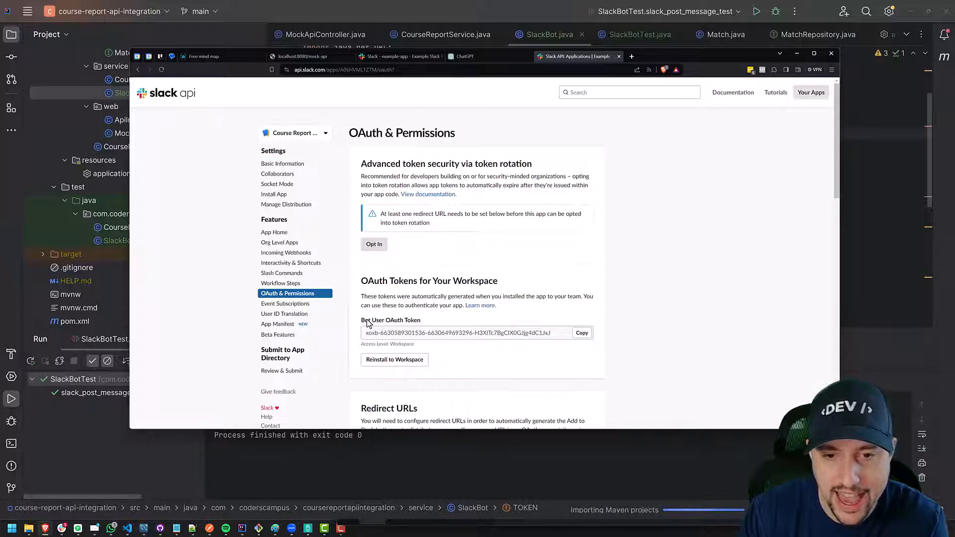
double_click(390, 319)
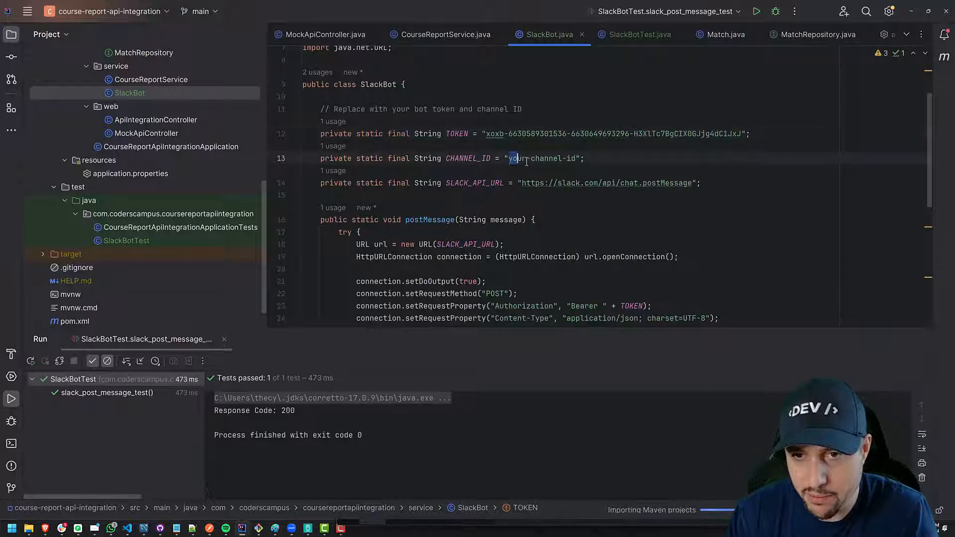
Step: Set SlackBot's CHANNEL_ID to example-app
type("example-a")
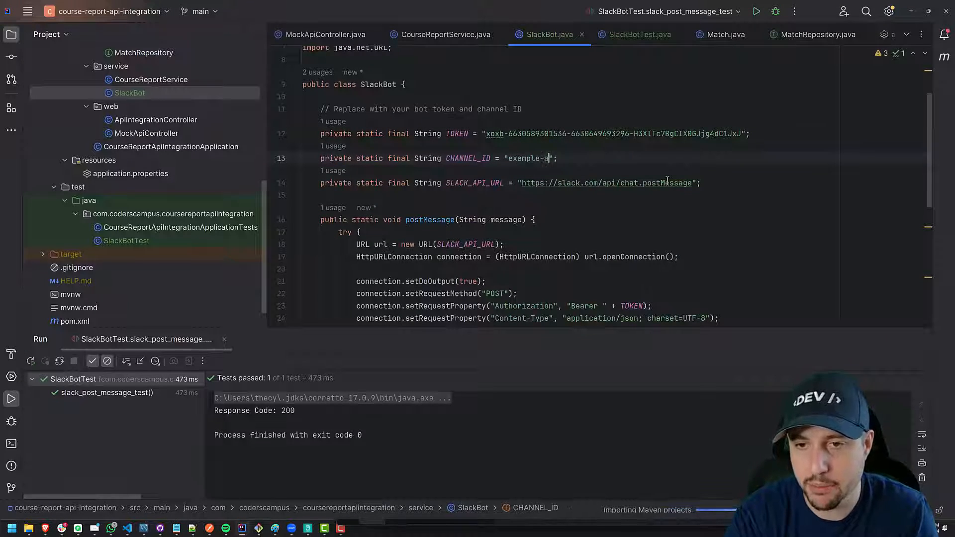
scroll("down", 3)
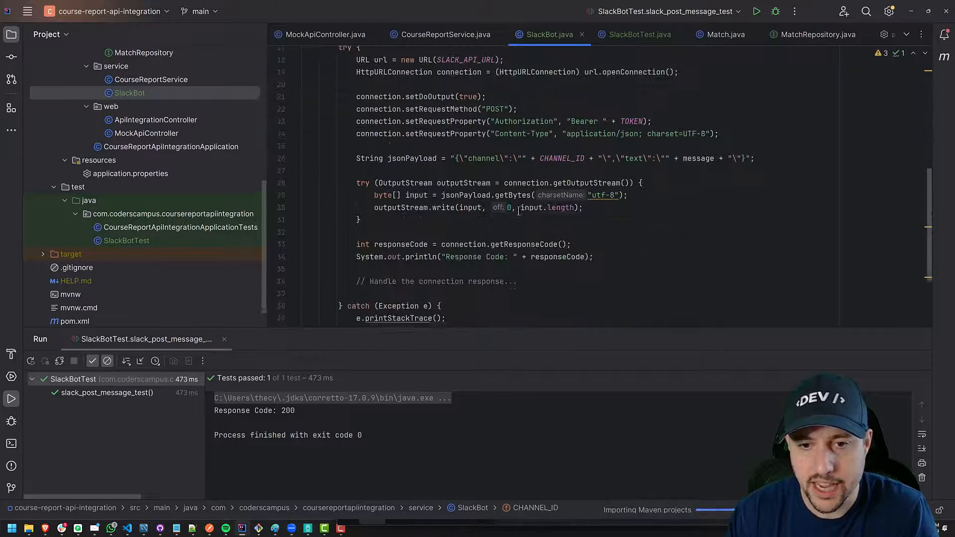
scroll("up", 3)
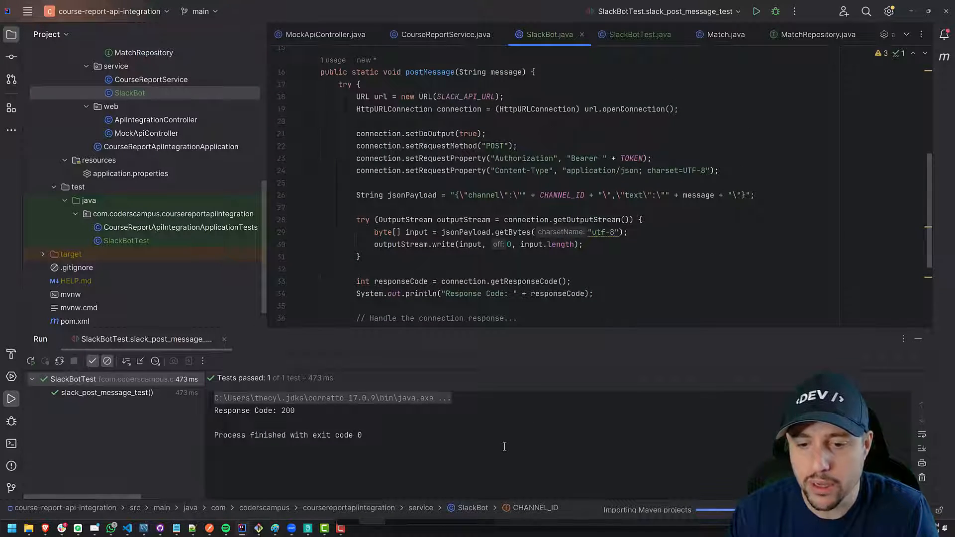
Step: Change the test text to "Test message 2" and rerun slack_post_message_test
left_click(126, 241)
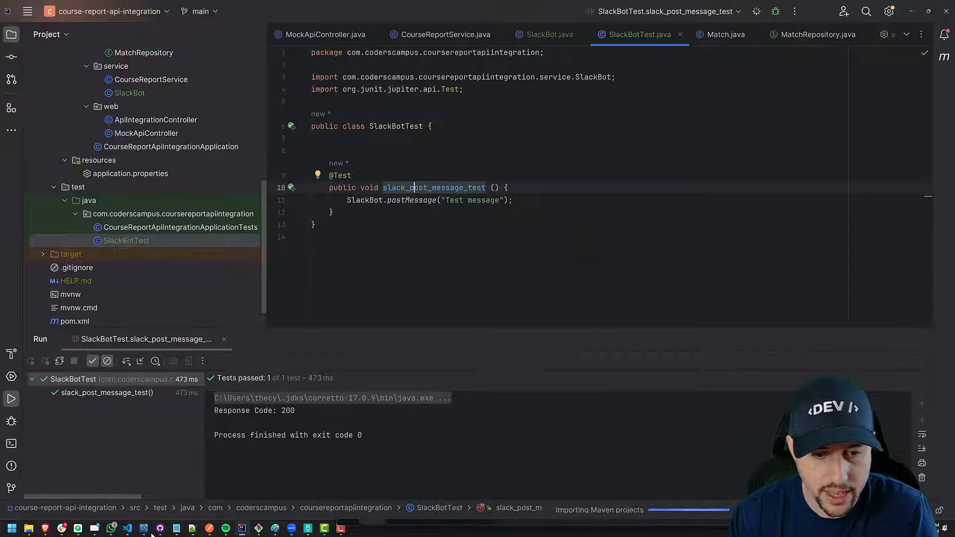
left_click(340, 528)
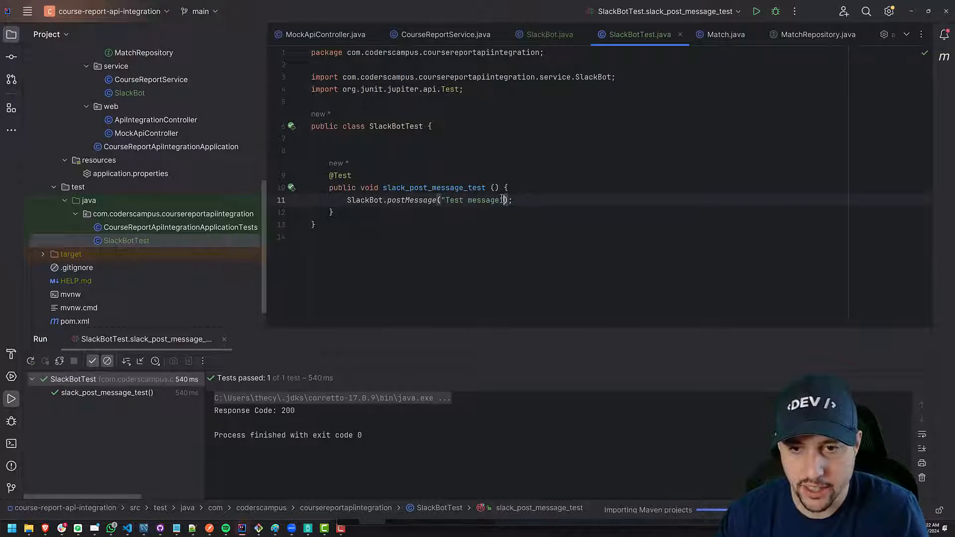
type("2")
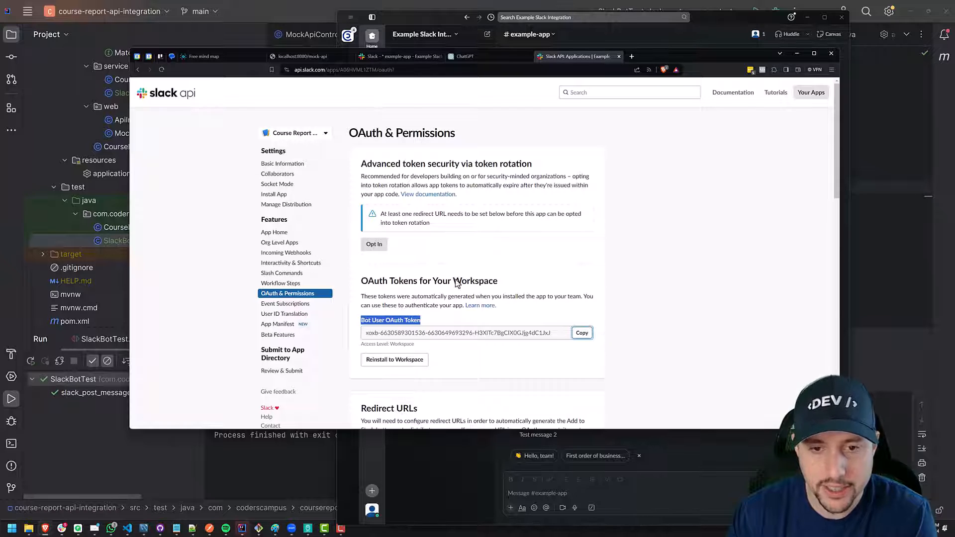
Step: Check the bot's test messages in #example-app and view the Course Report Bot profile
scroll("down", 3)
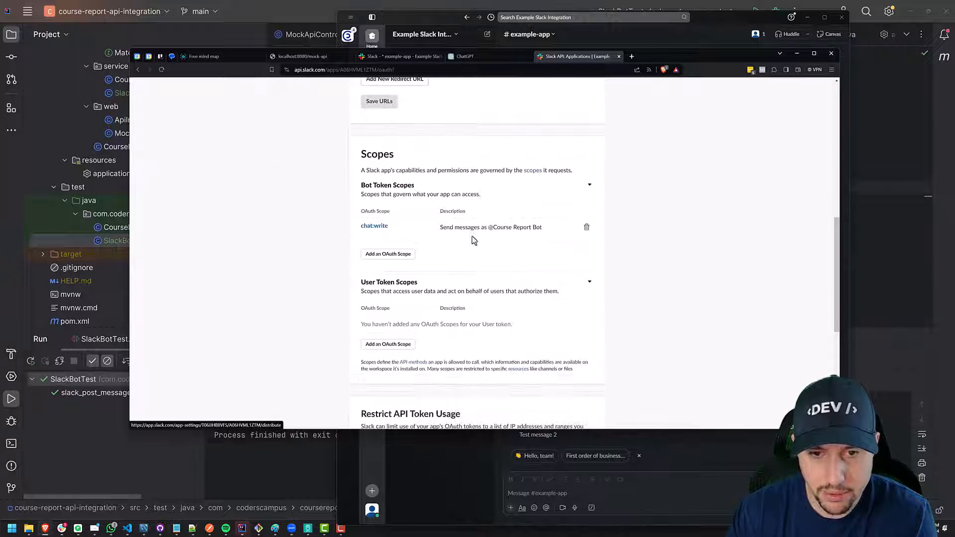
scroll("down", 3)
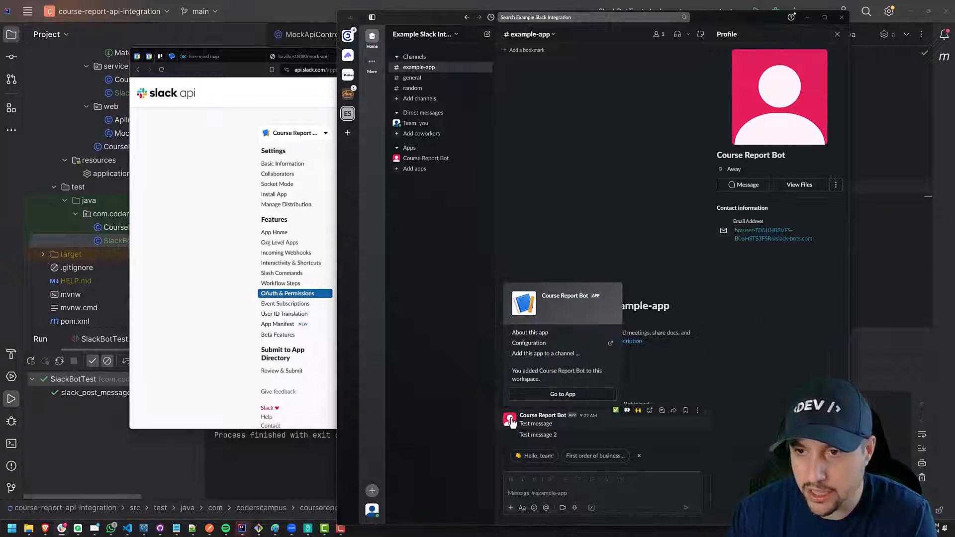
left_click(835, 185)
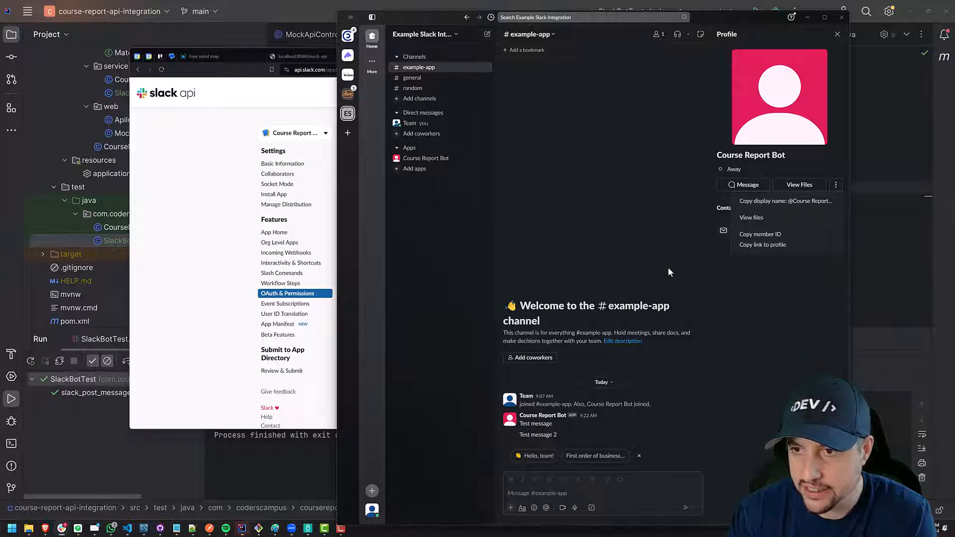
Step: Review Course Report Bot's app details, including member and channel IDs, then close them
right_click(424, 158)
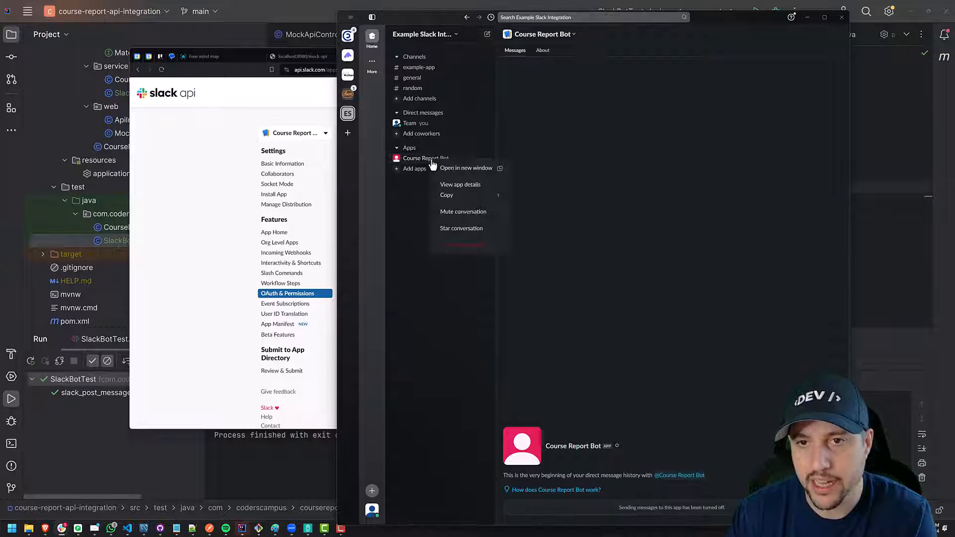
mouse_move(465, 168)
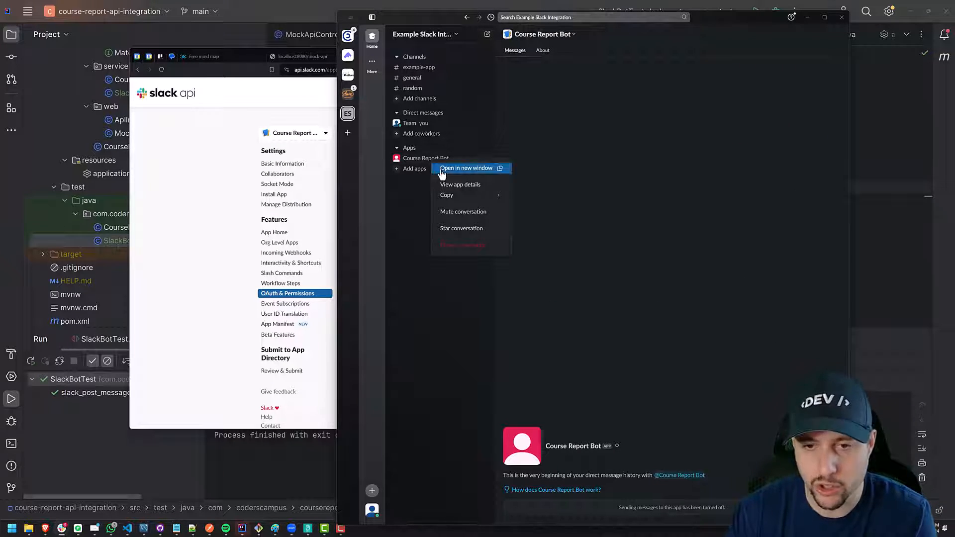
left_click(460, 184)
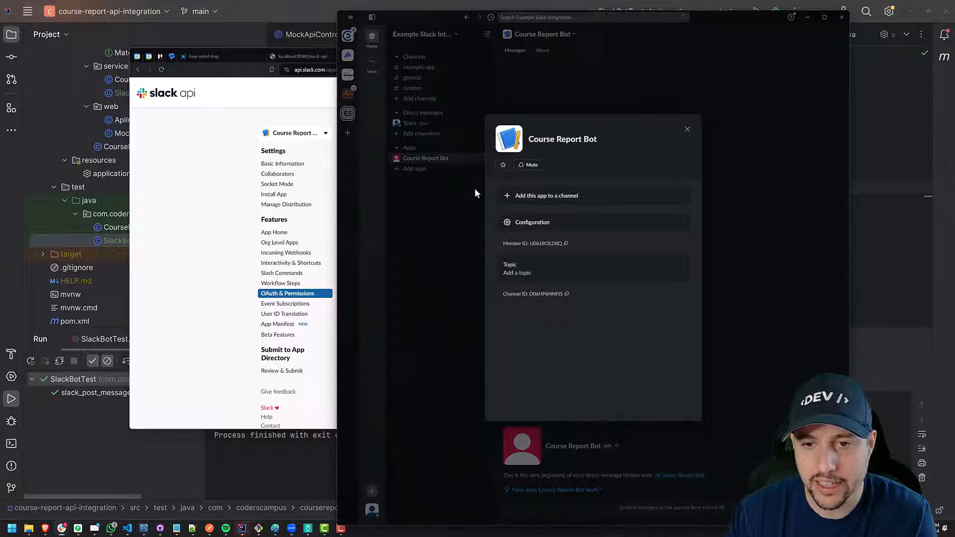
mouse_move(502, 164)
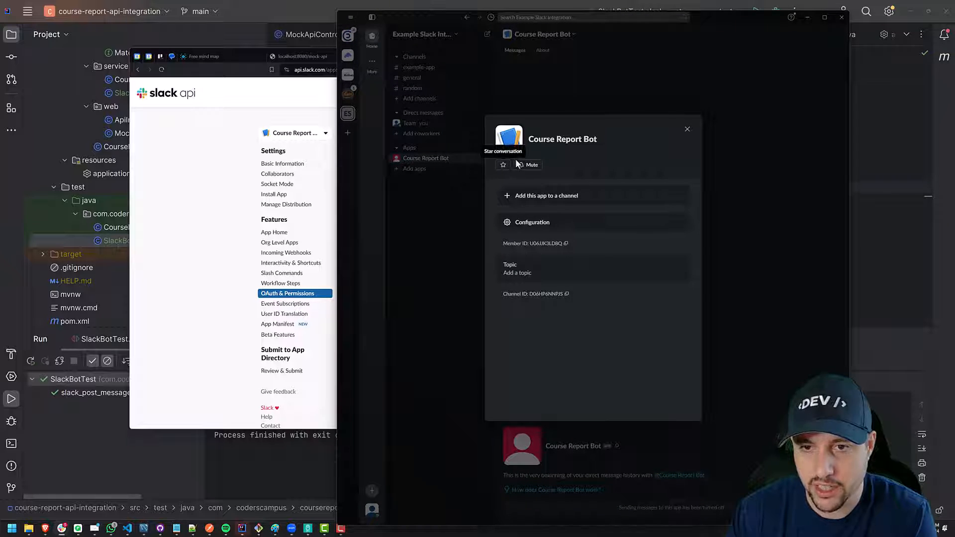
mouse_move(531, 291)
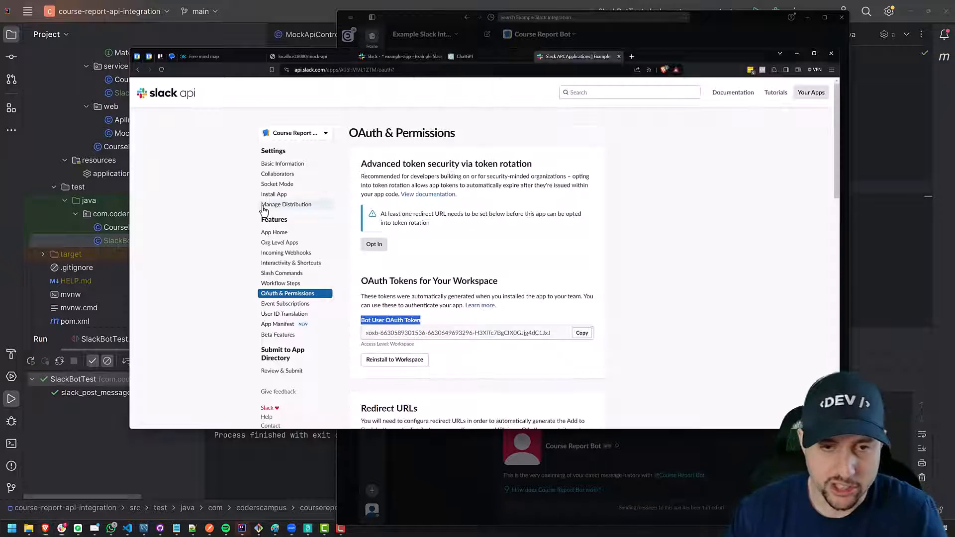
left_click(287, 204)
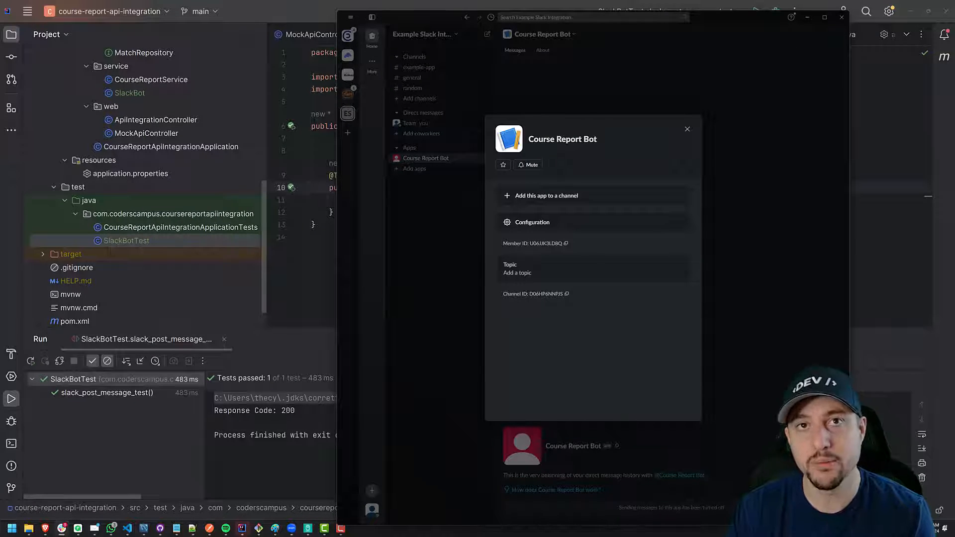
left_click(687, 128)
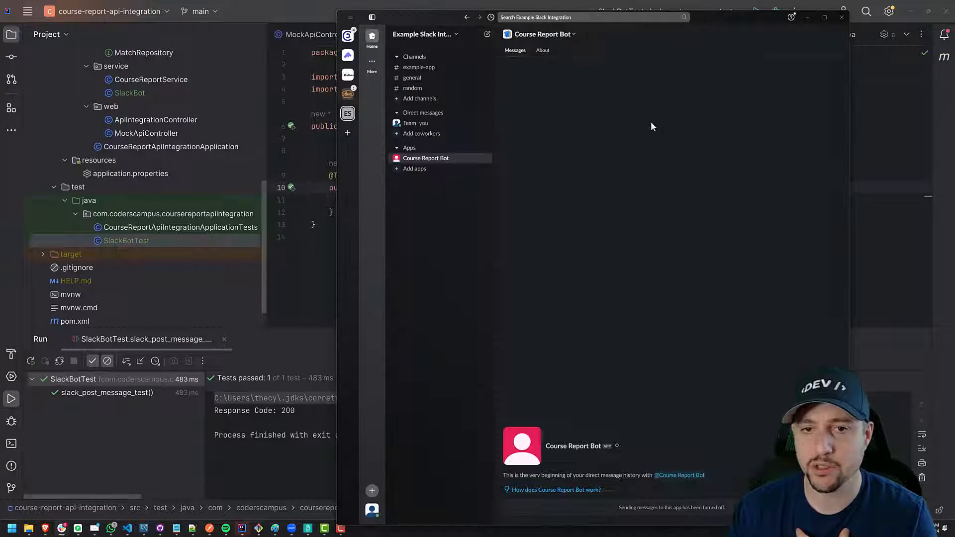